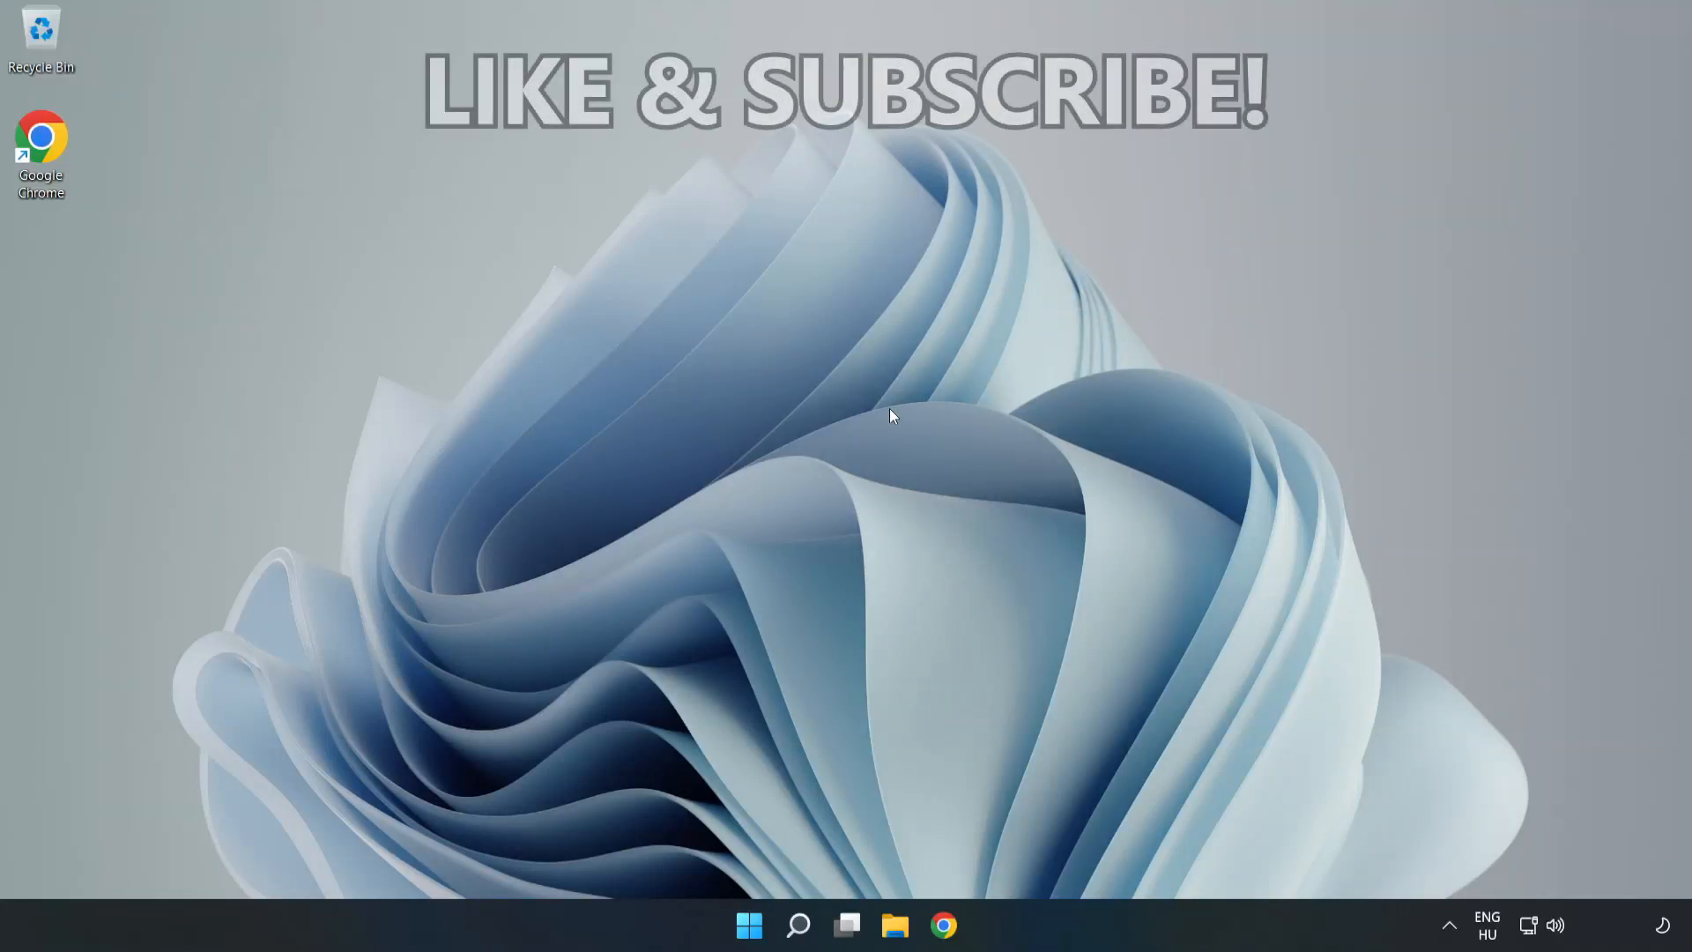
mouse_move(842, 458)
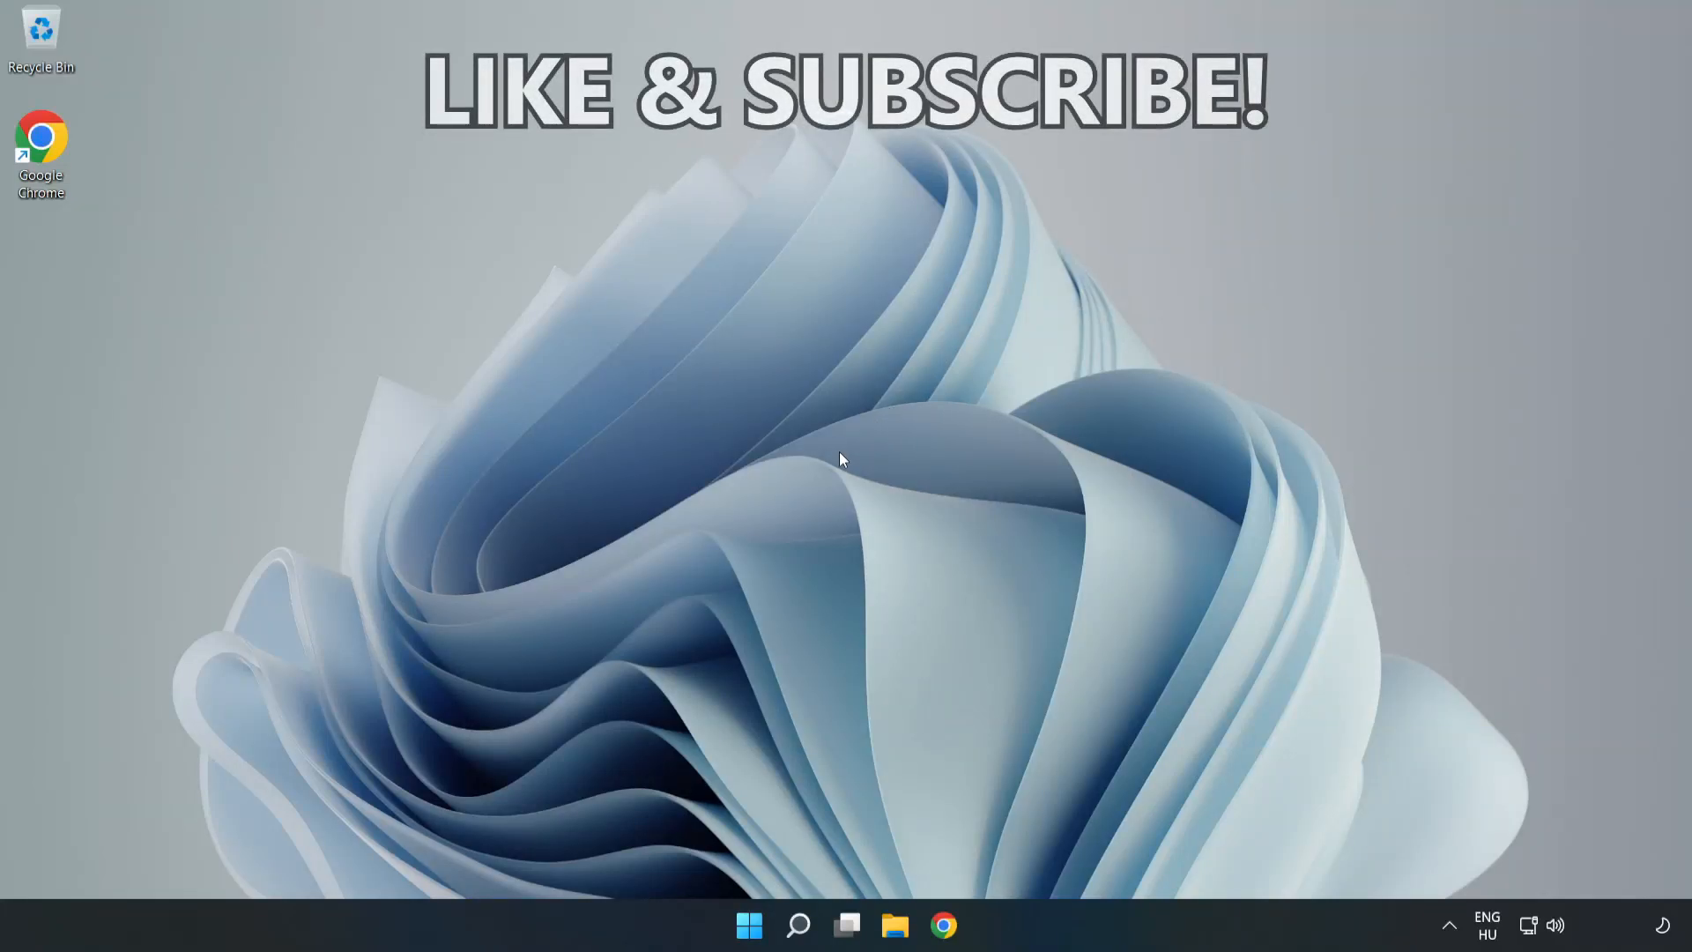
Search Windows for 'cmd' to find Command Prompt
left_click(797, 925)
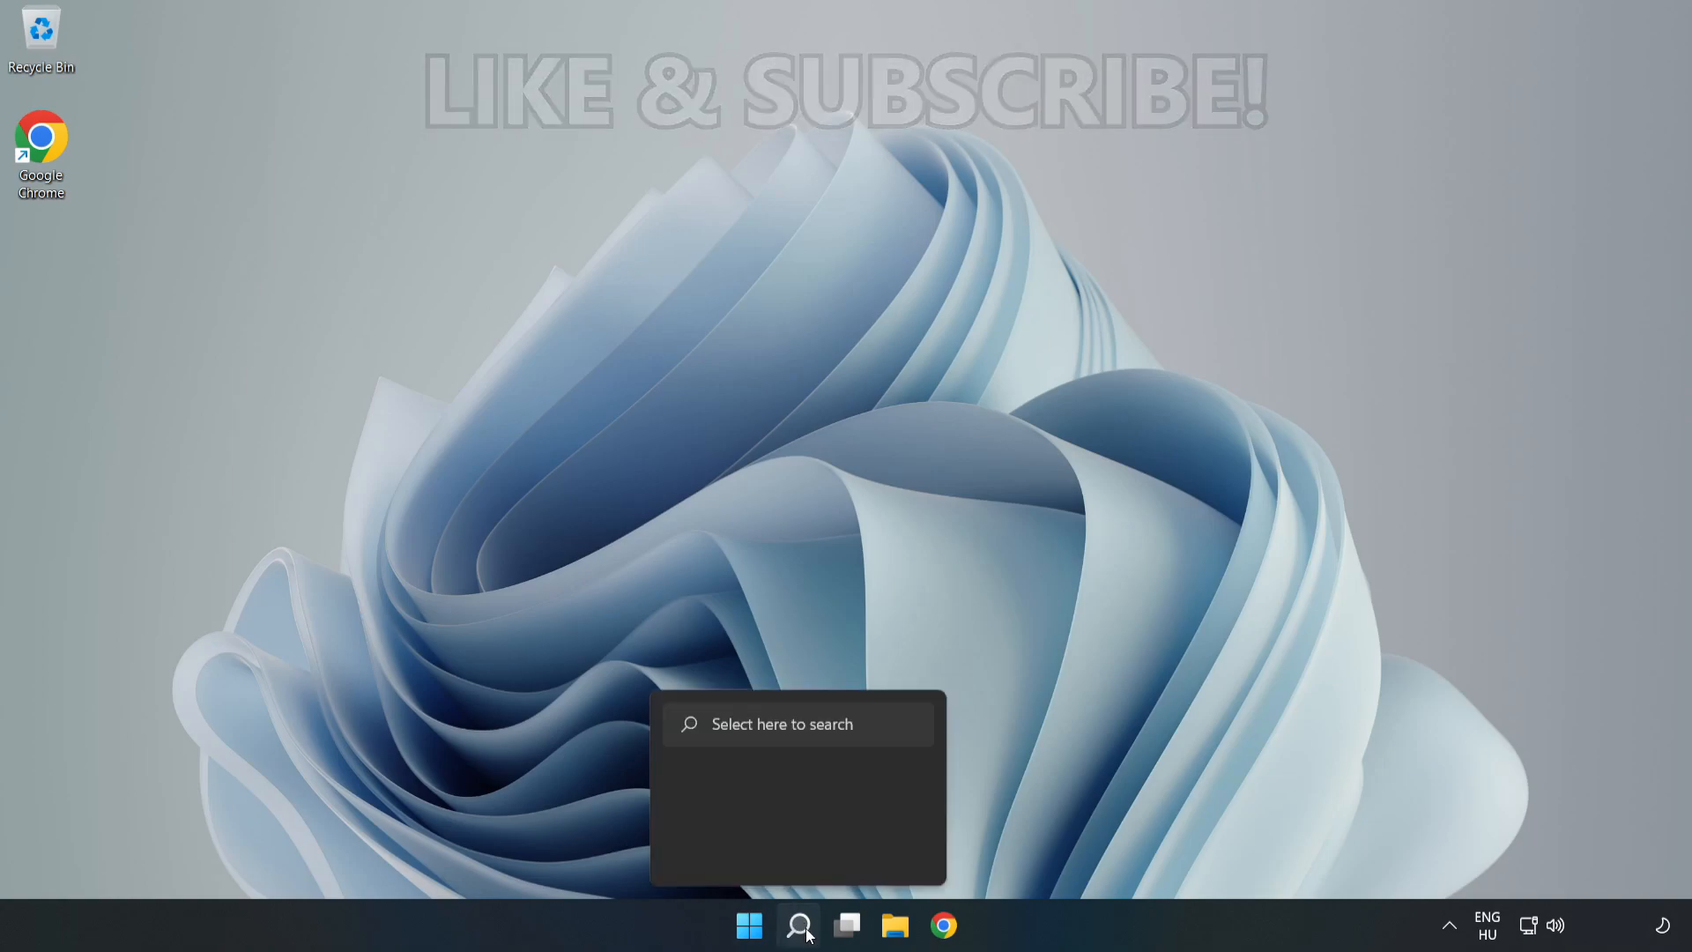
left_click(798, 924)
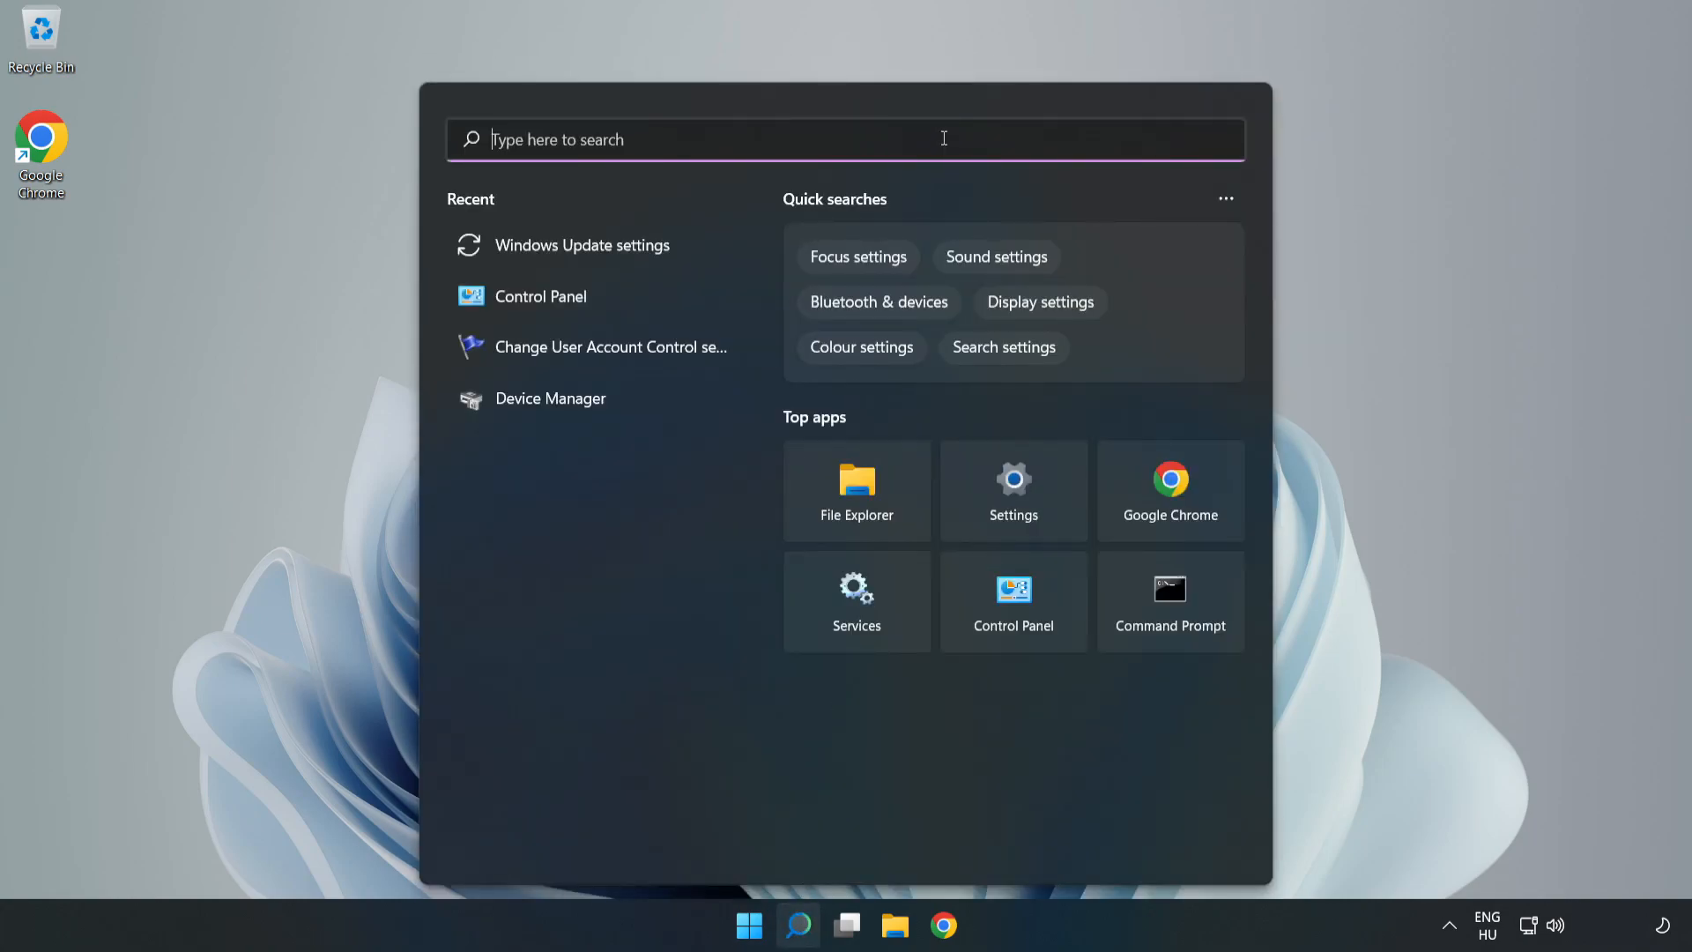
type("cmd")
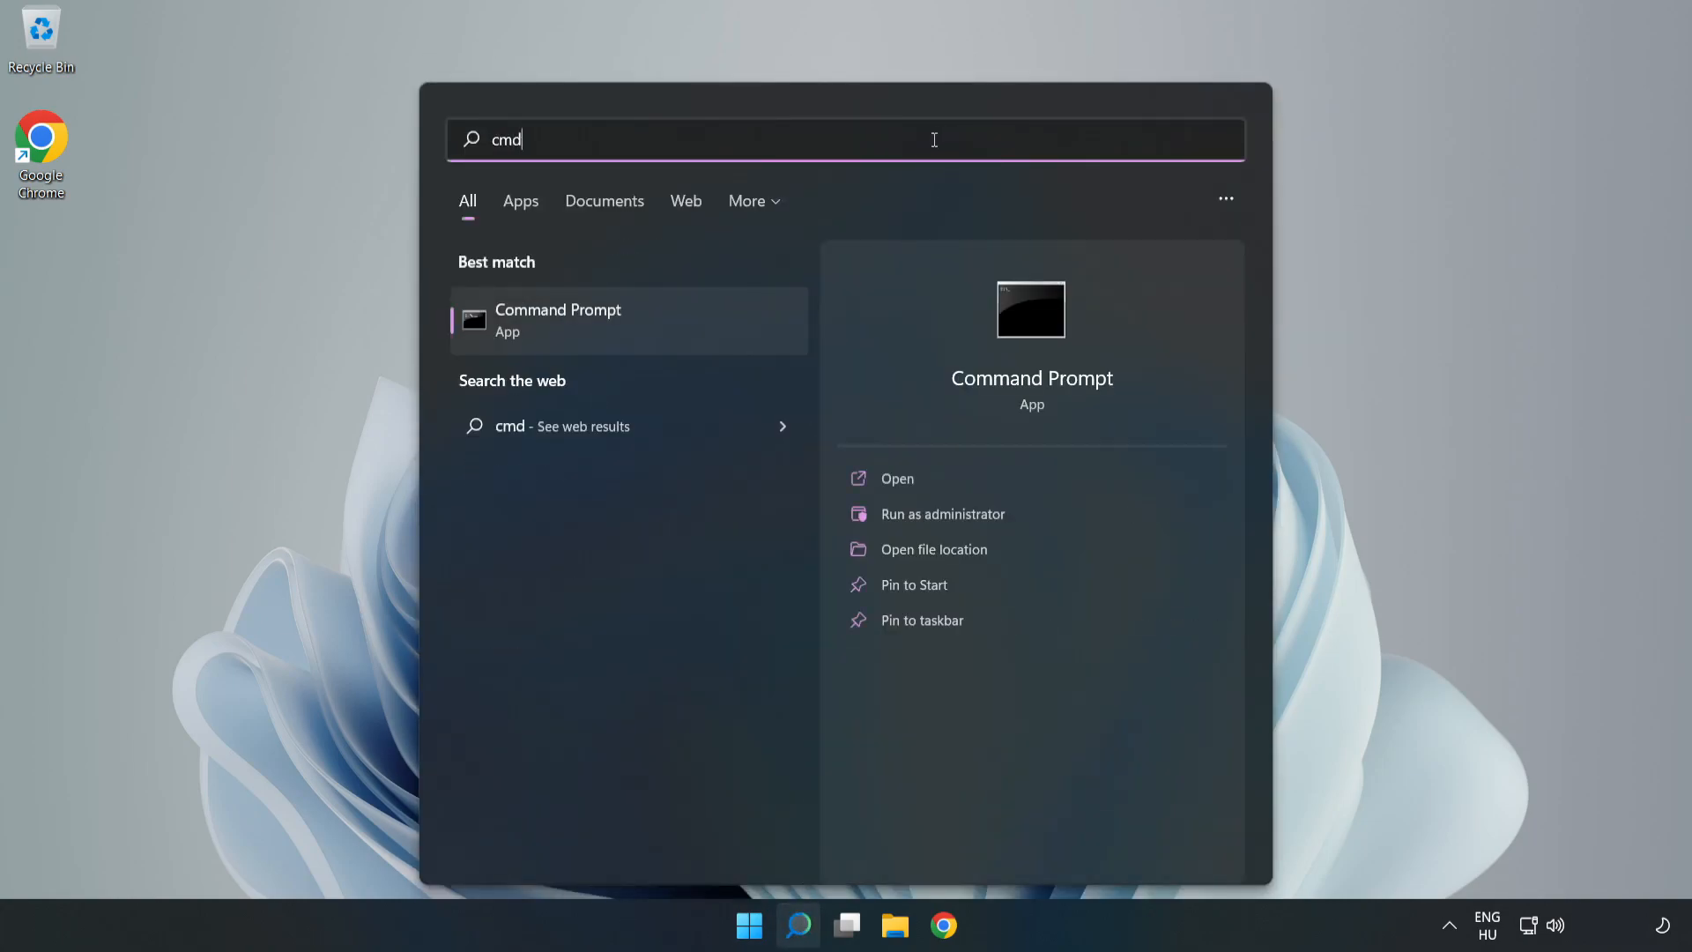
mouse_move(686, 323)
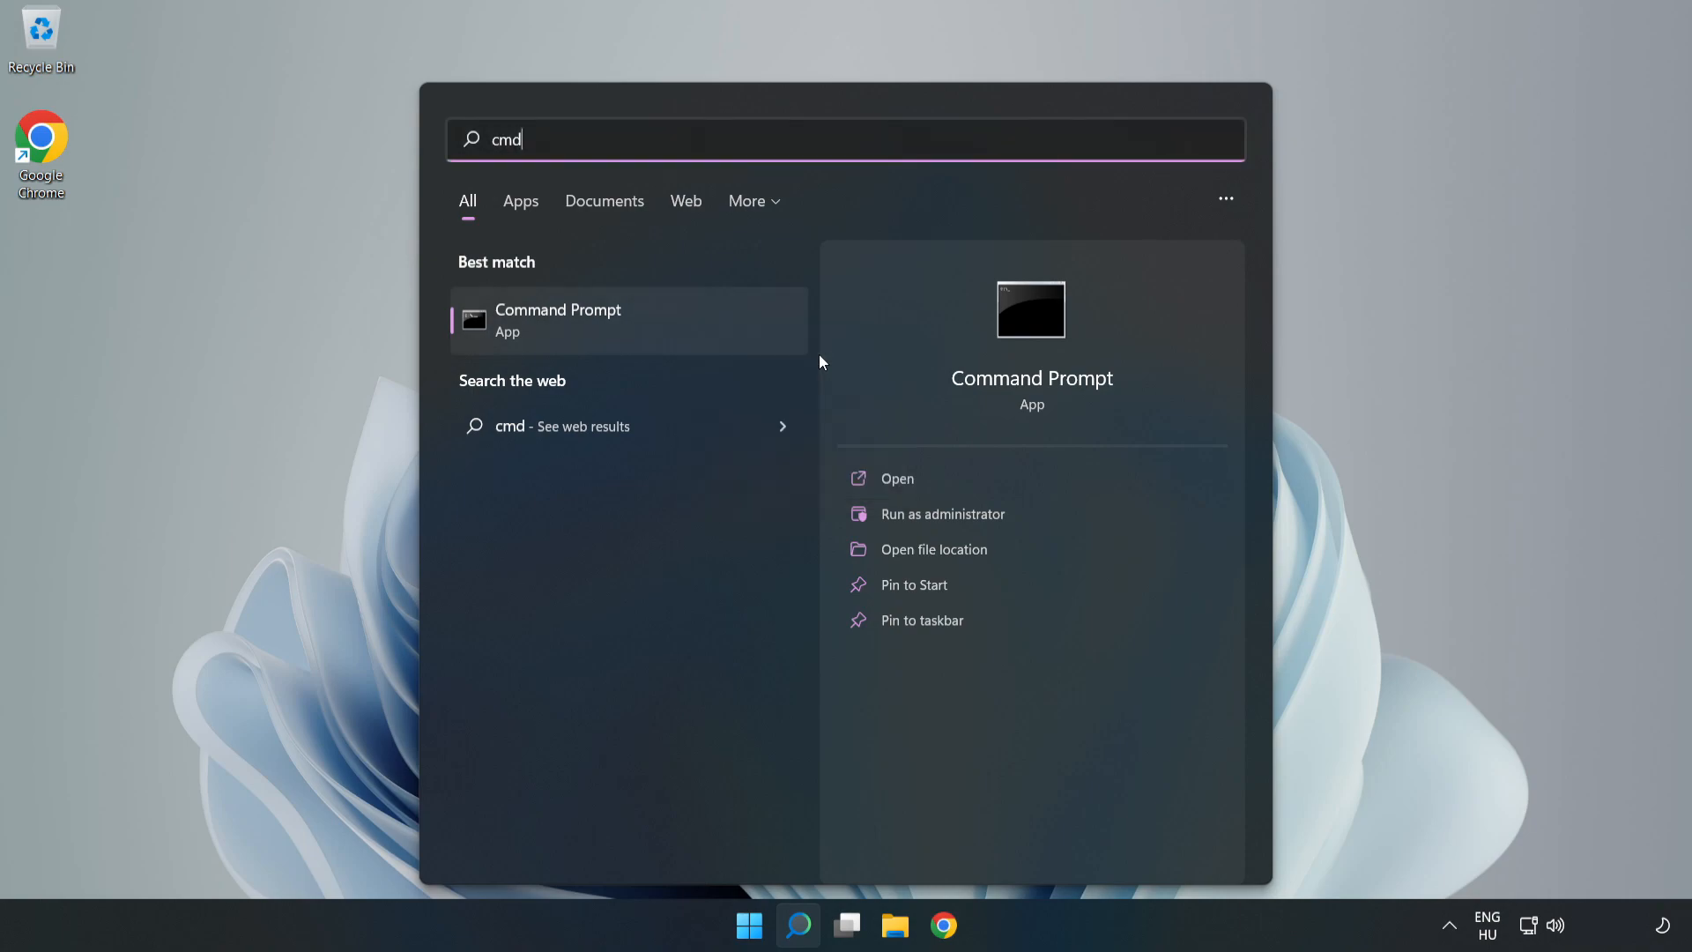
Flush the DNS cache with ipconfig /flushdns in an elevated Command Prompt
left_click(941, 513)
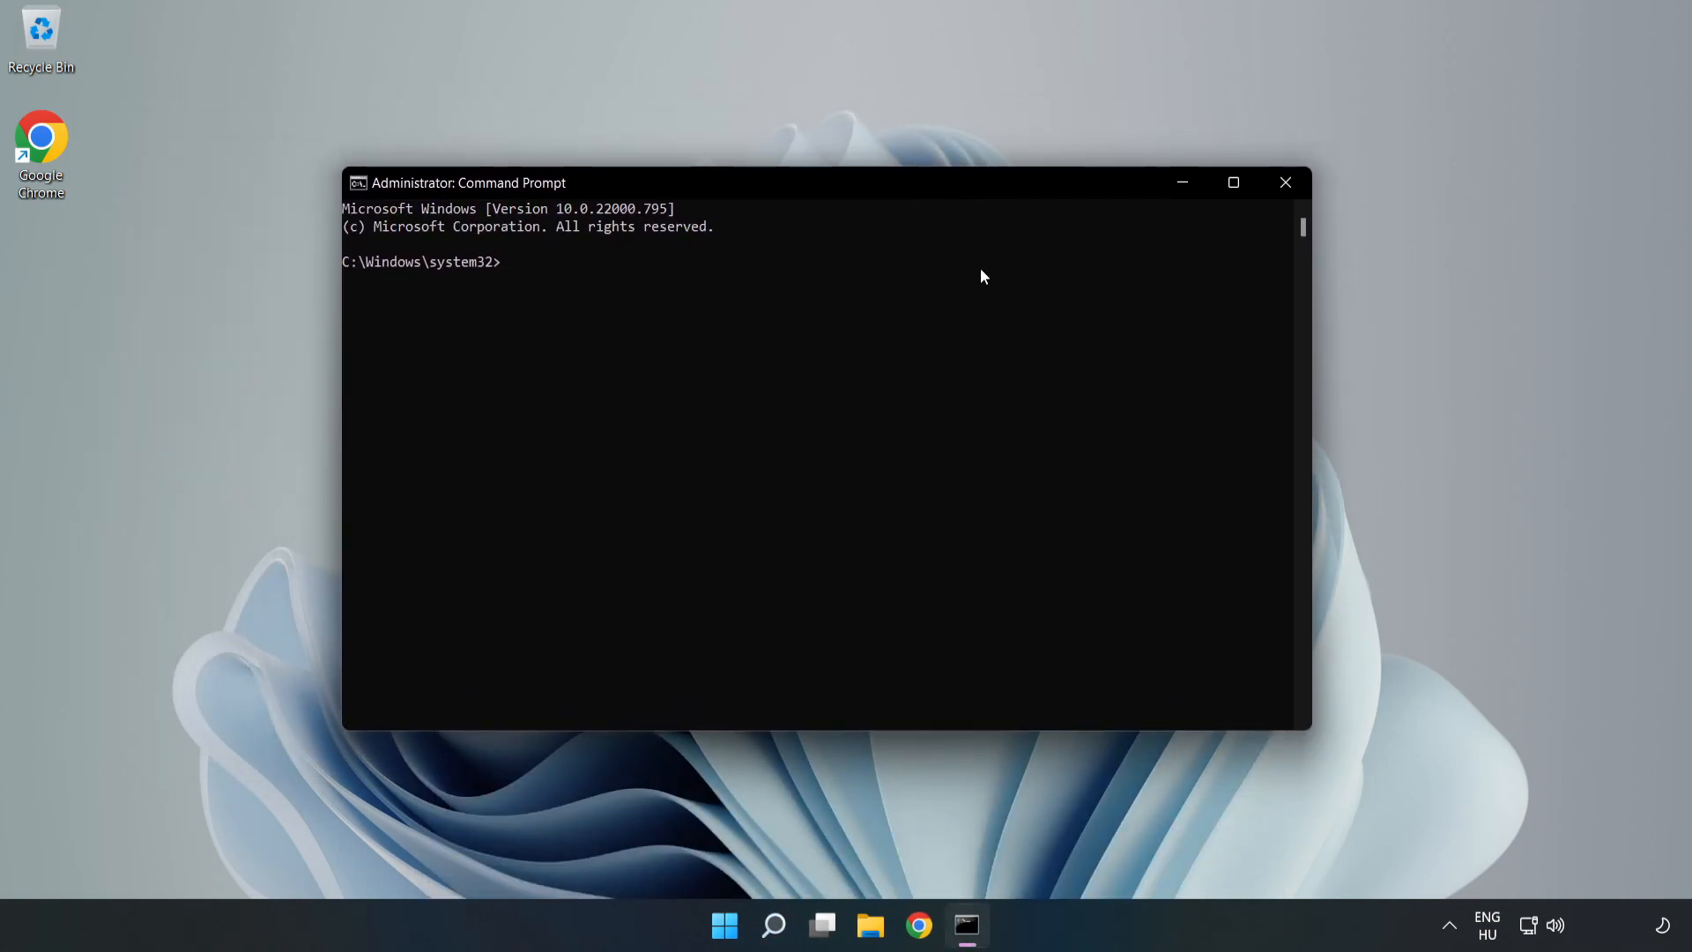
type("ipcon")
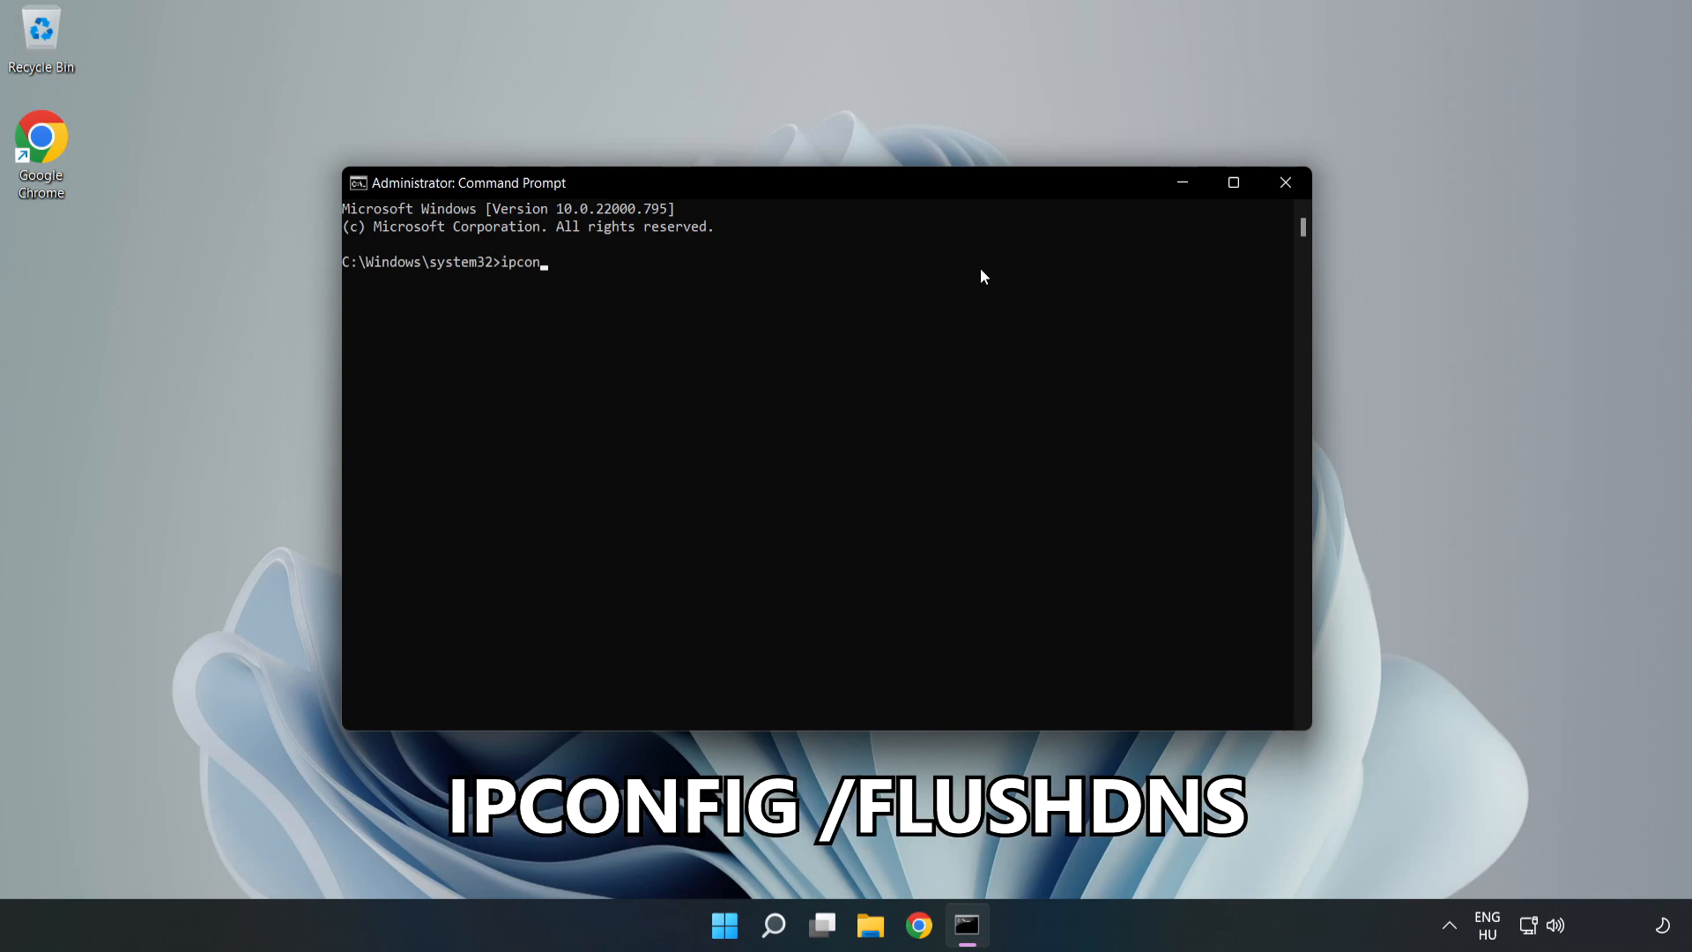
type("fig /f")
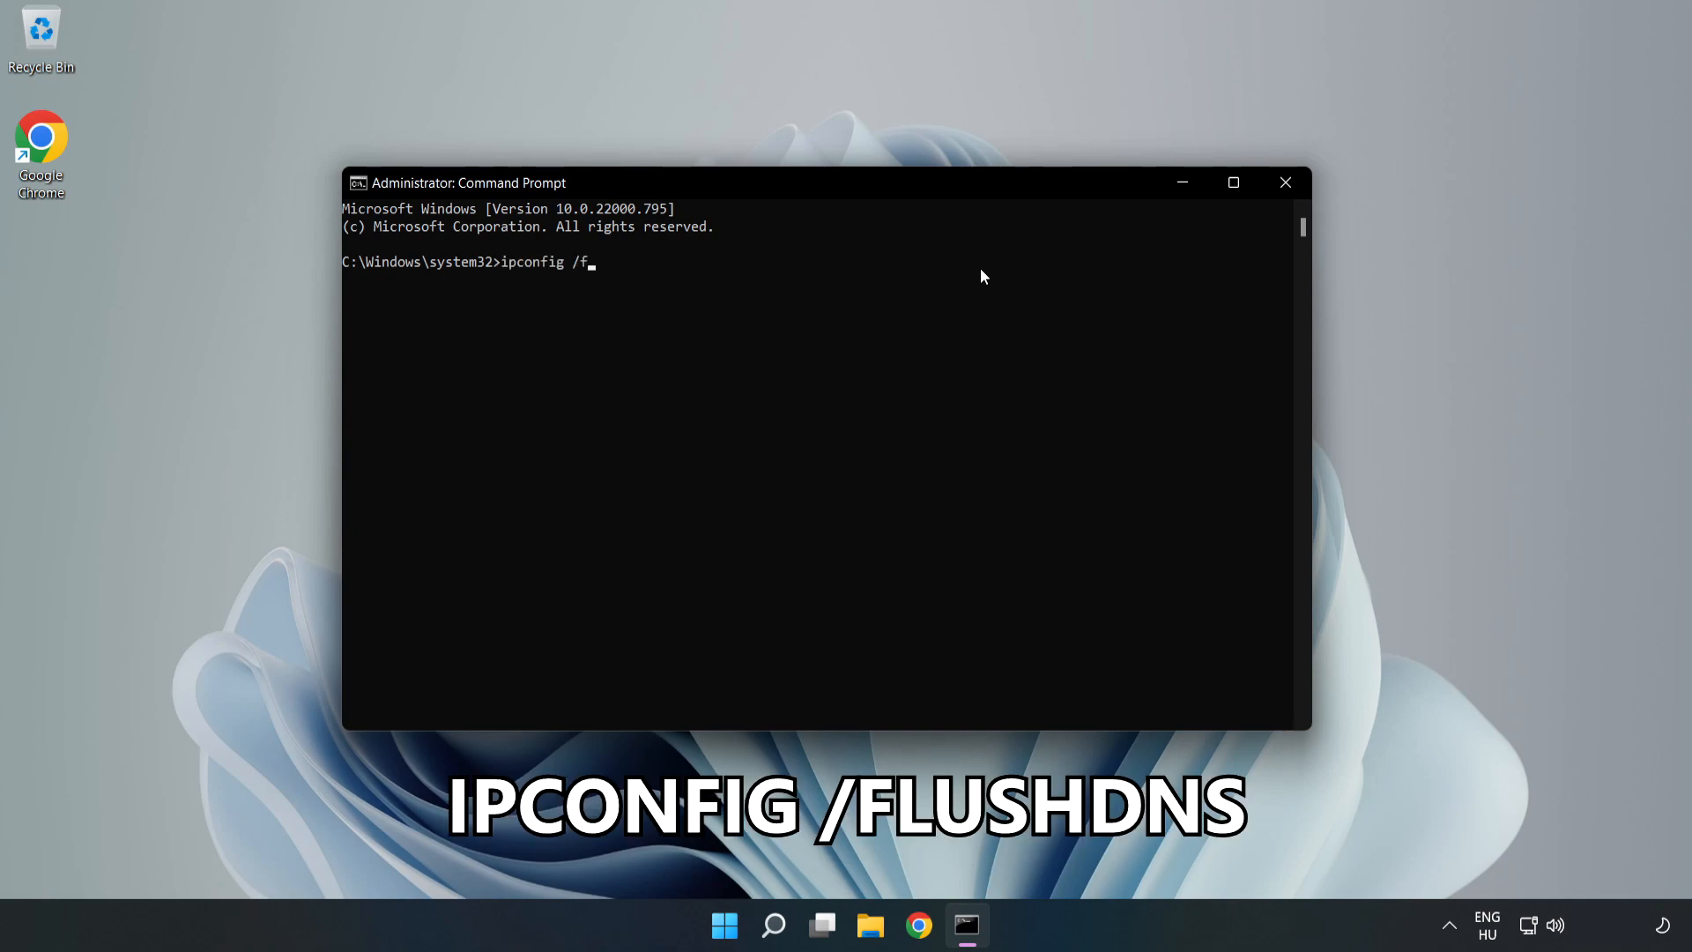
type("lushdns")
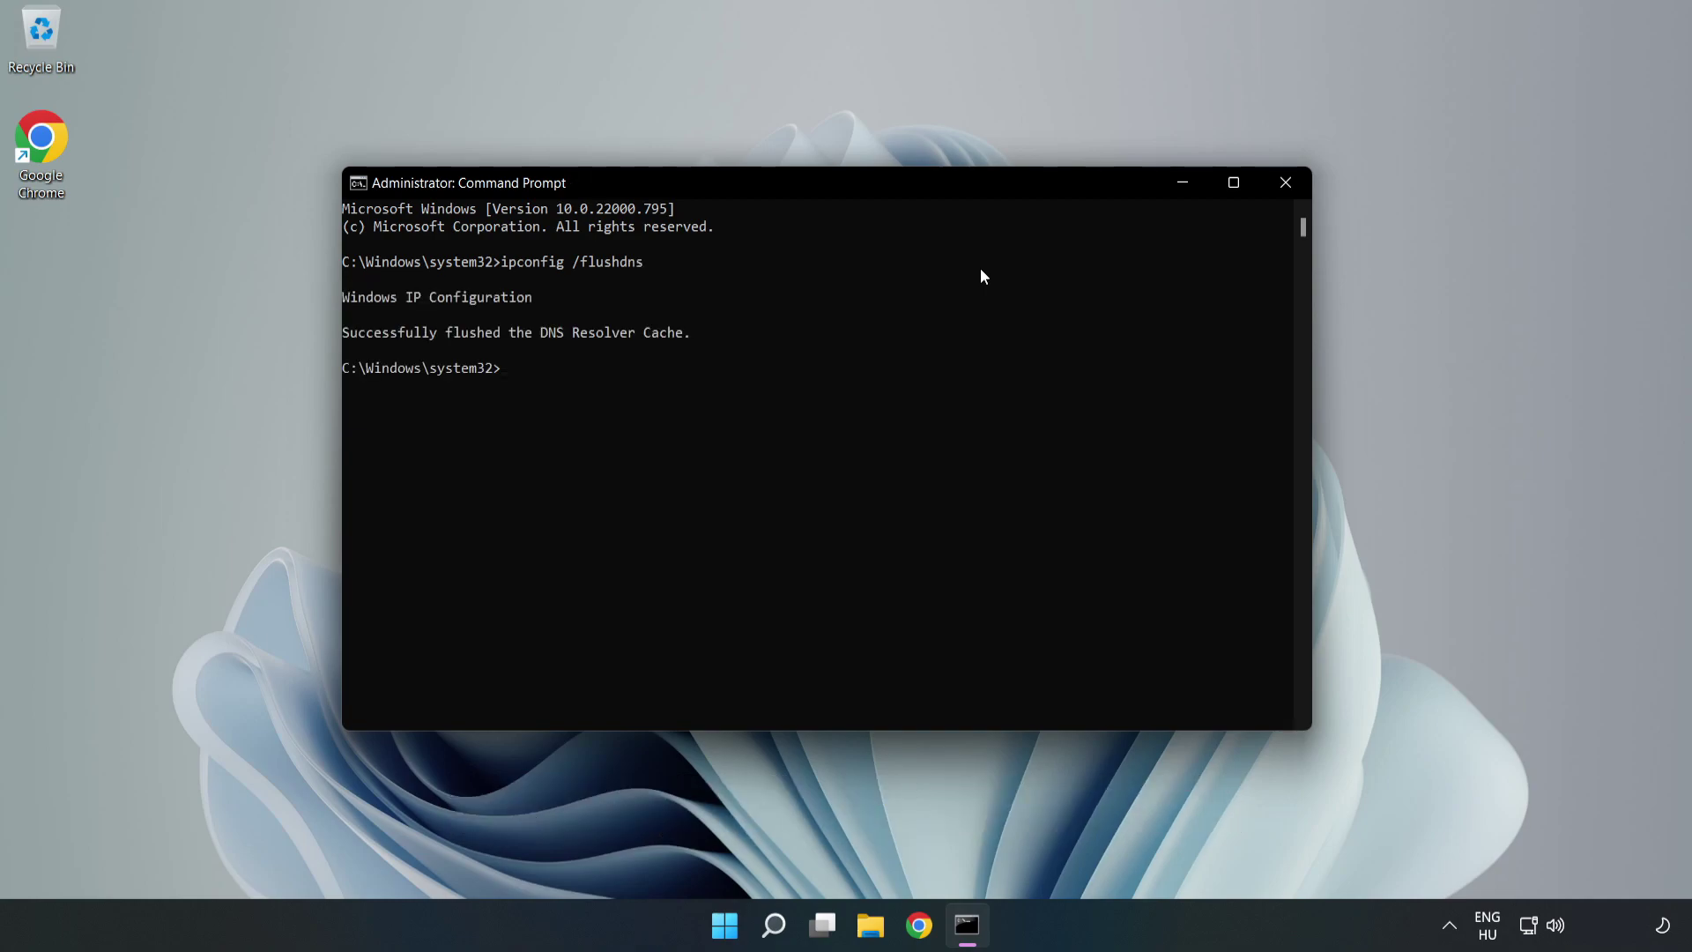
Reset the Winsock catalog with netsh winsock reset, then exit the prompt
type("netsh wins")
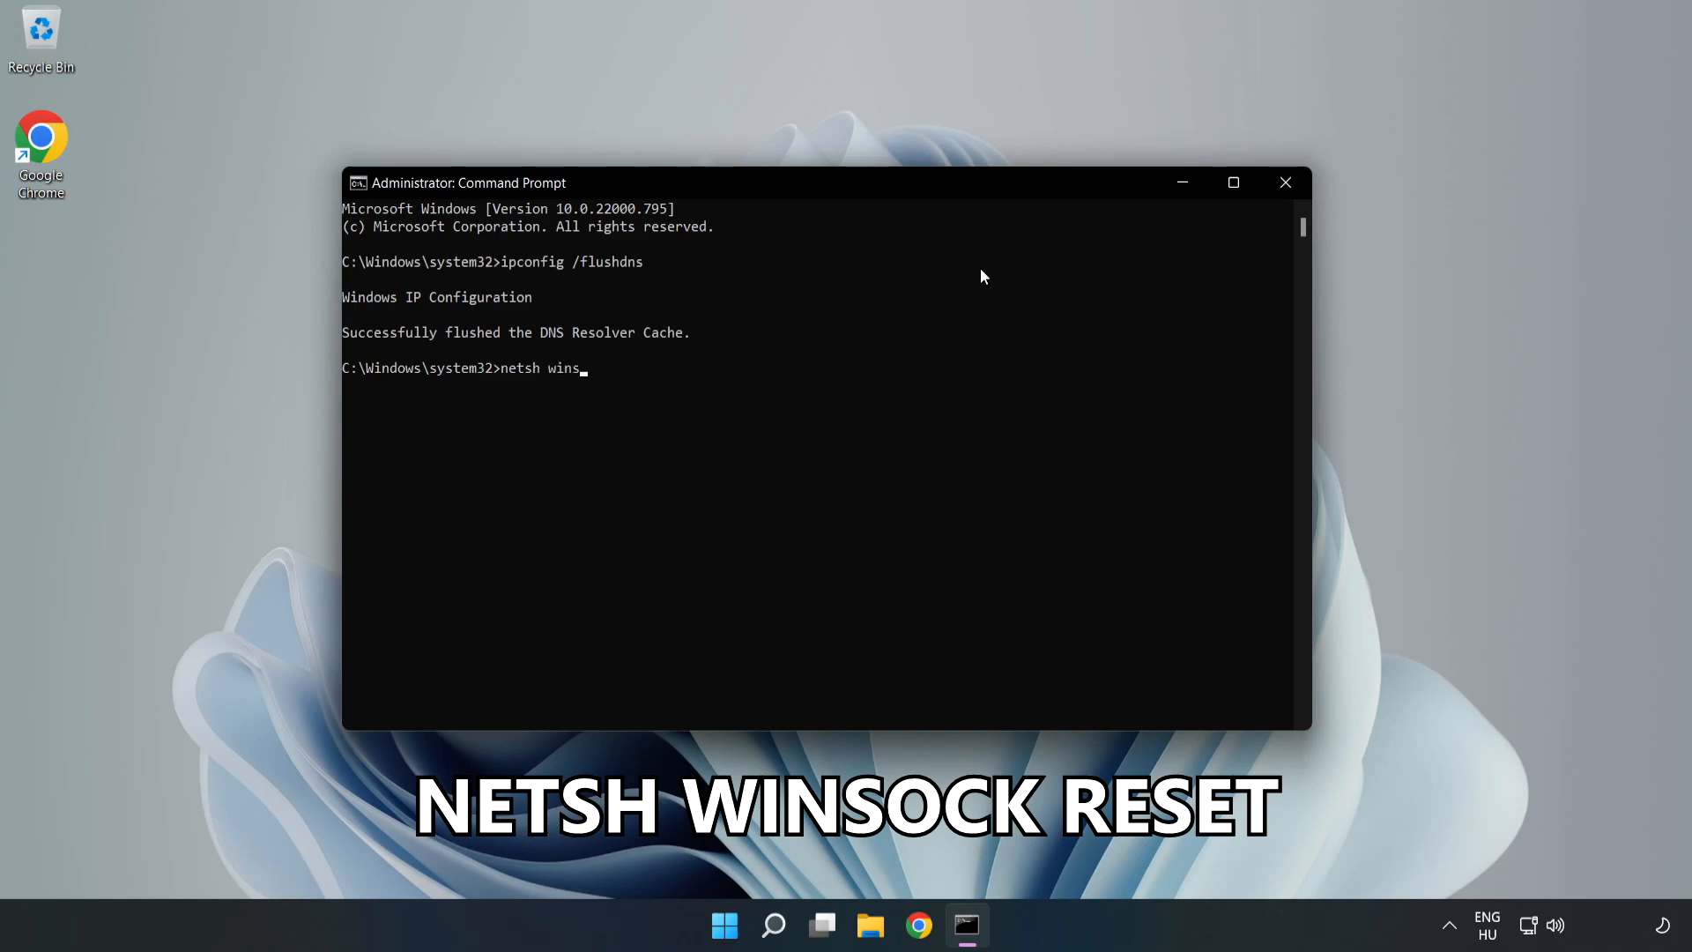
type("ock reset")
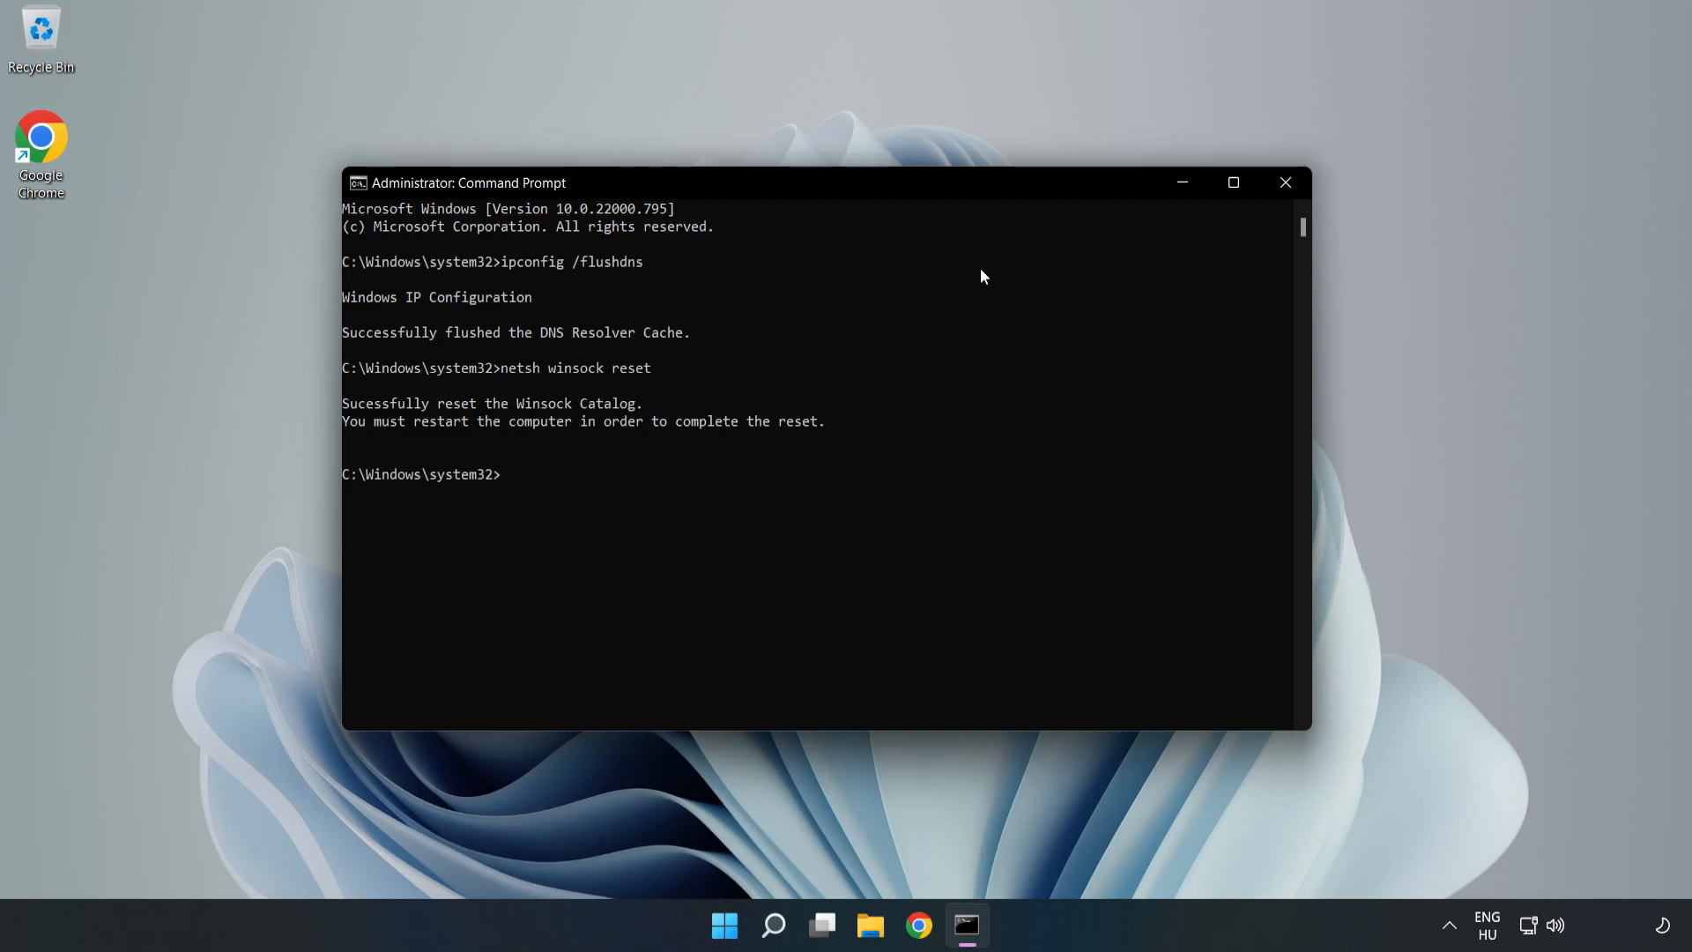
type("exit")
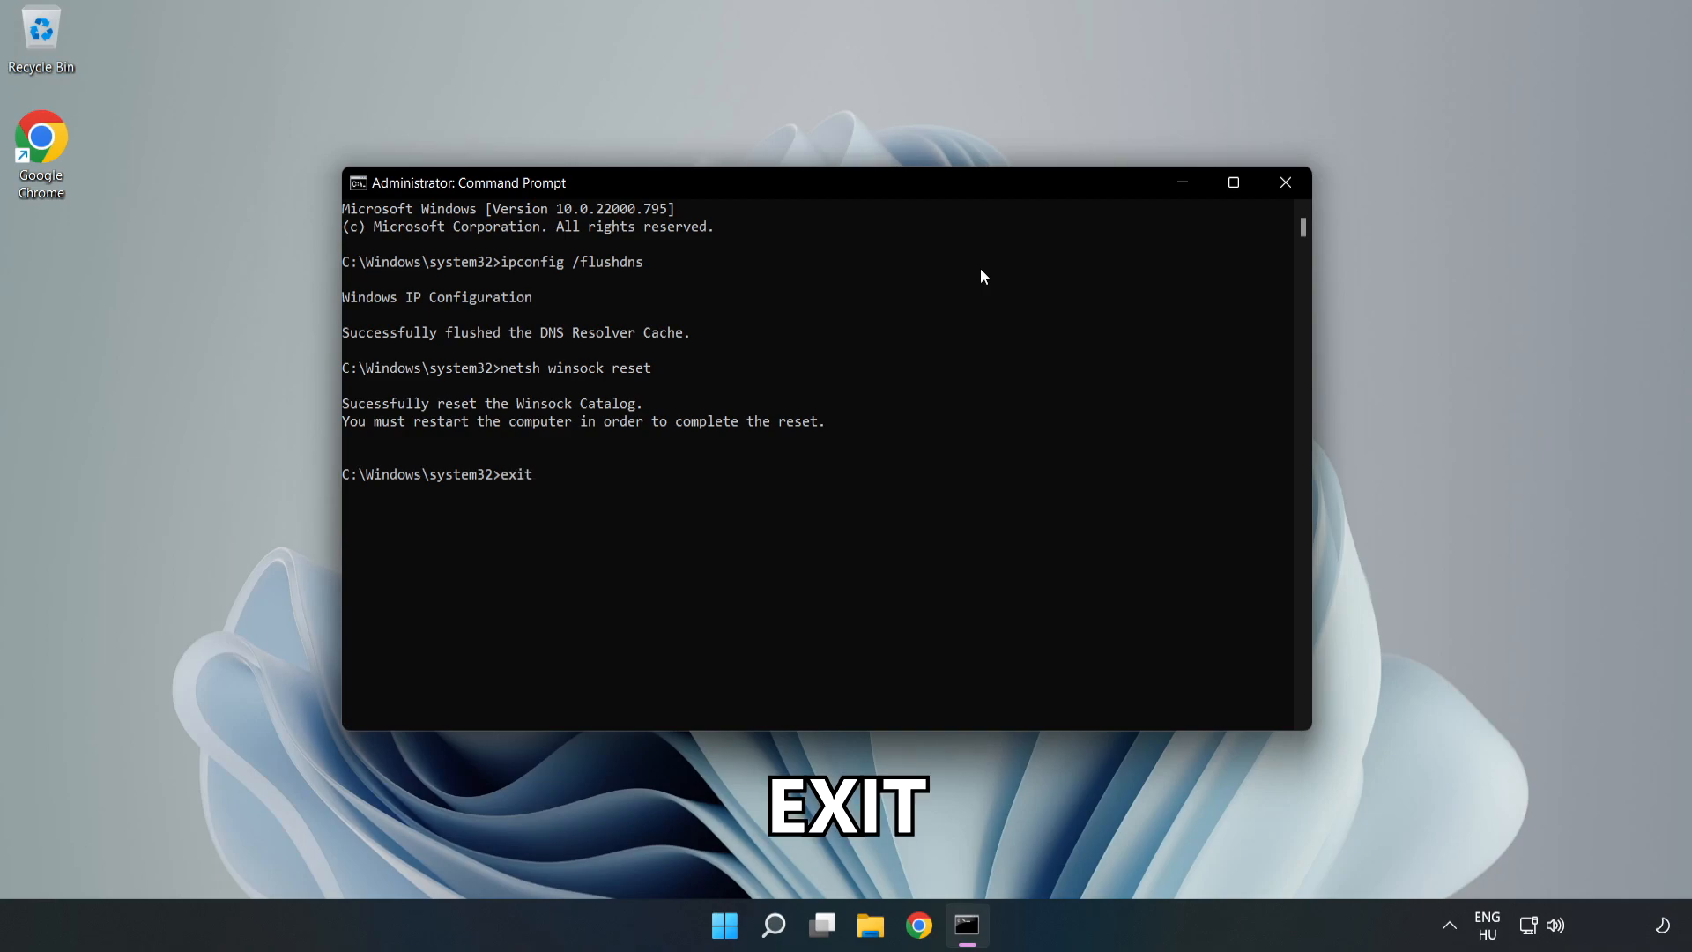
key("Return")
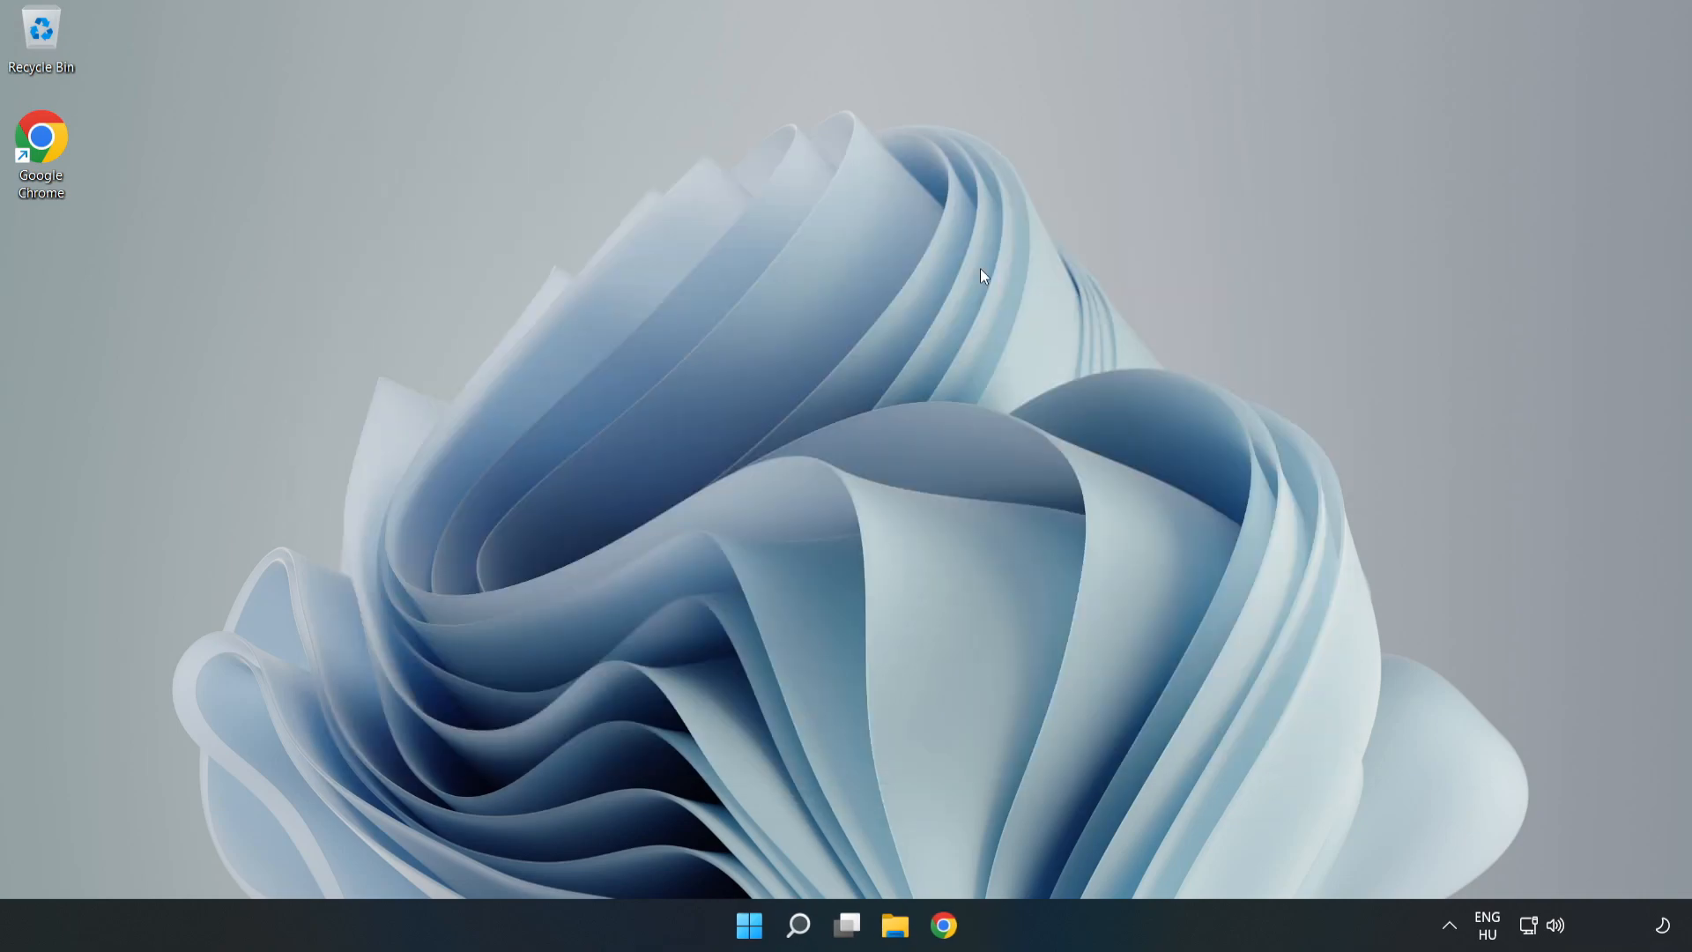
mouse_move(1441, 849)
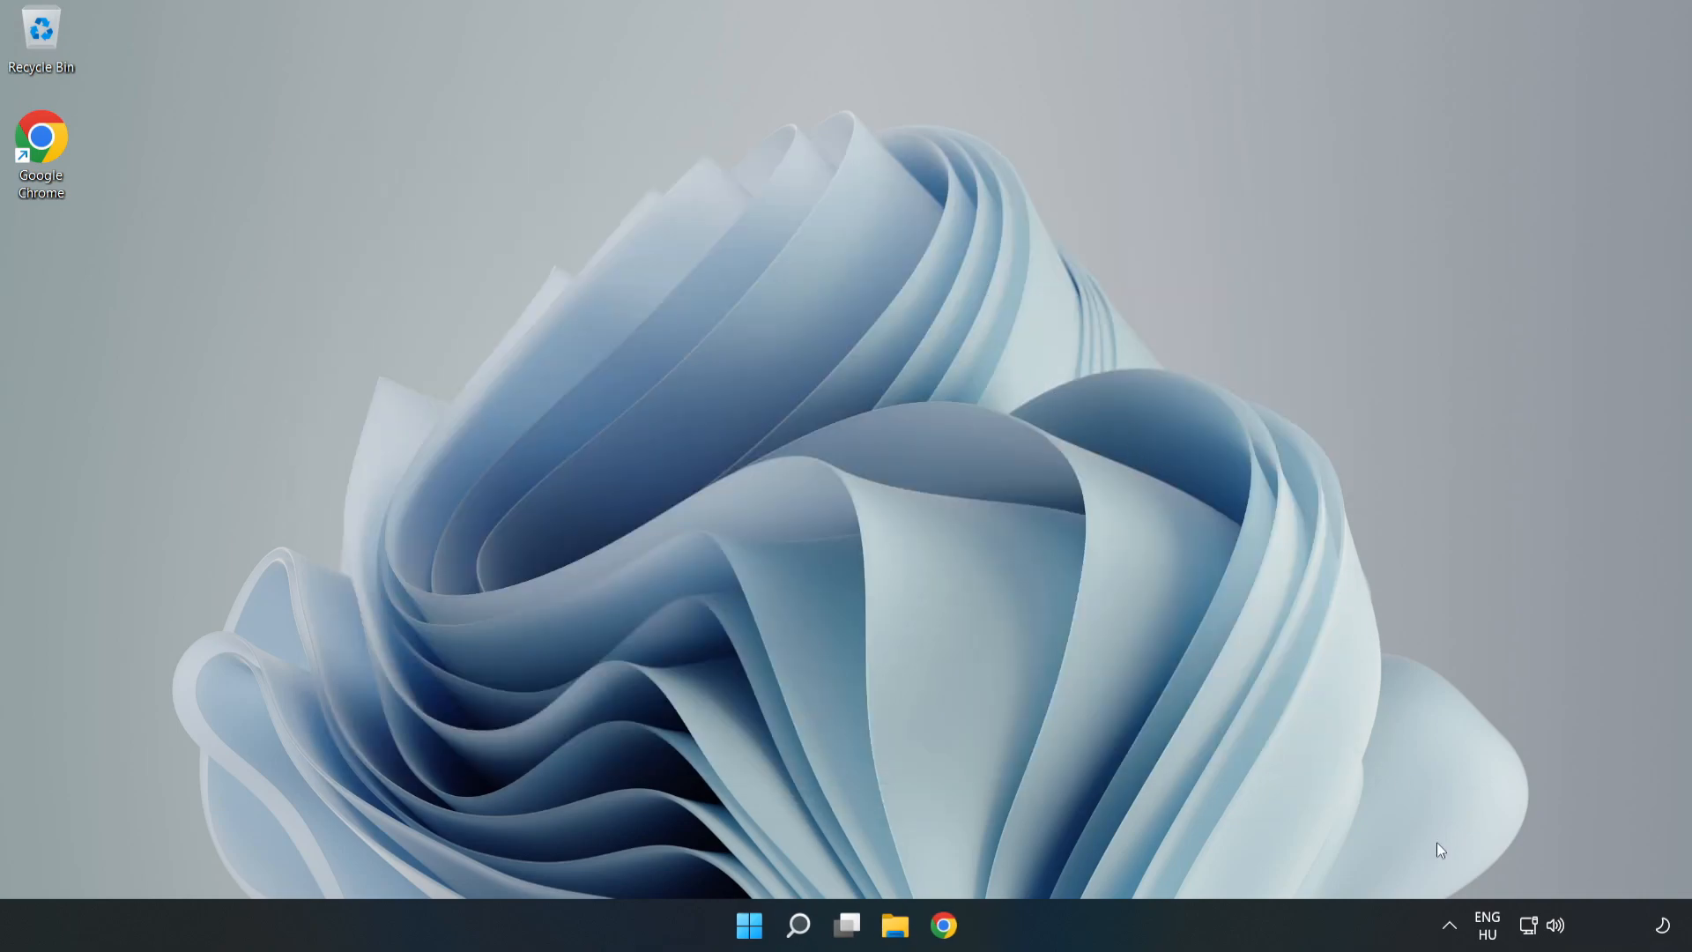
mouse_move(1528, 924)
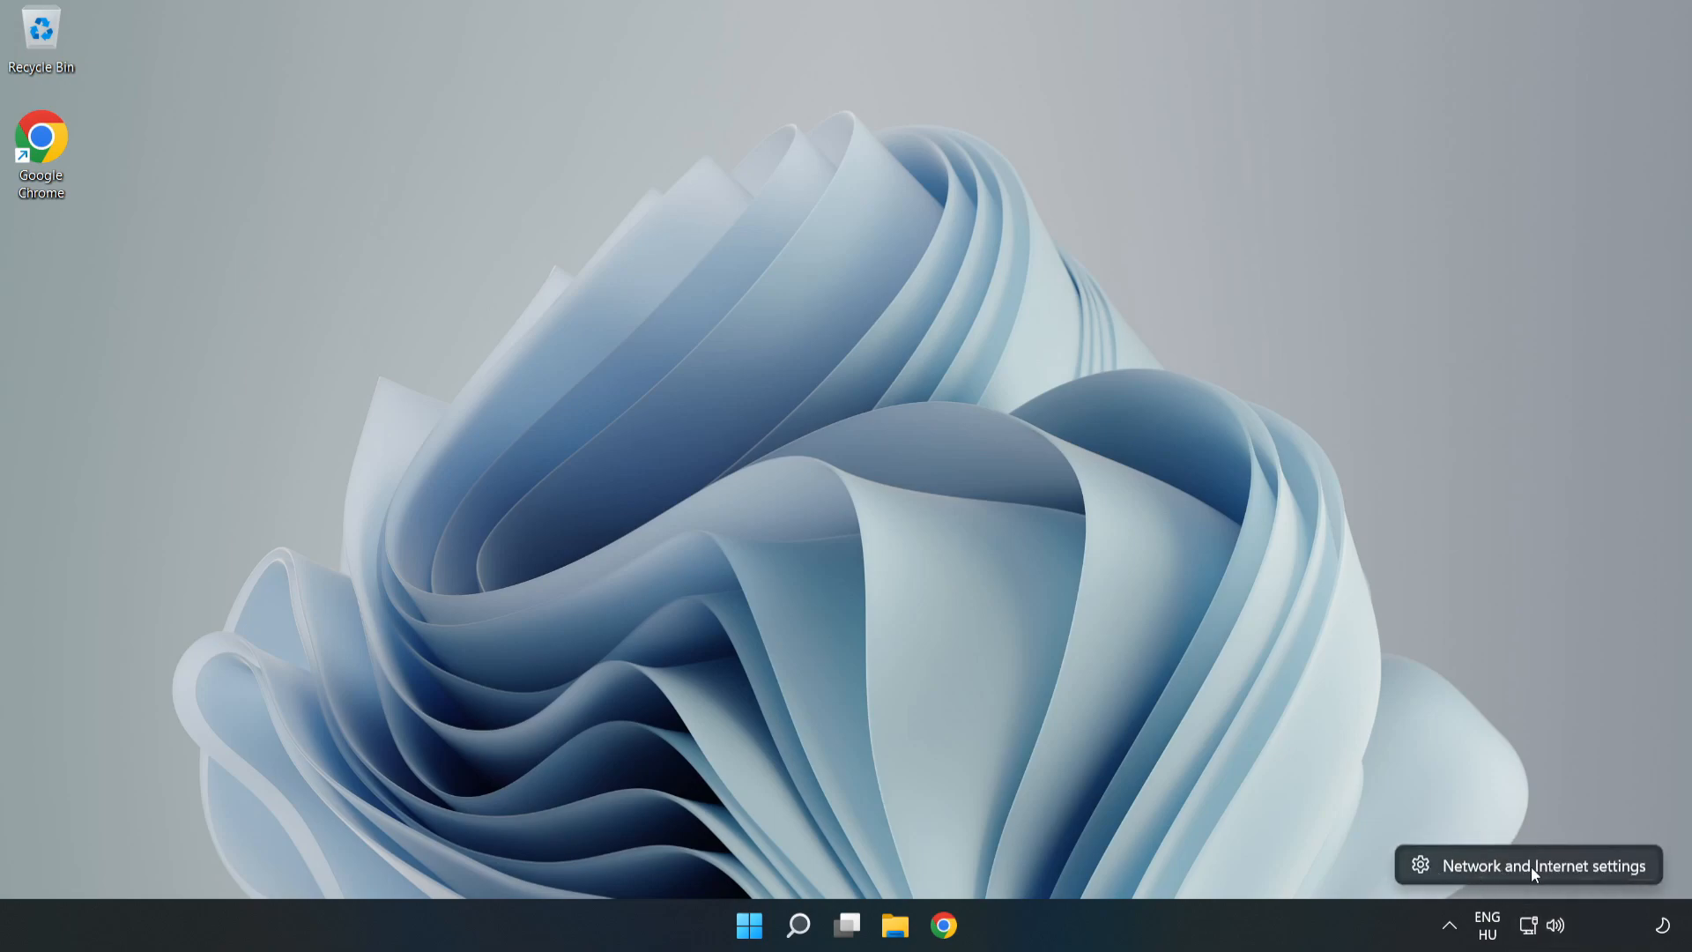
Open Network & internet settings from the network tray icon
left_click(1528, 864)
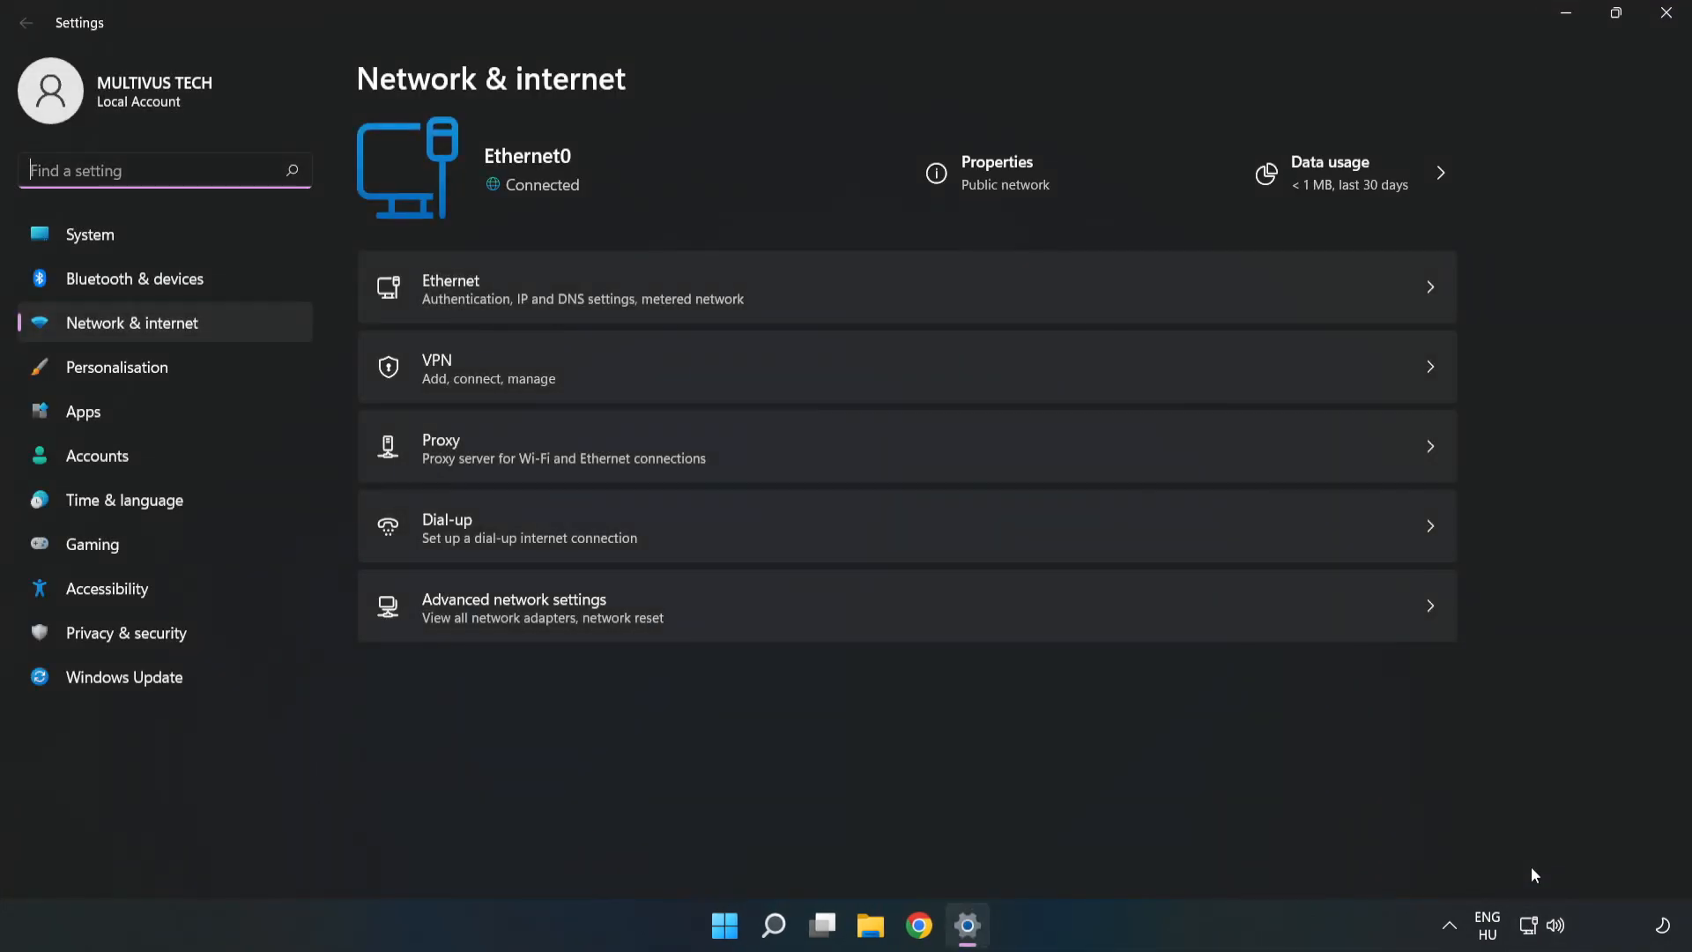
mouse_move(597, 612)
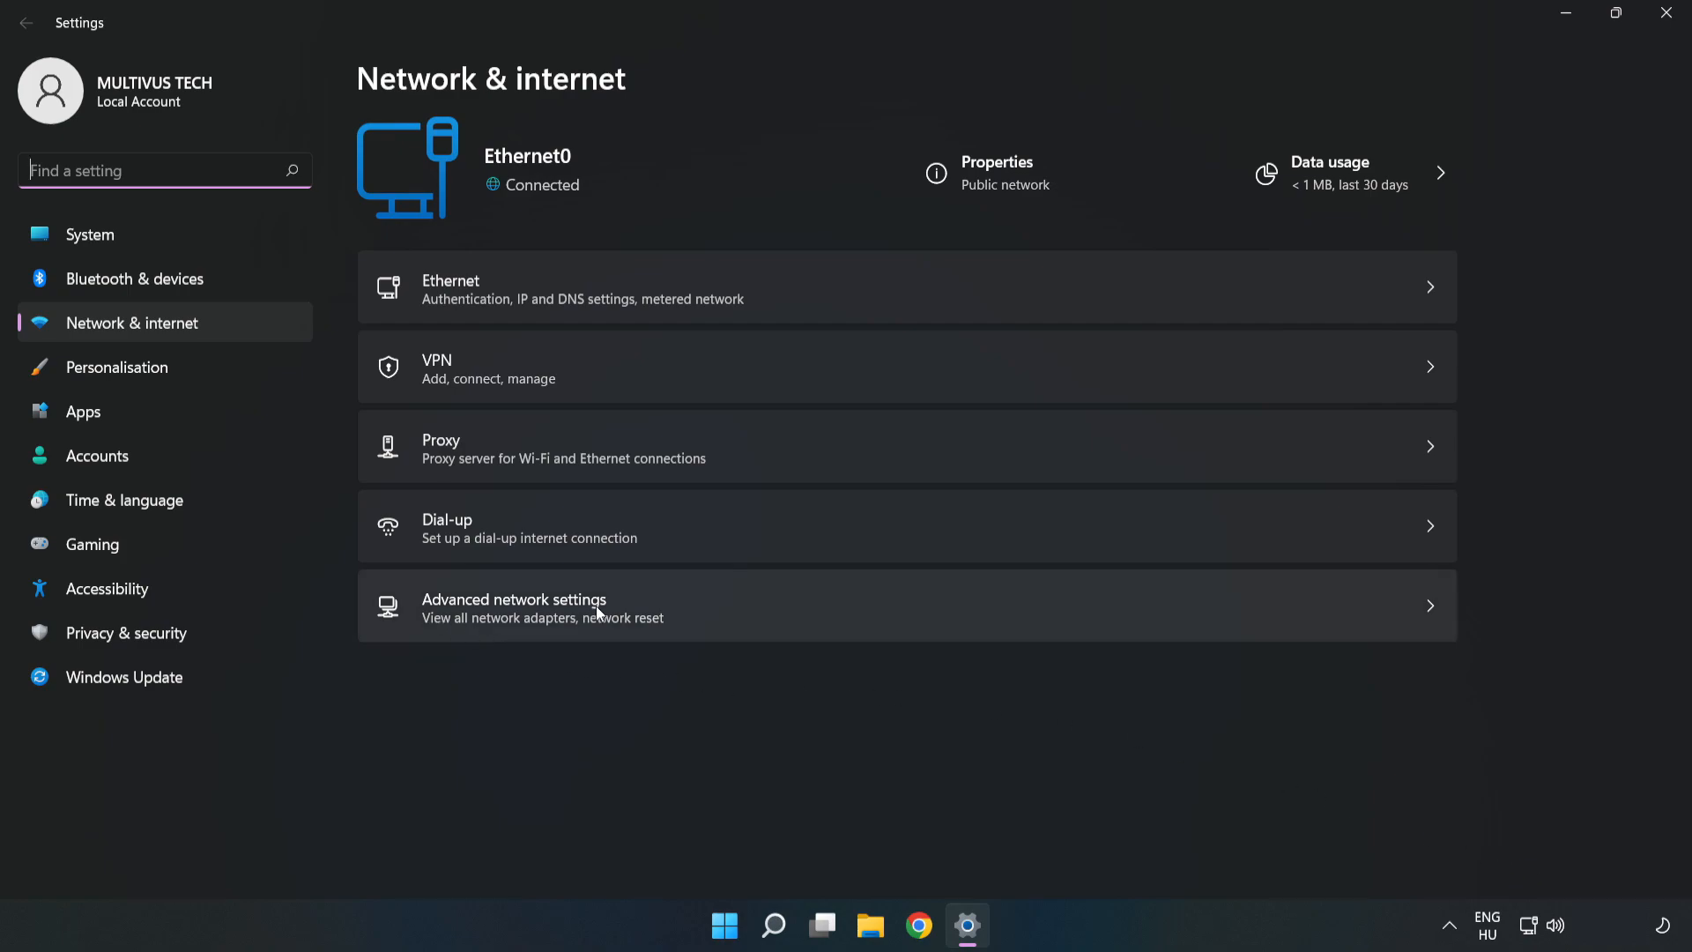
mouse_move(712, 629)
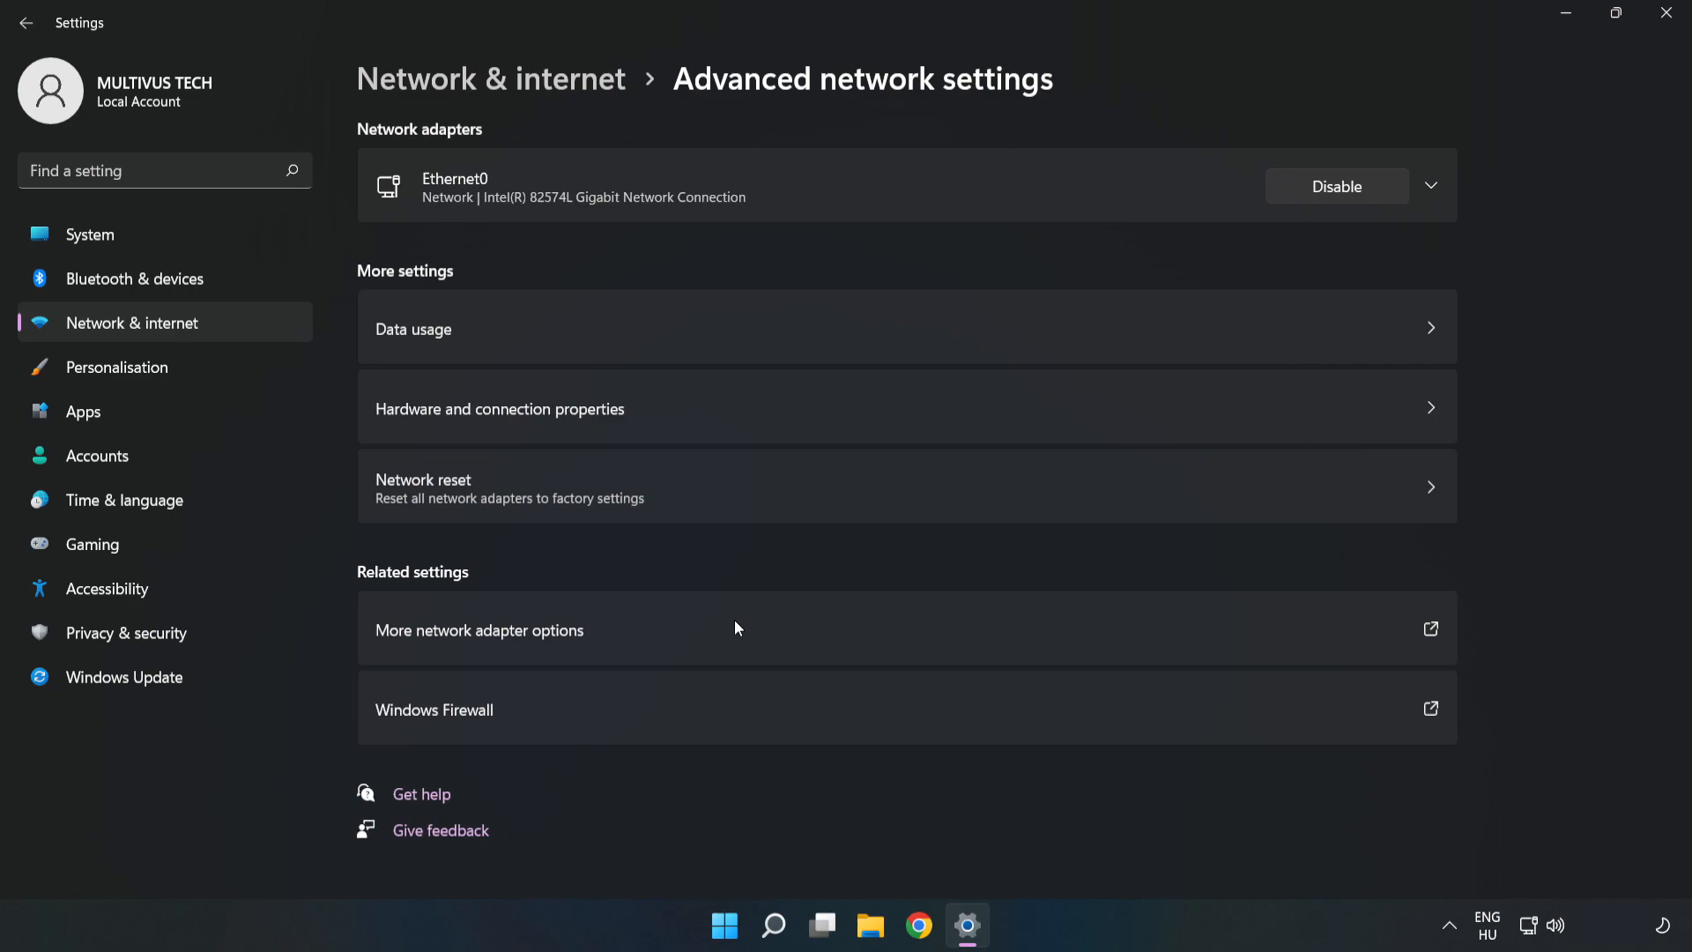
mouse_move(583, 644)
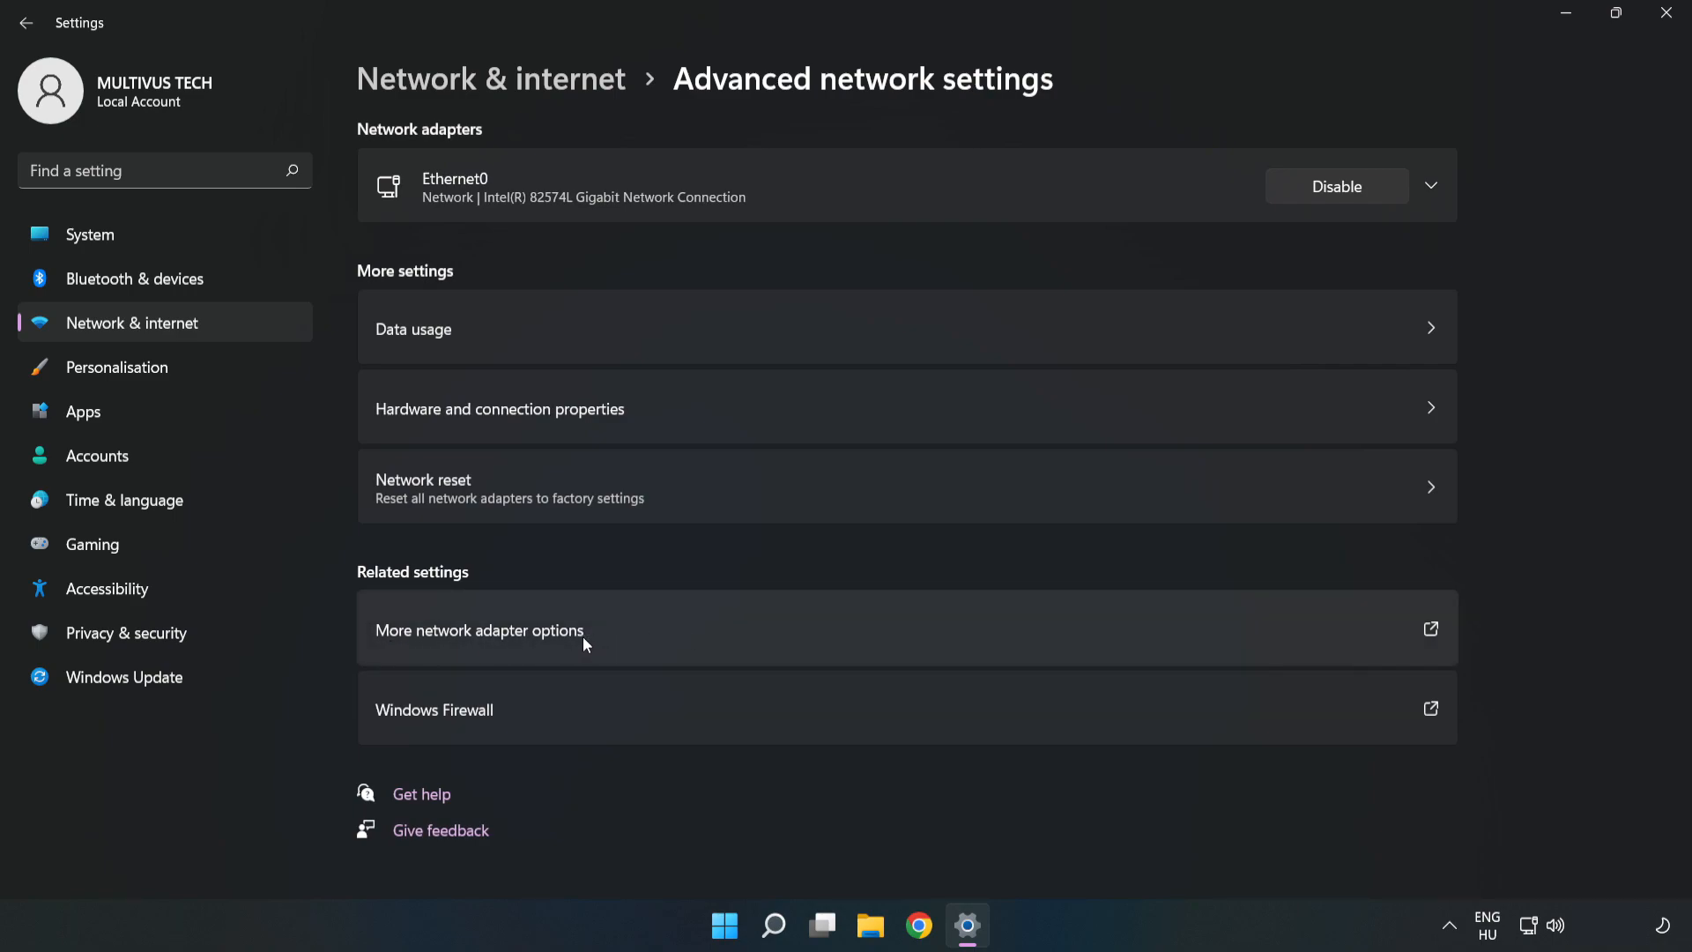
mouse_move(701, 638)
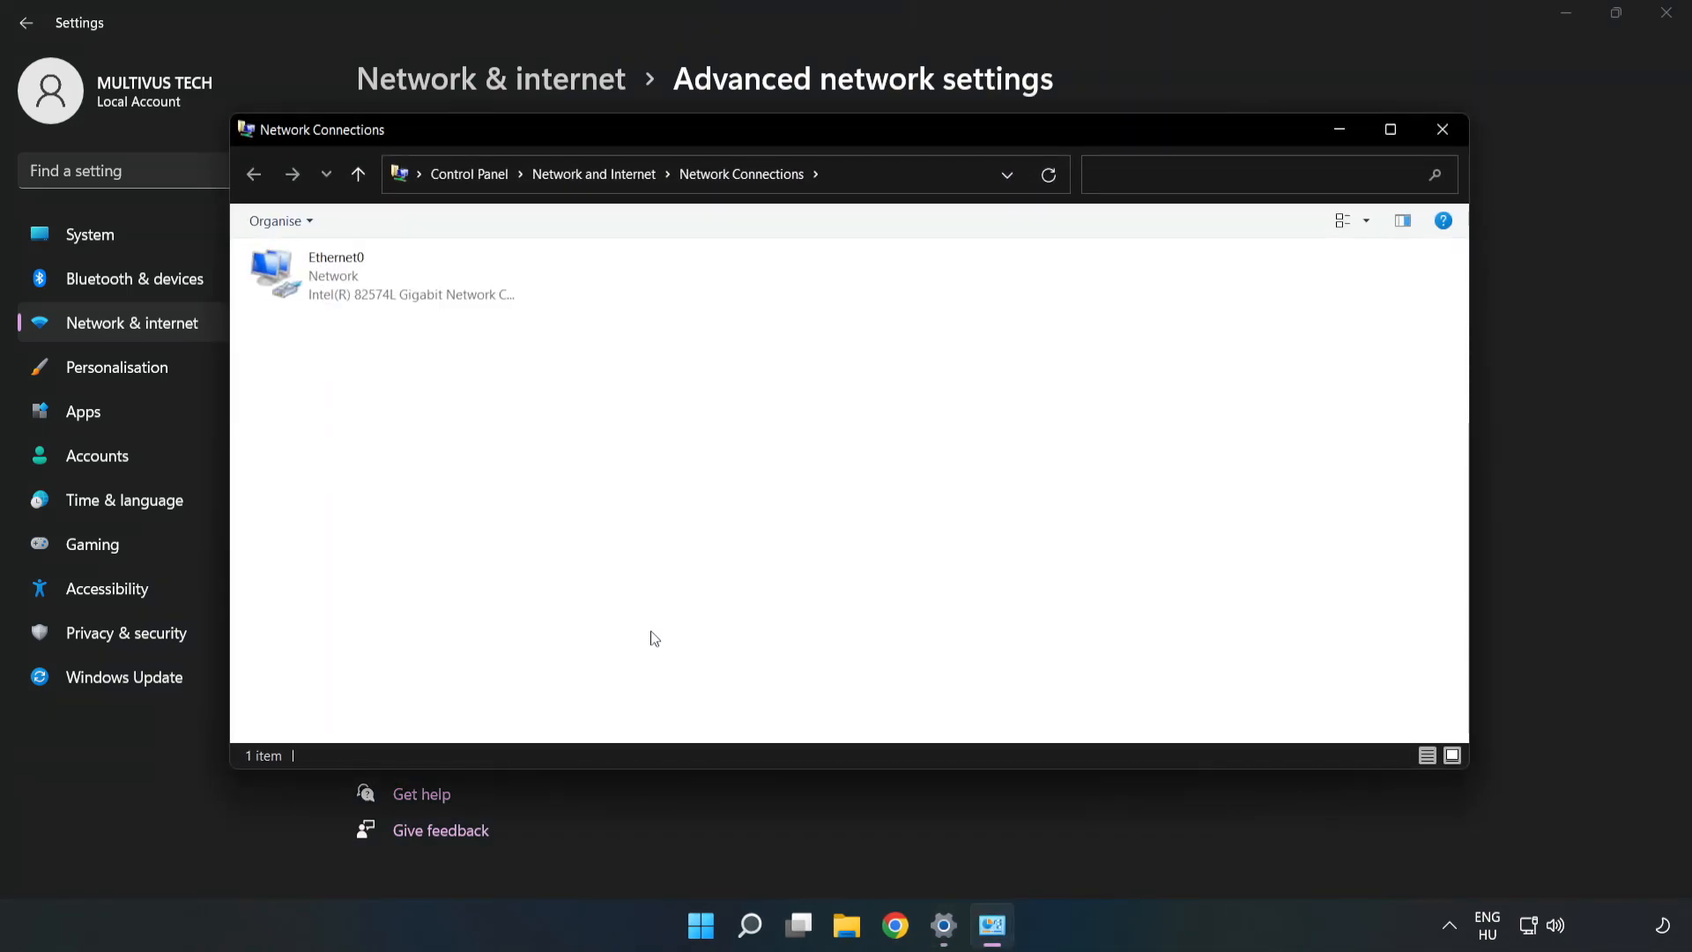
Open the Properties dialog for the Ethernet0 adapter
left_click(381, 275)
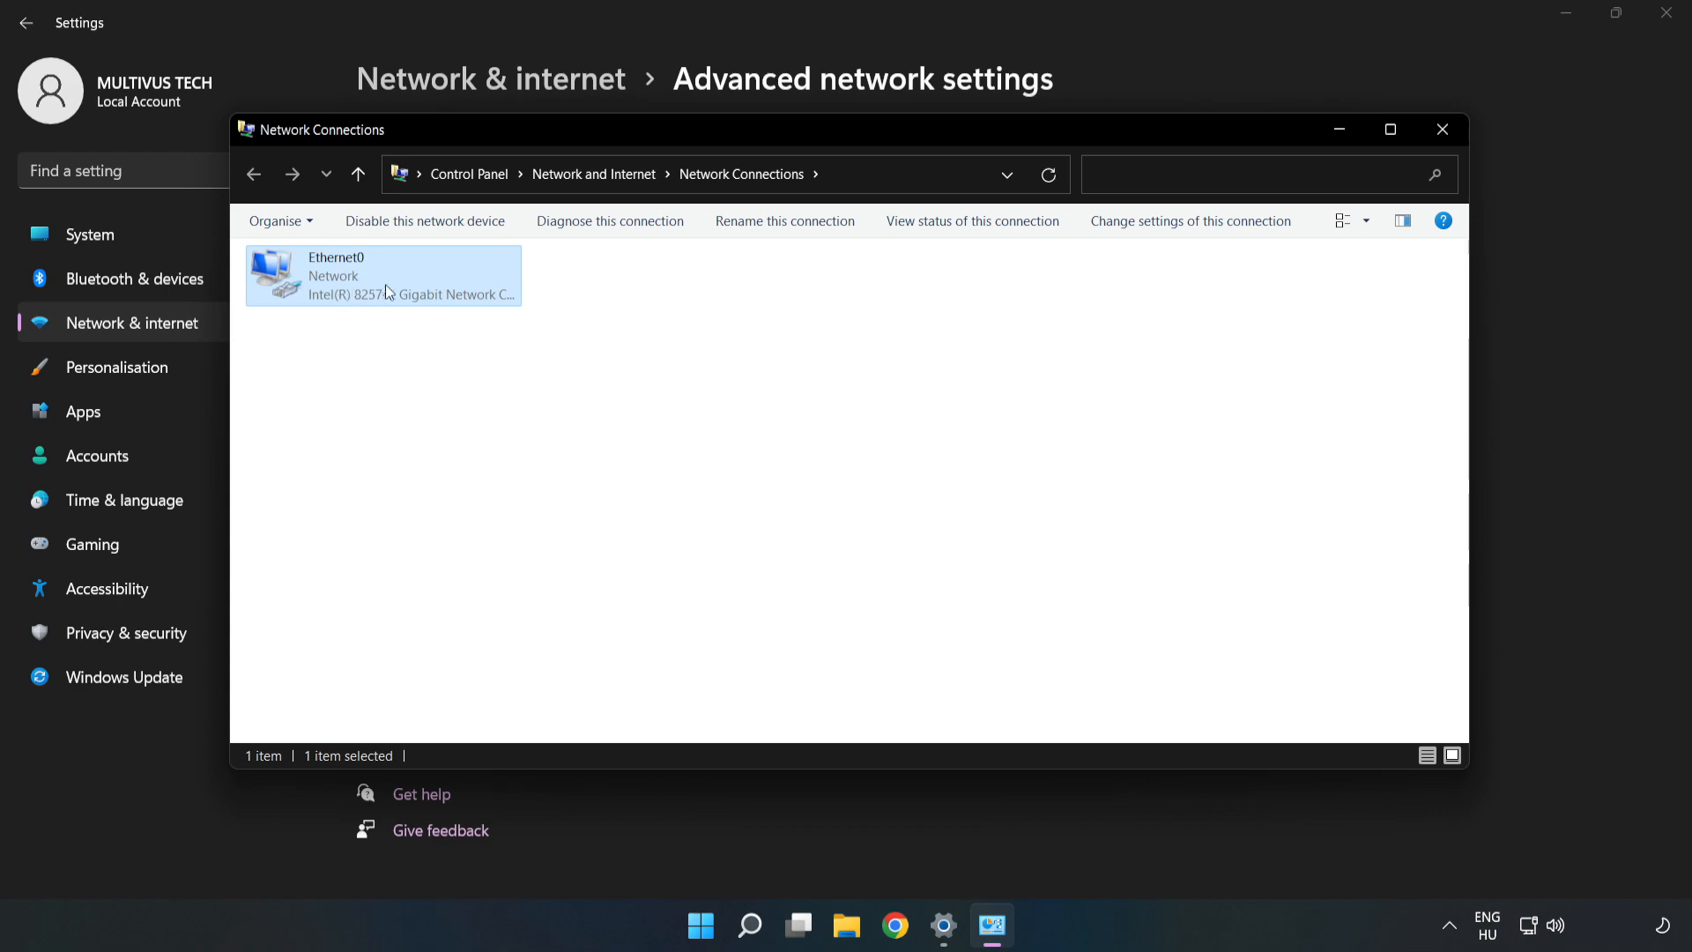
right_click(383, 275)
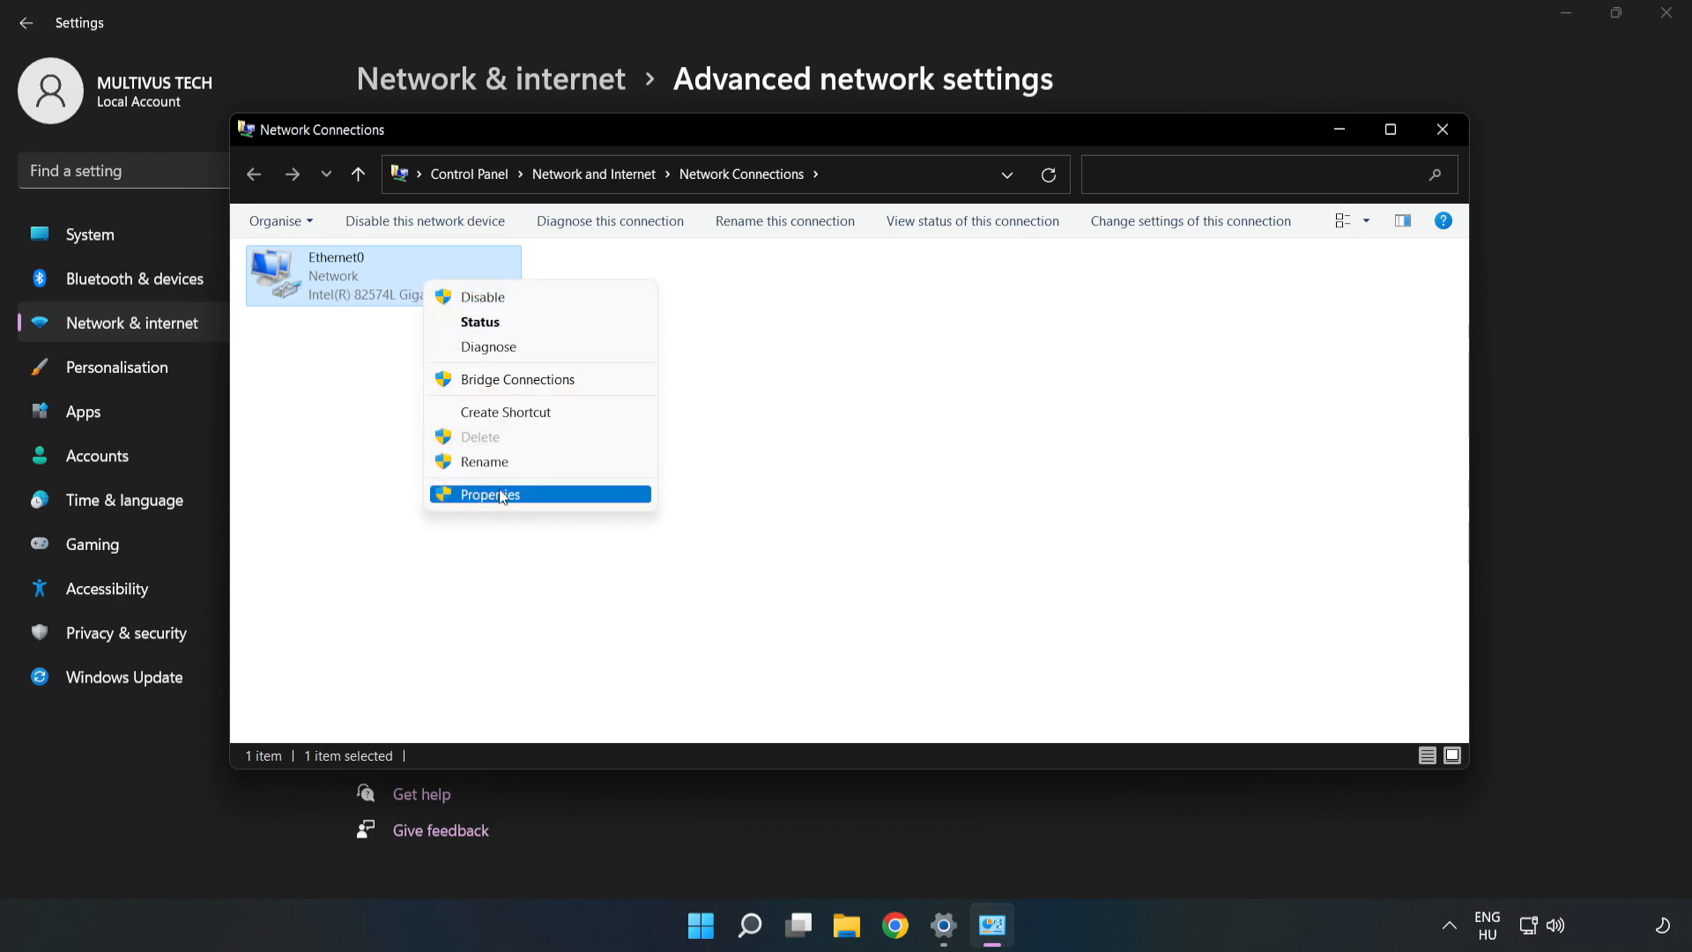
left_click(490, 495)
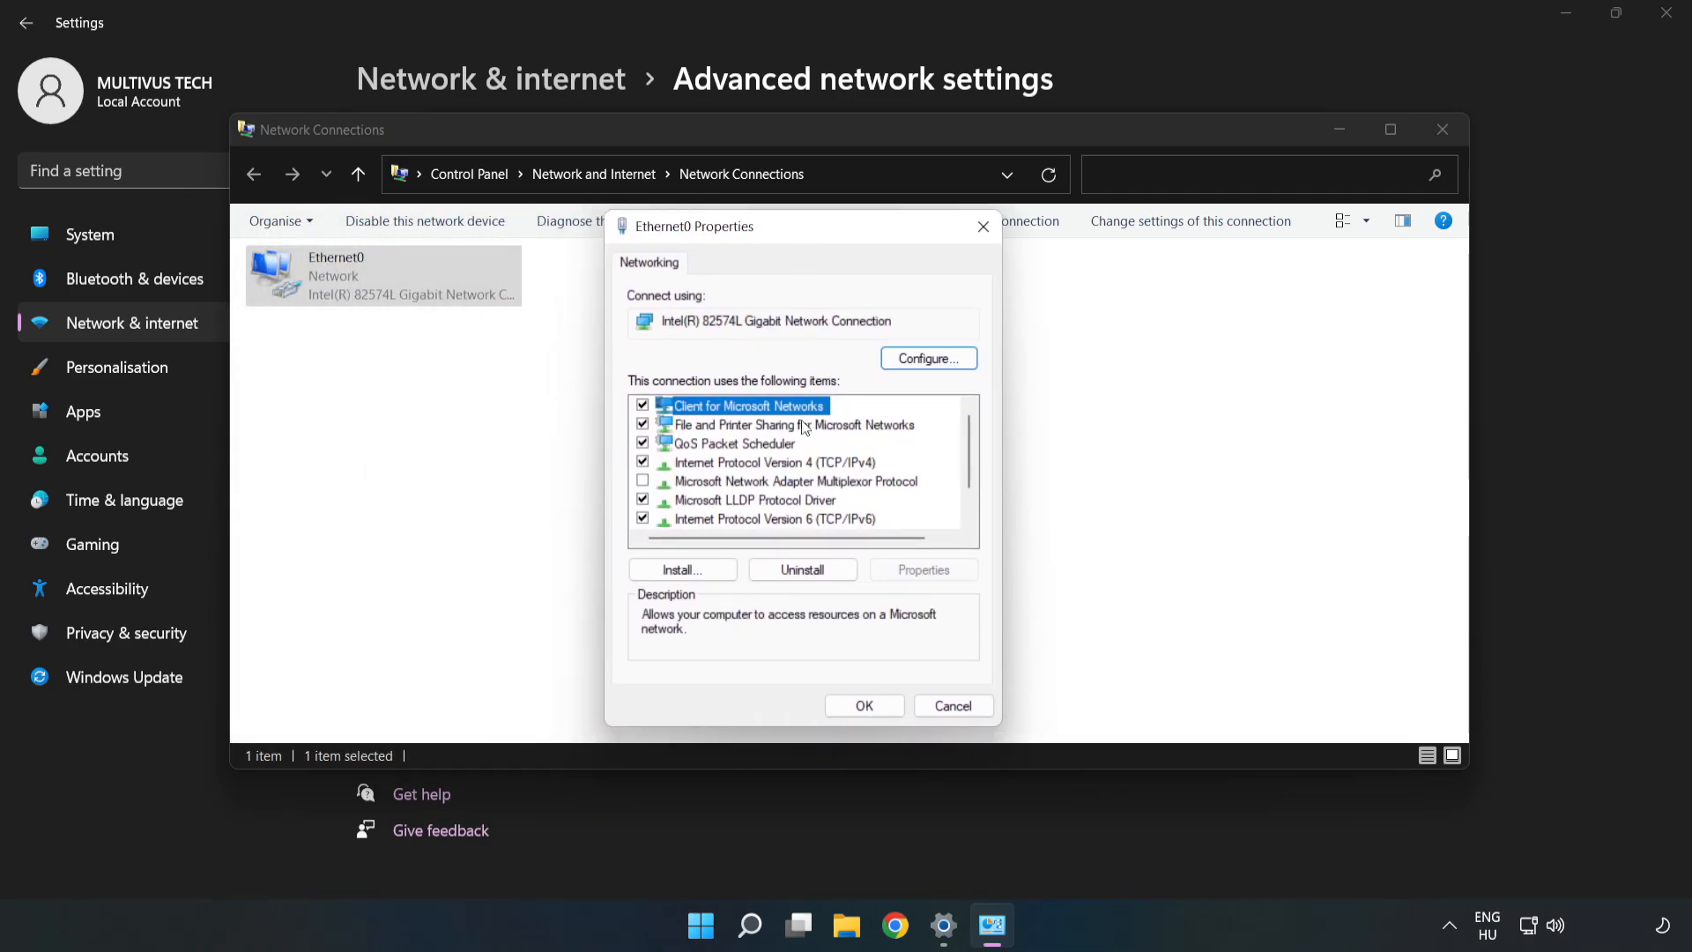
Open the Internet Protocol Version 4 (TCP/IPv4) properties
left_click(773, 462)
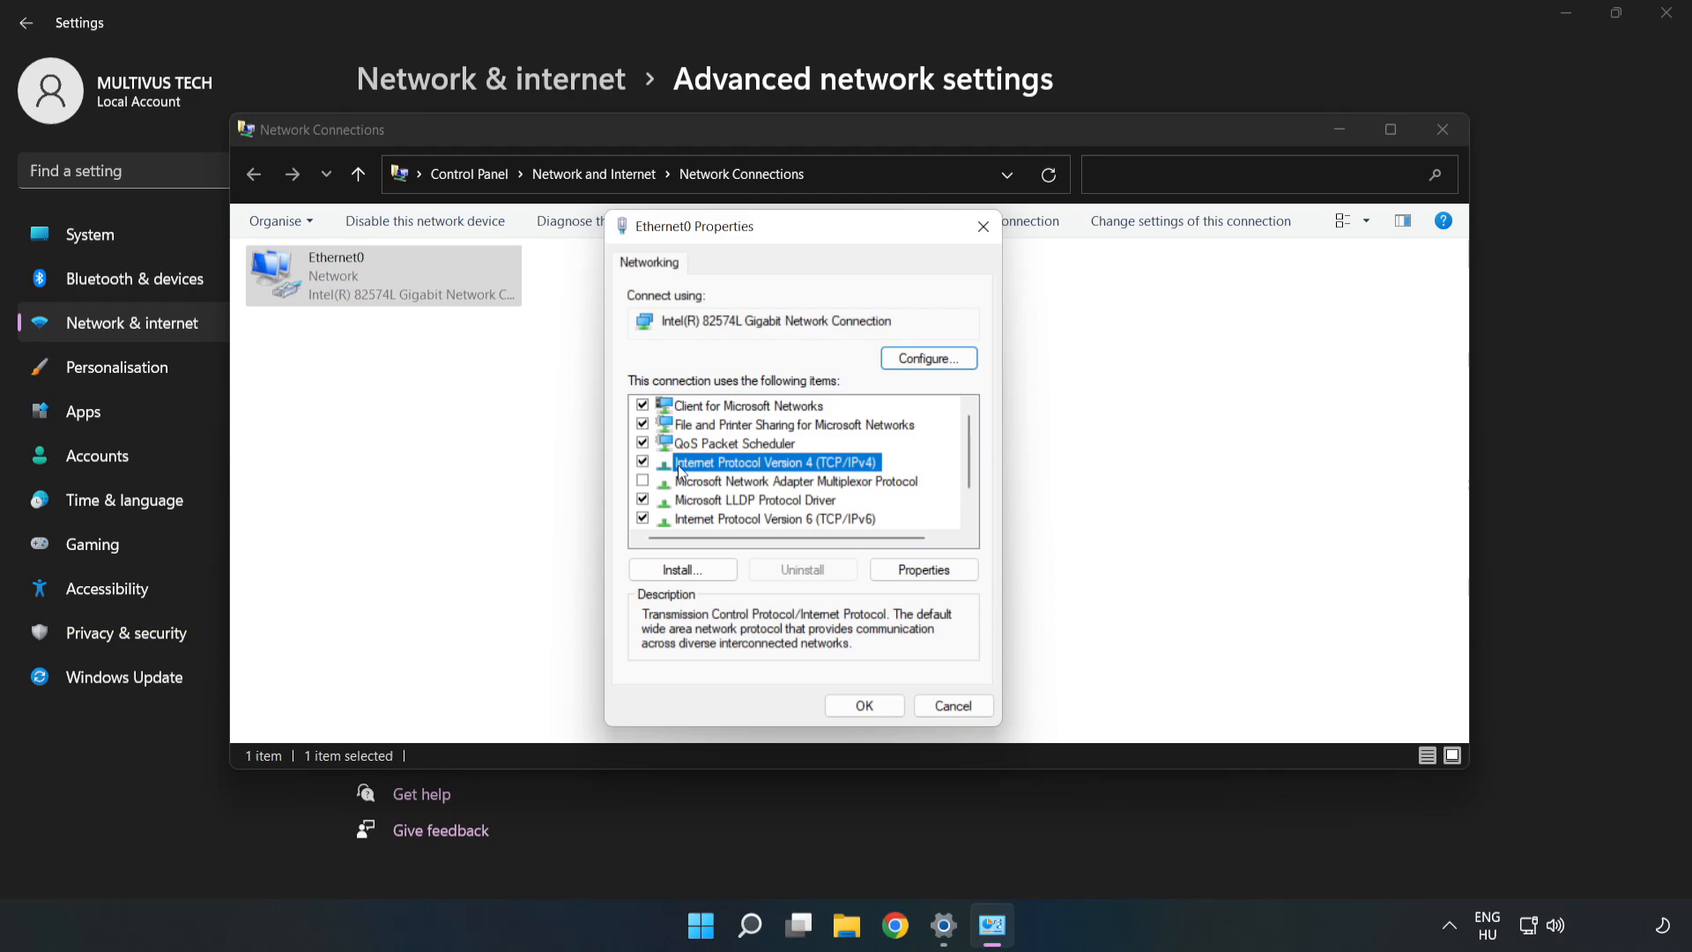
mouse_move(726, 472)
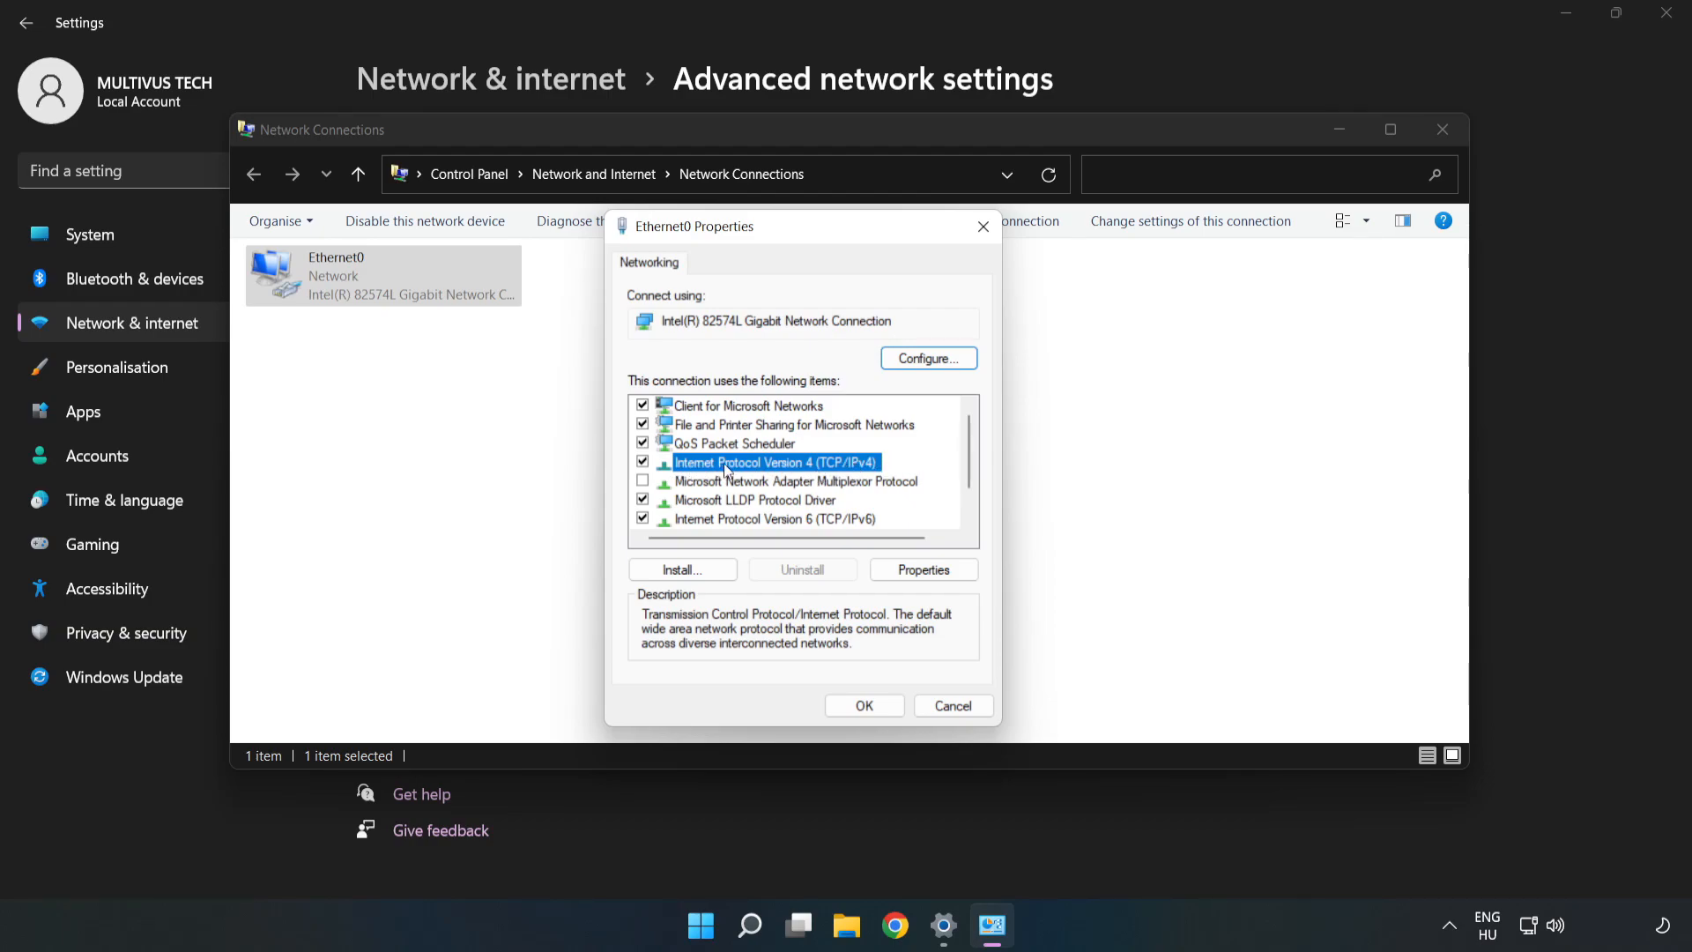
mouse_move(923, 568)
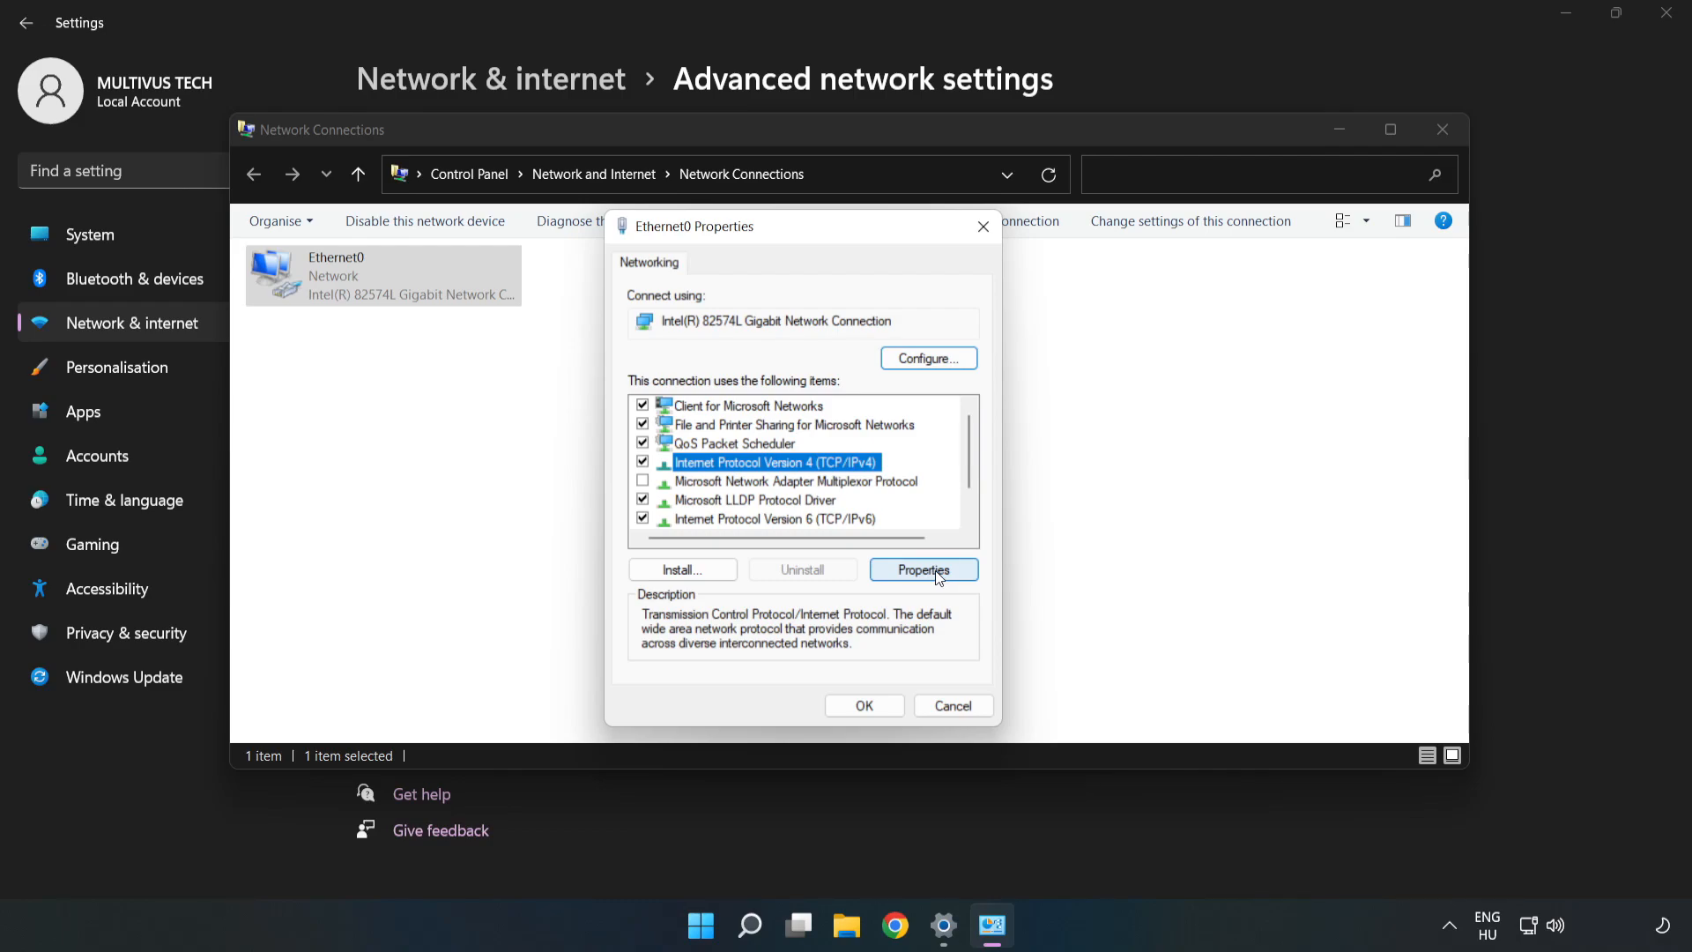
left_click(923, 568)
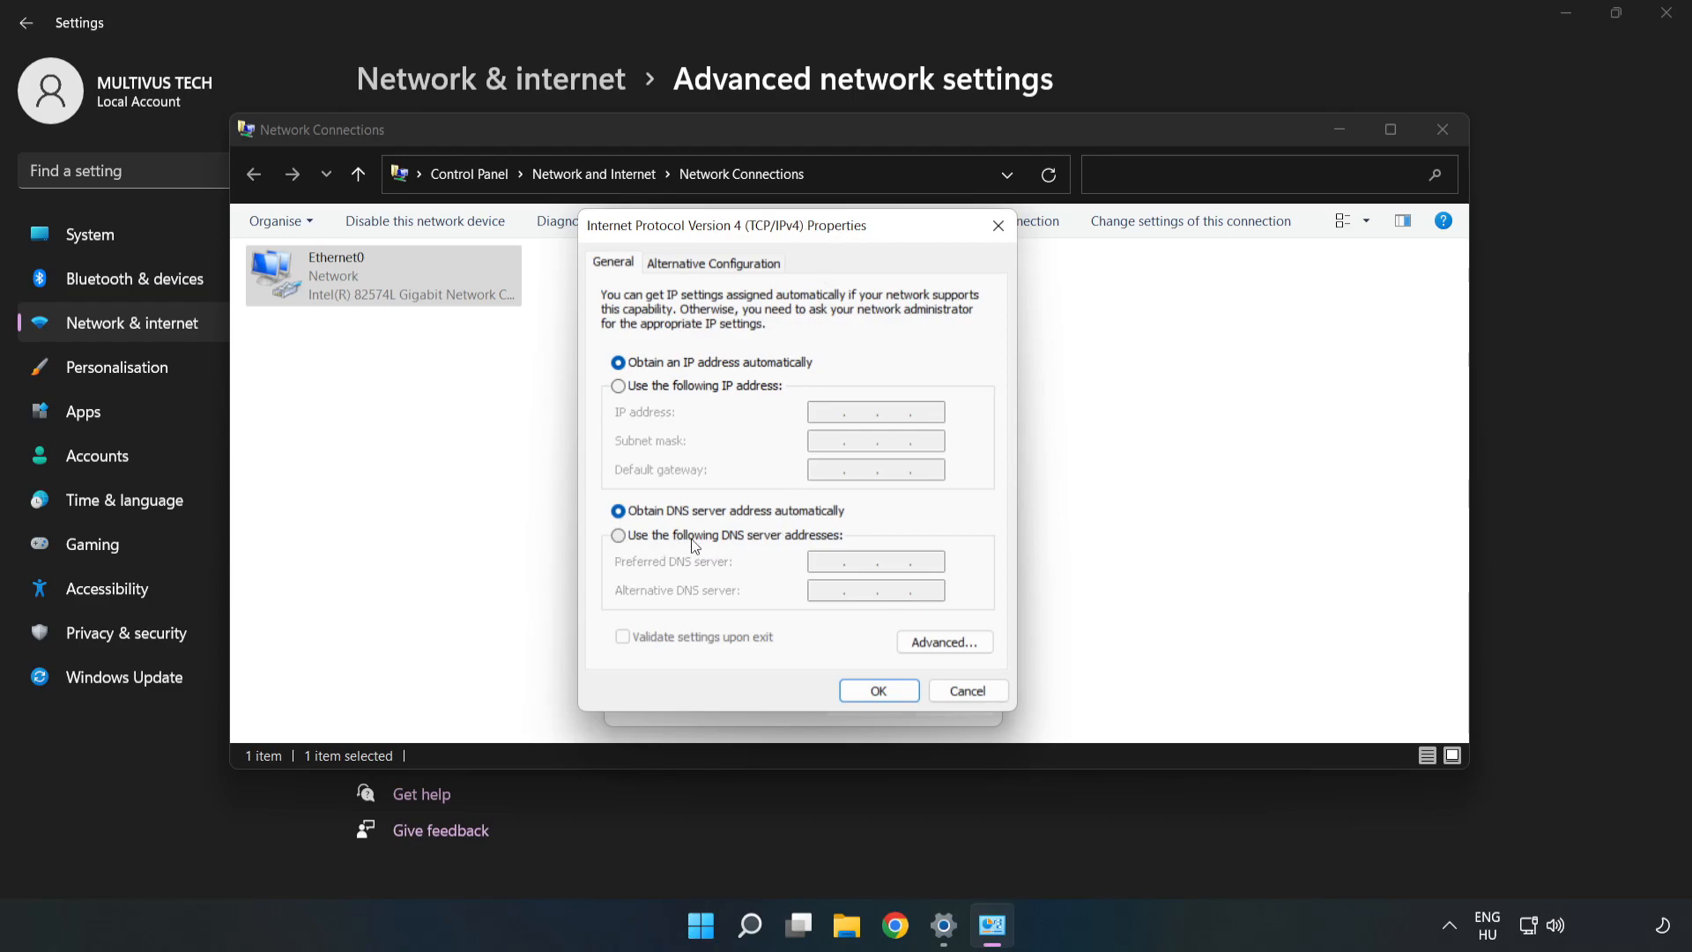
Enter manual DNS servers: 8.8.8.8 preferred and 8.8.4.4 alternate
left_click(618, 535)
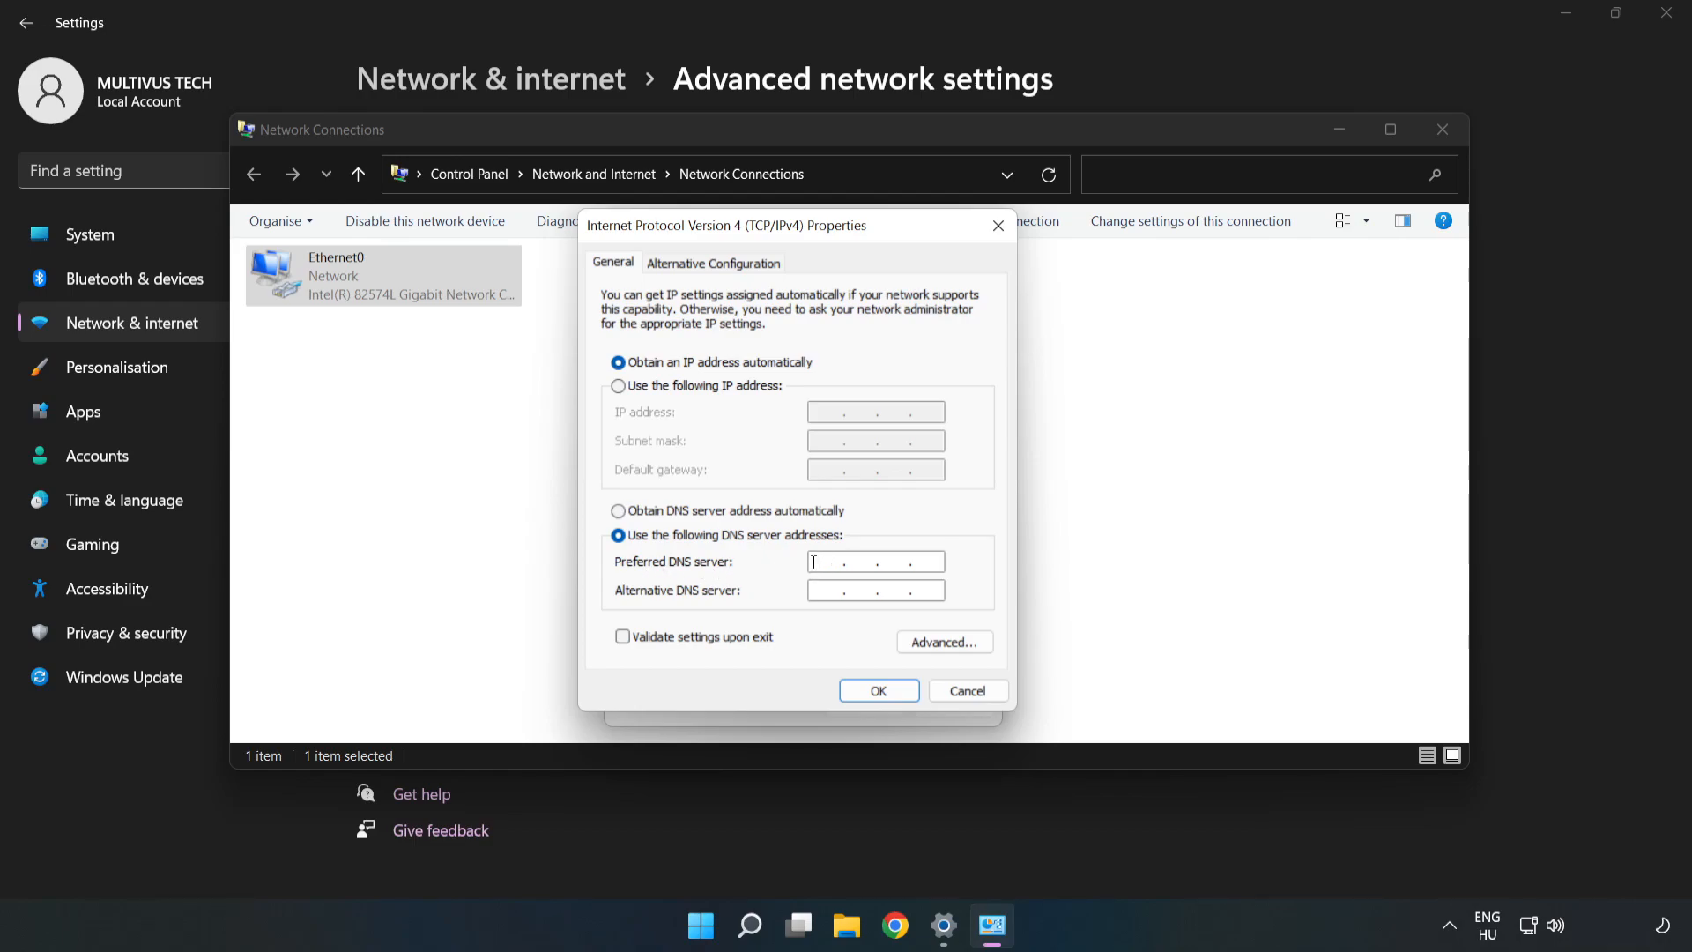
type("8.8.8.")
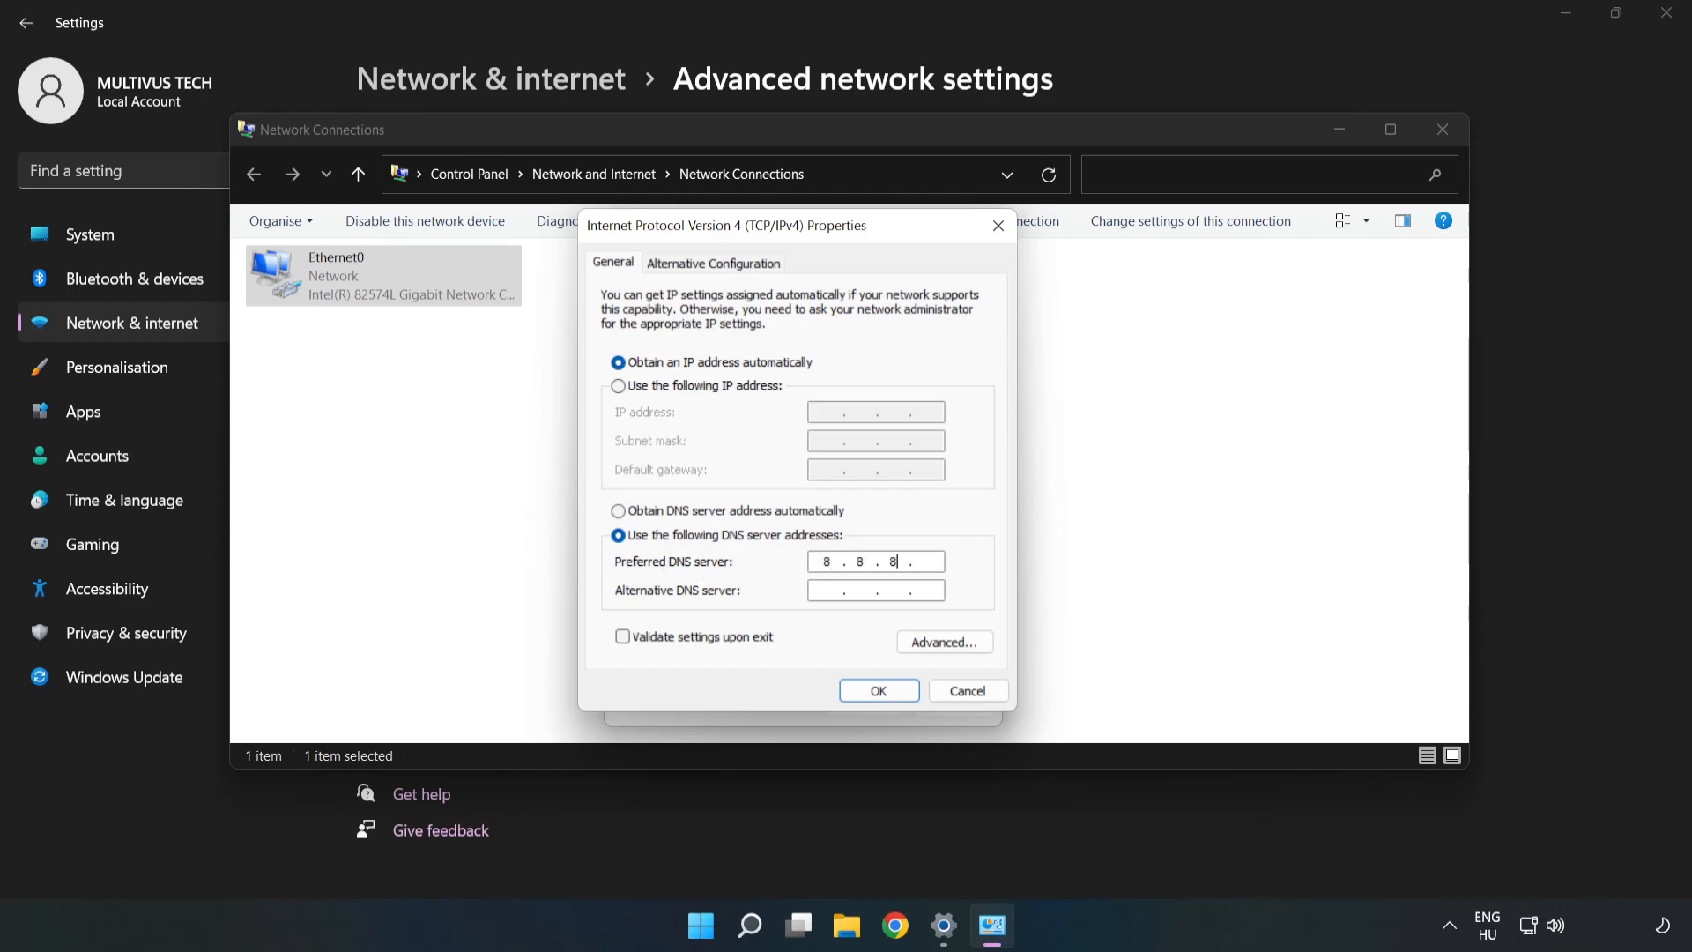
type("8")
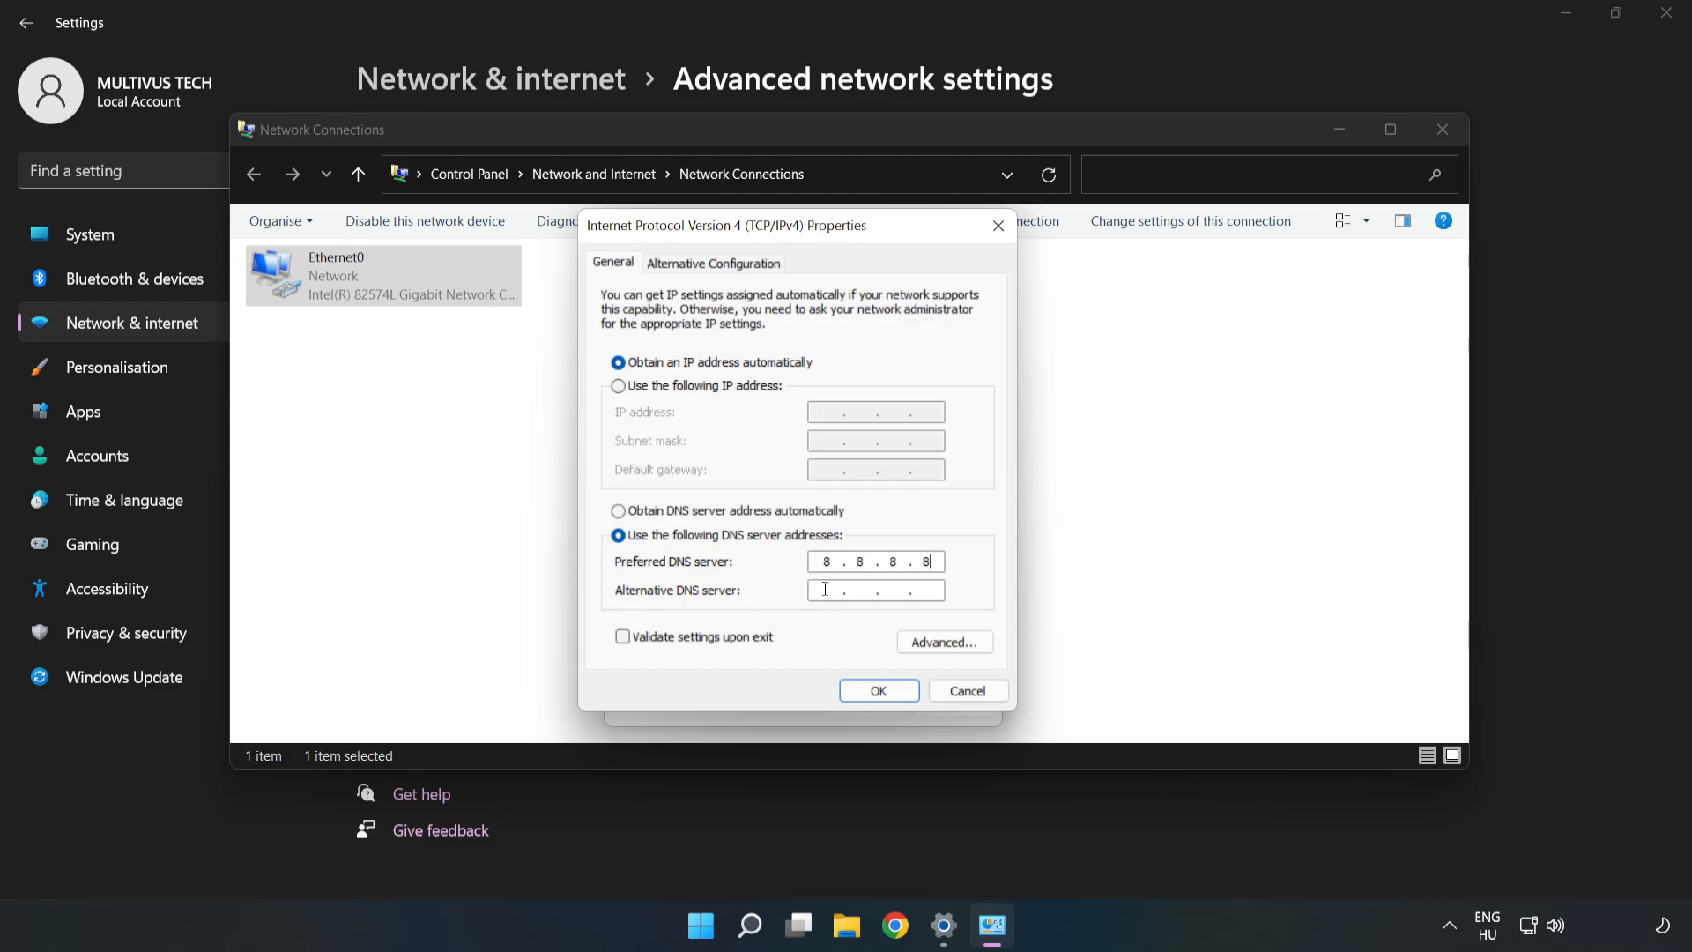
type("8...")
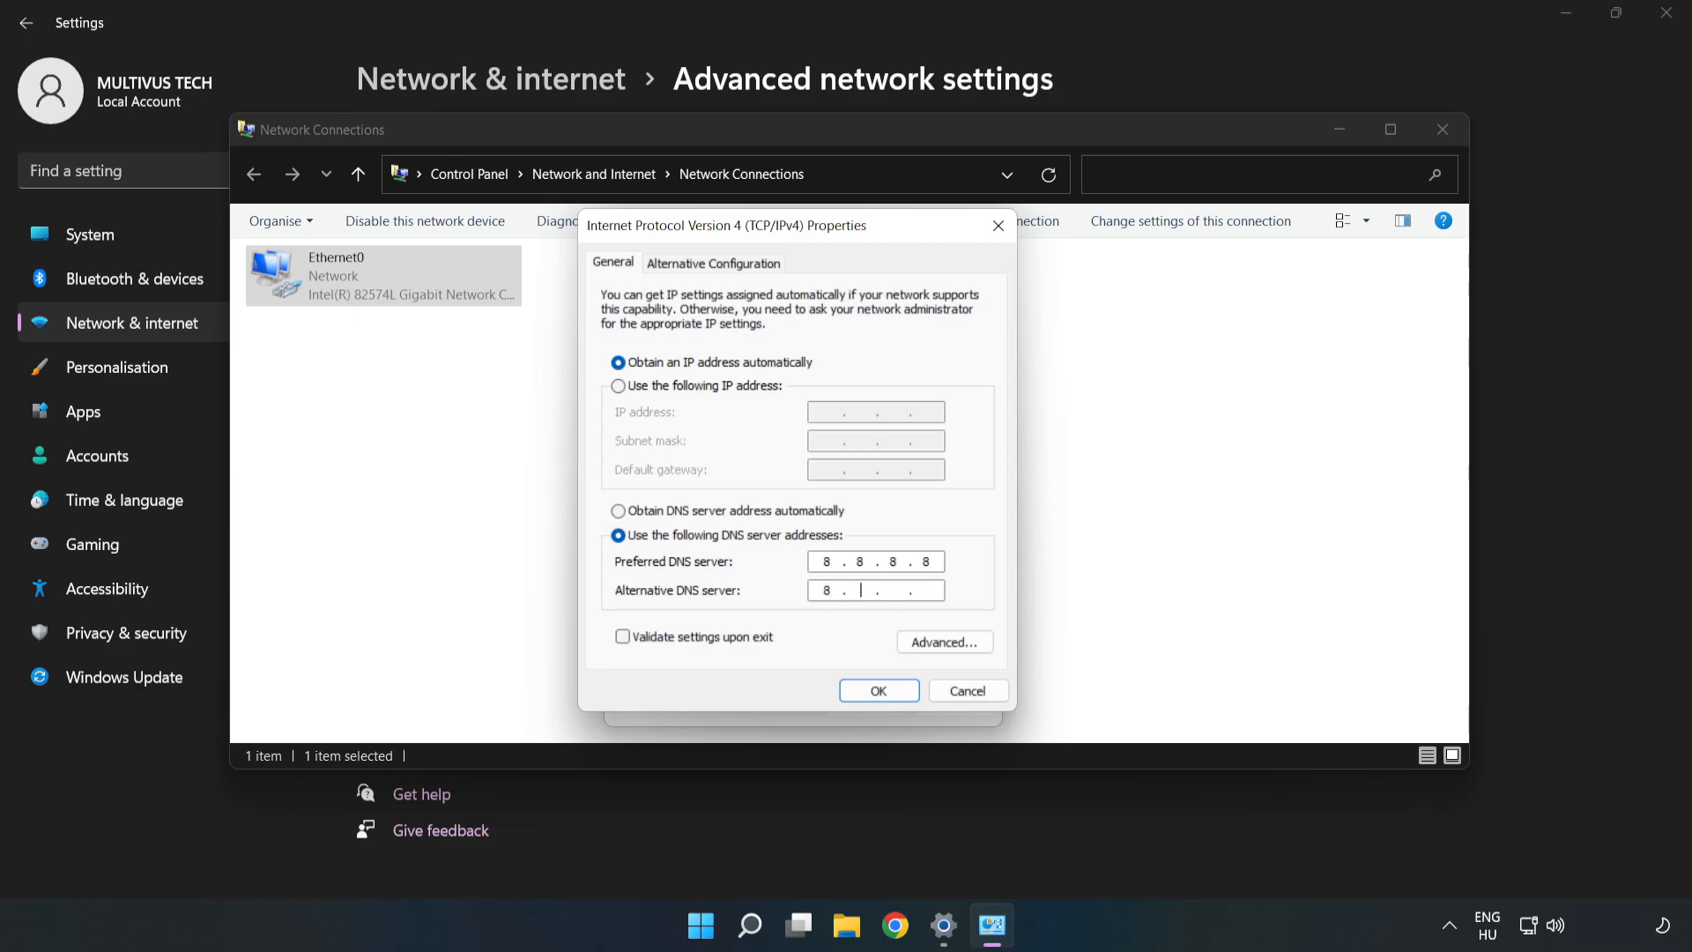
type("8.4.4")
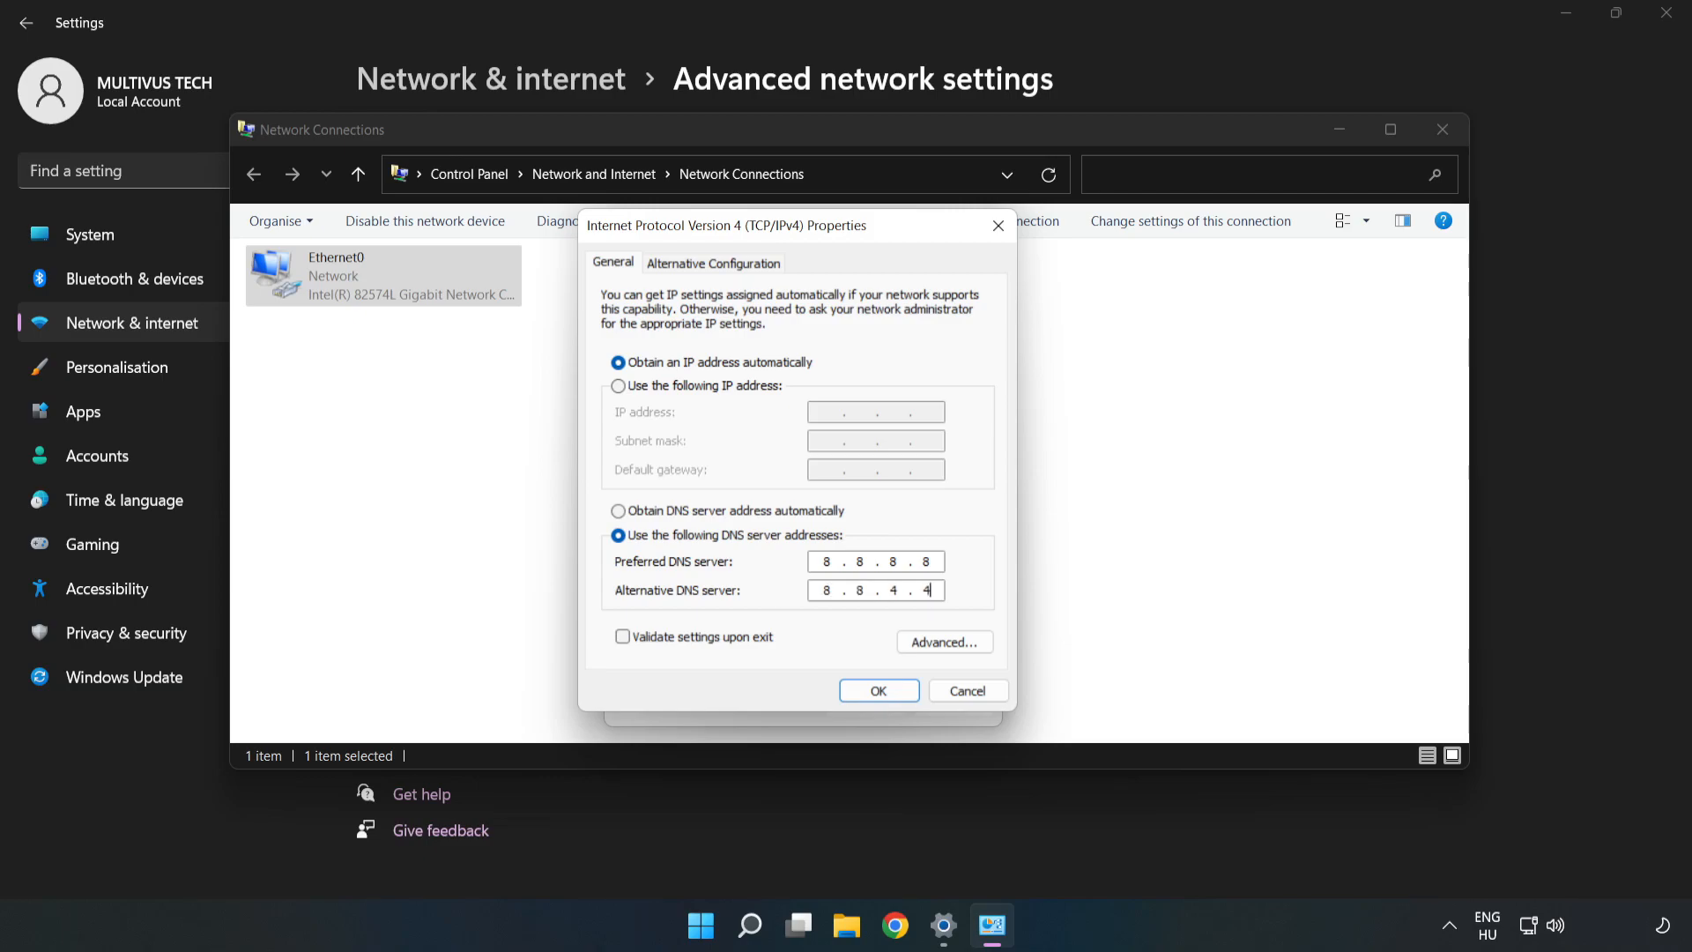
mouse_move(821, 646)
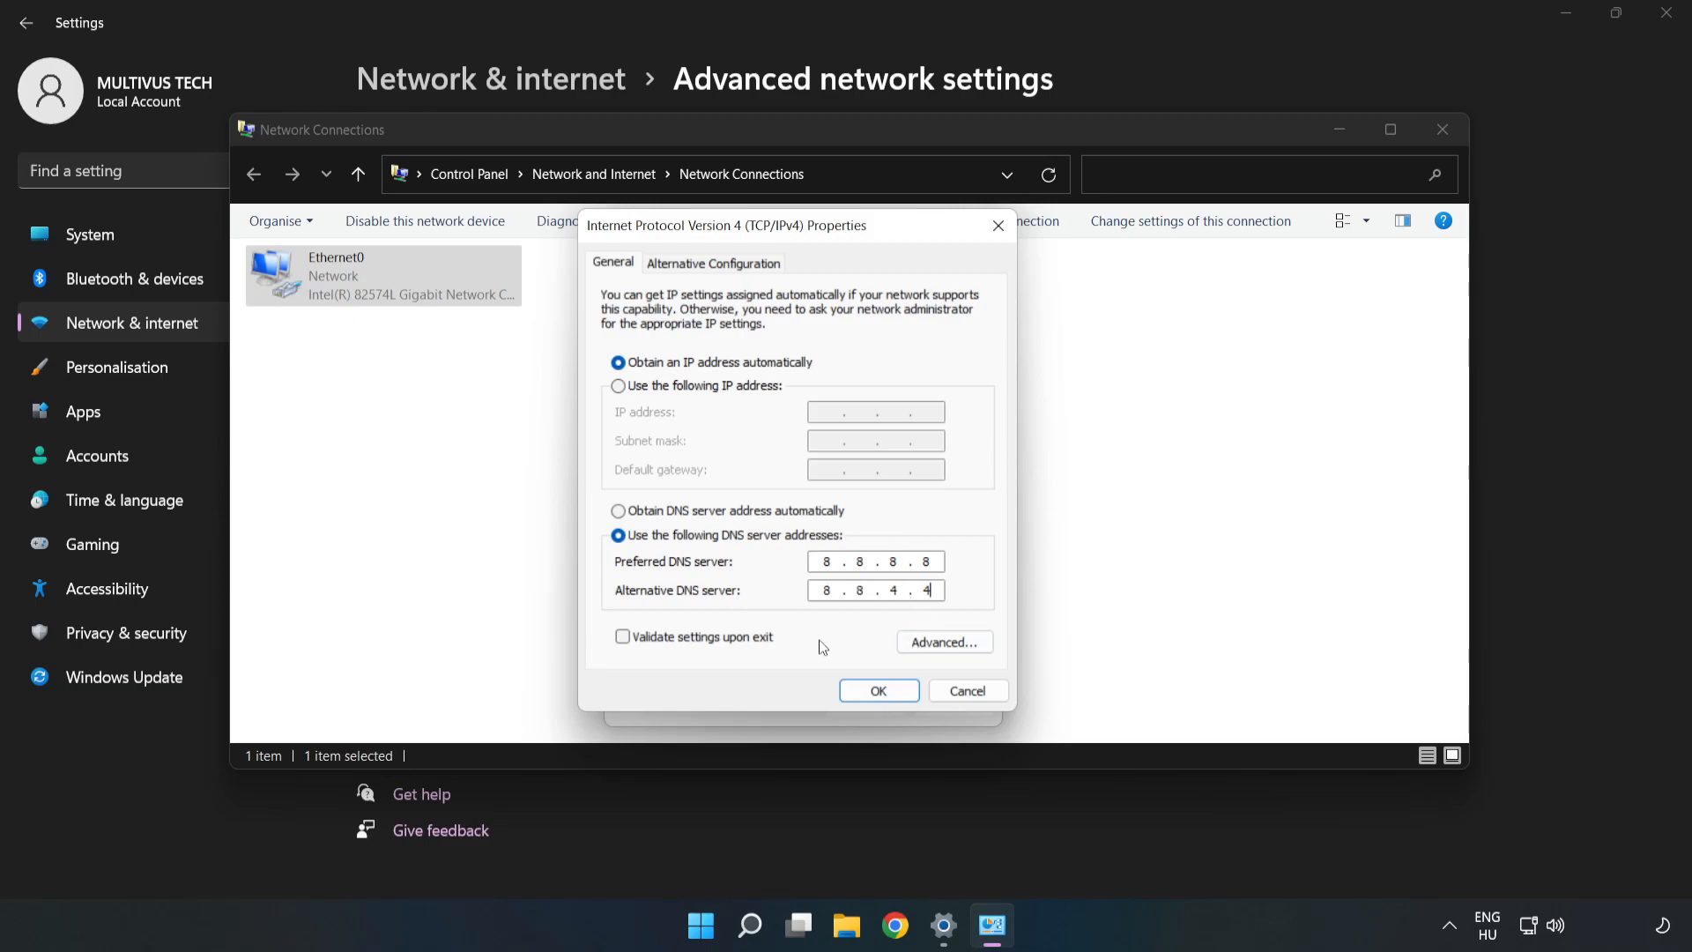
mouse_move(878, 691)
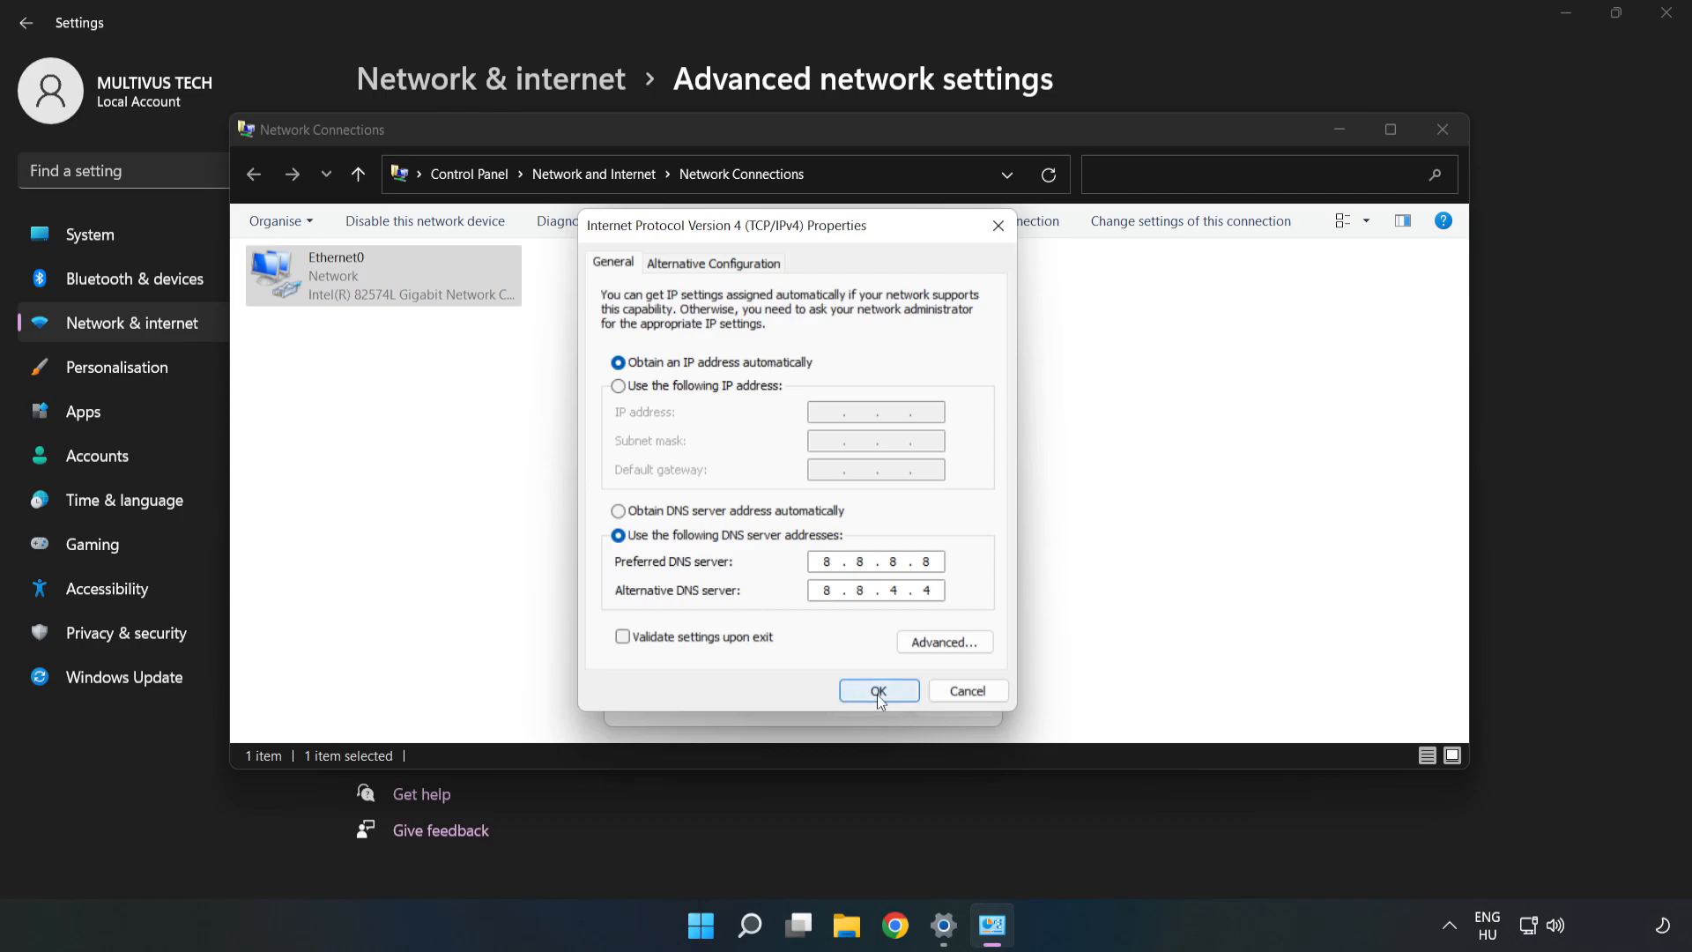
Confirm the DNS settings and close Ethernet0 Properties, Network Connections and Settings
left_click(878, 691)
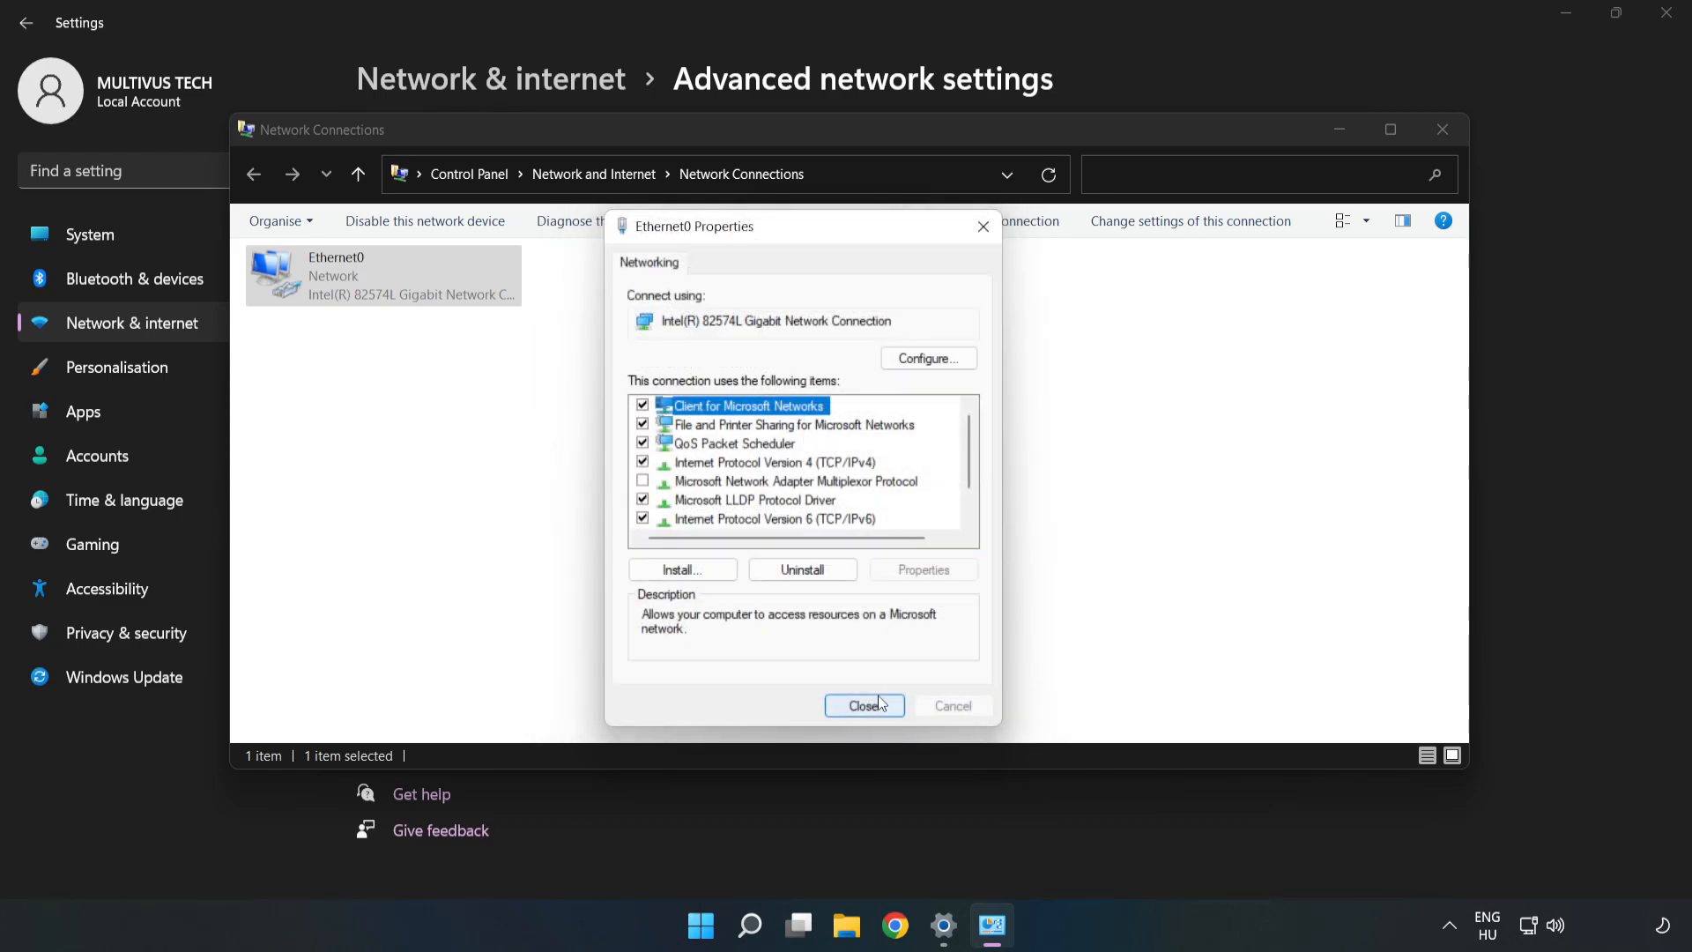
left_click(864, 705)
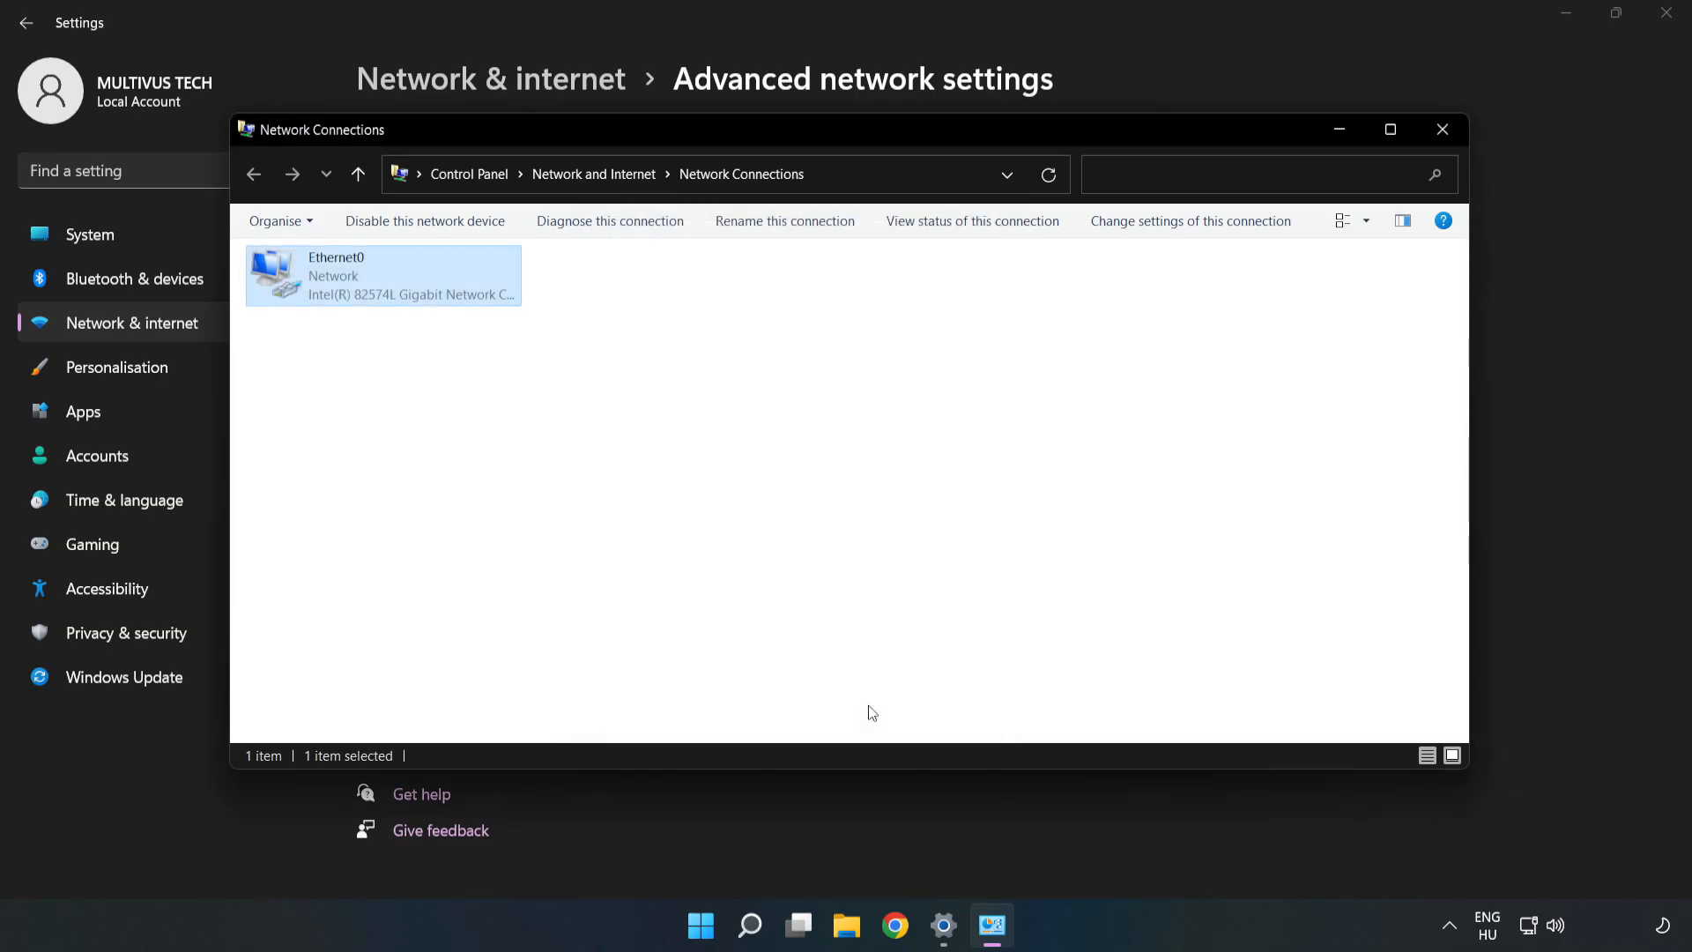
left_click(1441, 129)
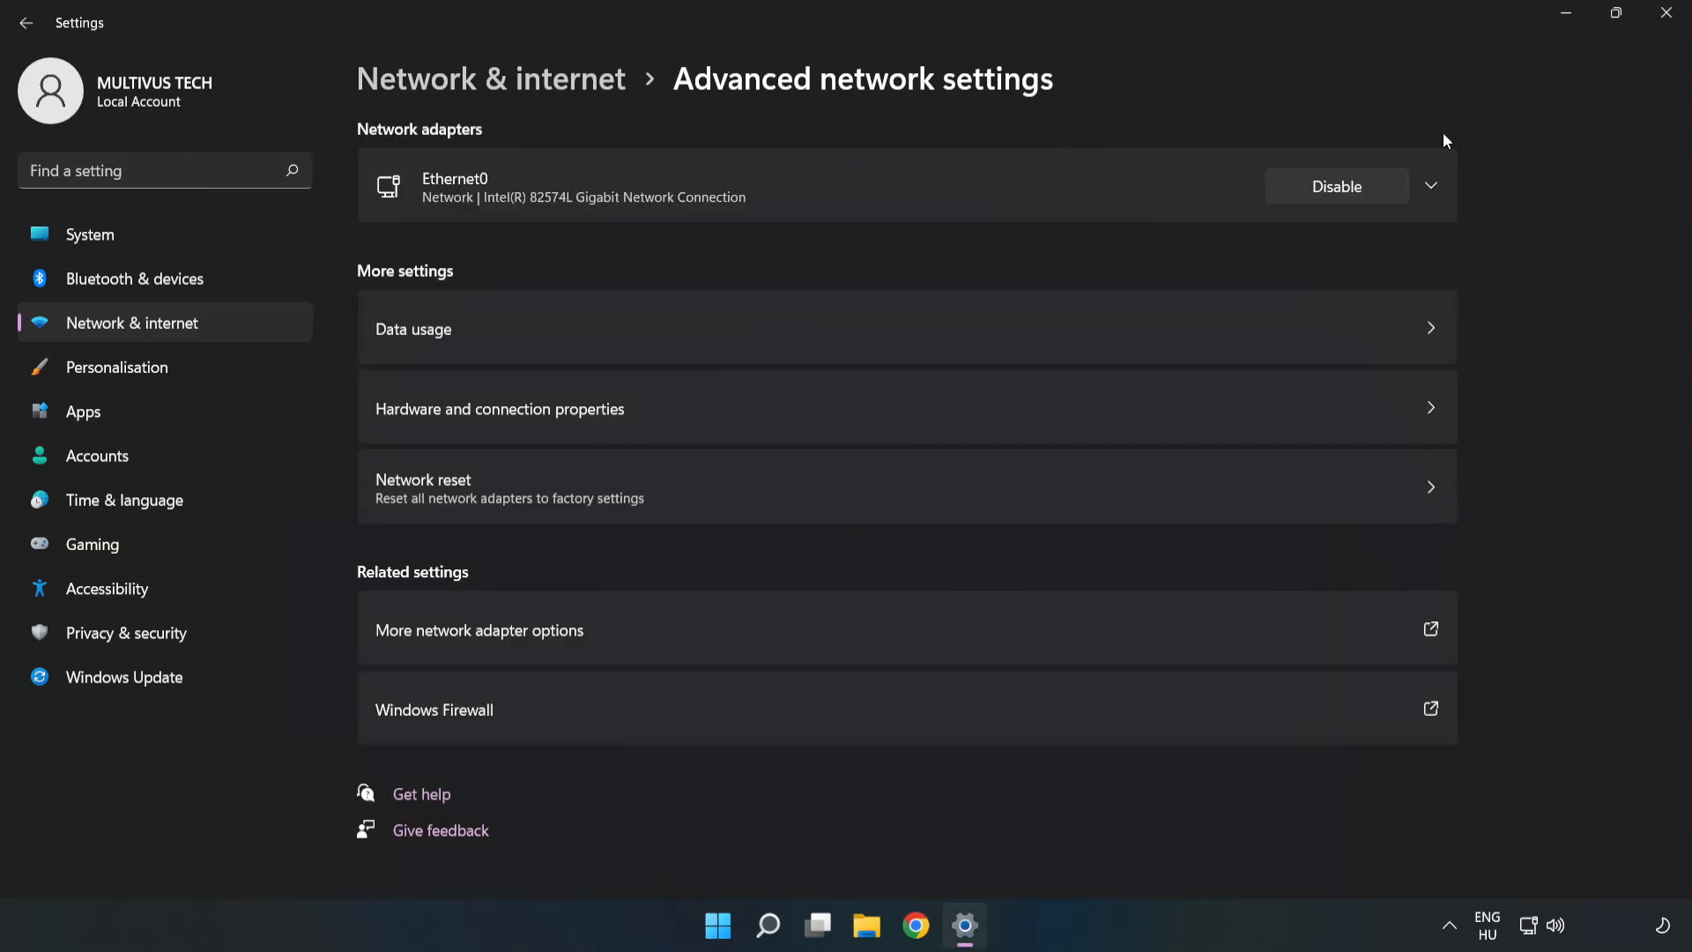
left_click(1665, 14)
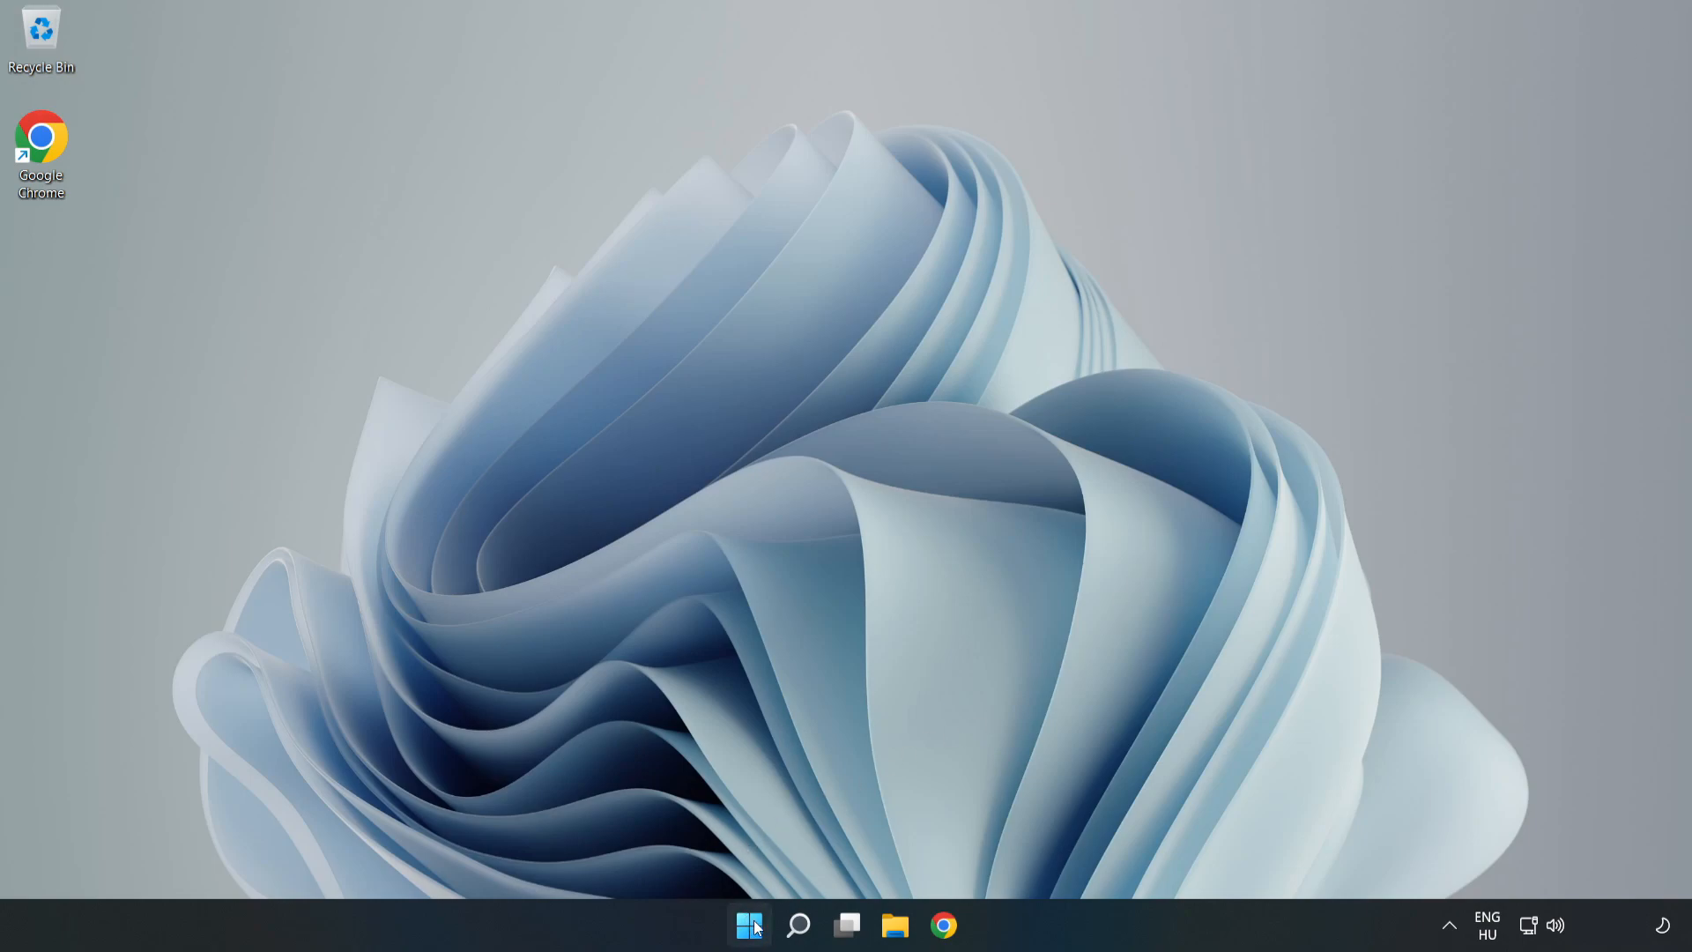
left_click(748, 925)
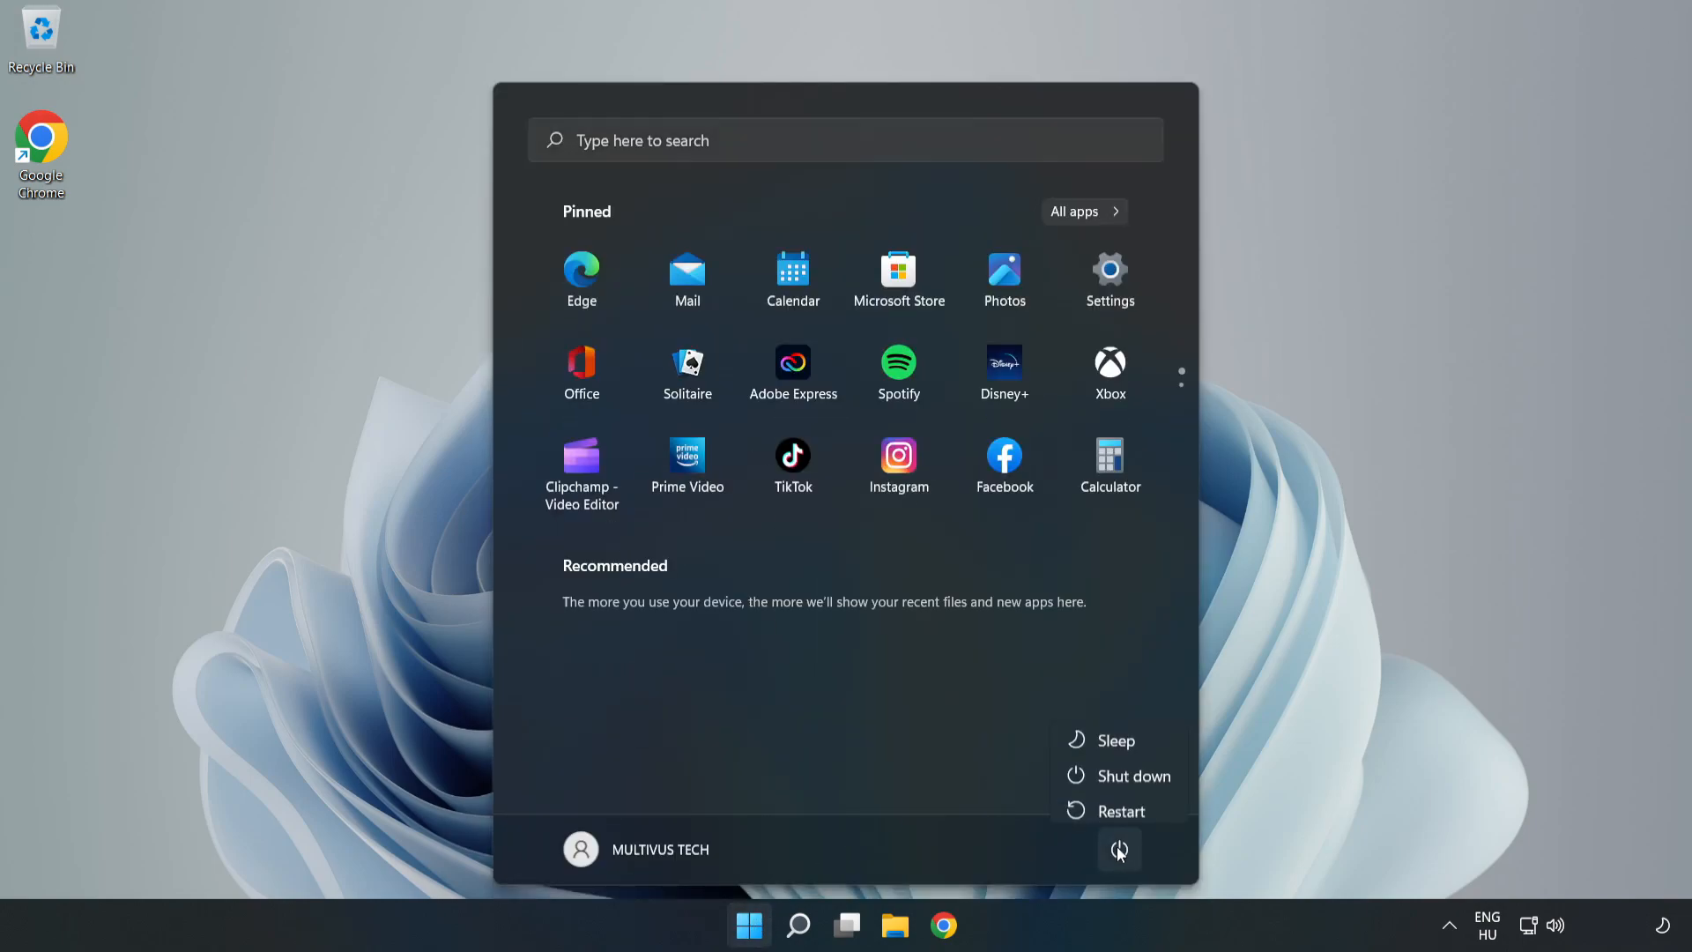
mouse_move(1120, 803)
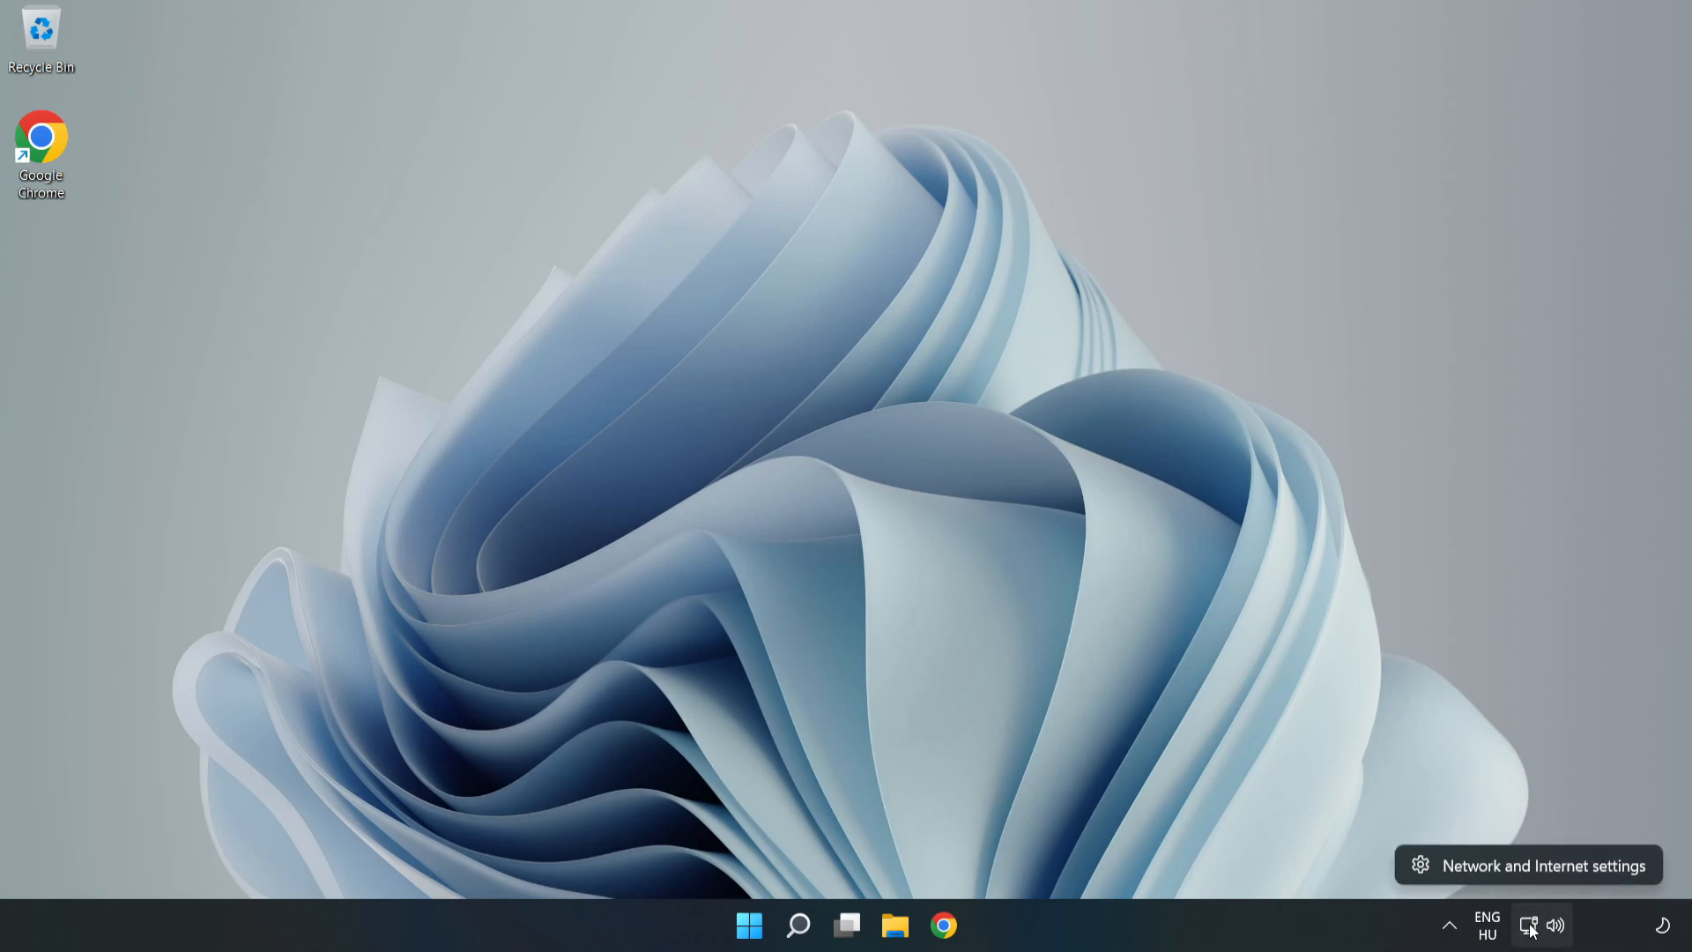
mouse_move(1545, 865)
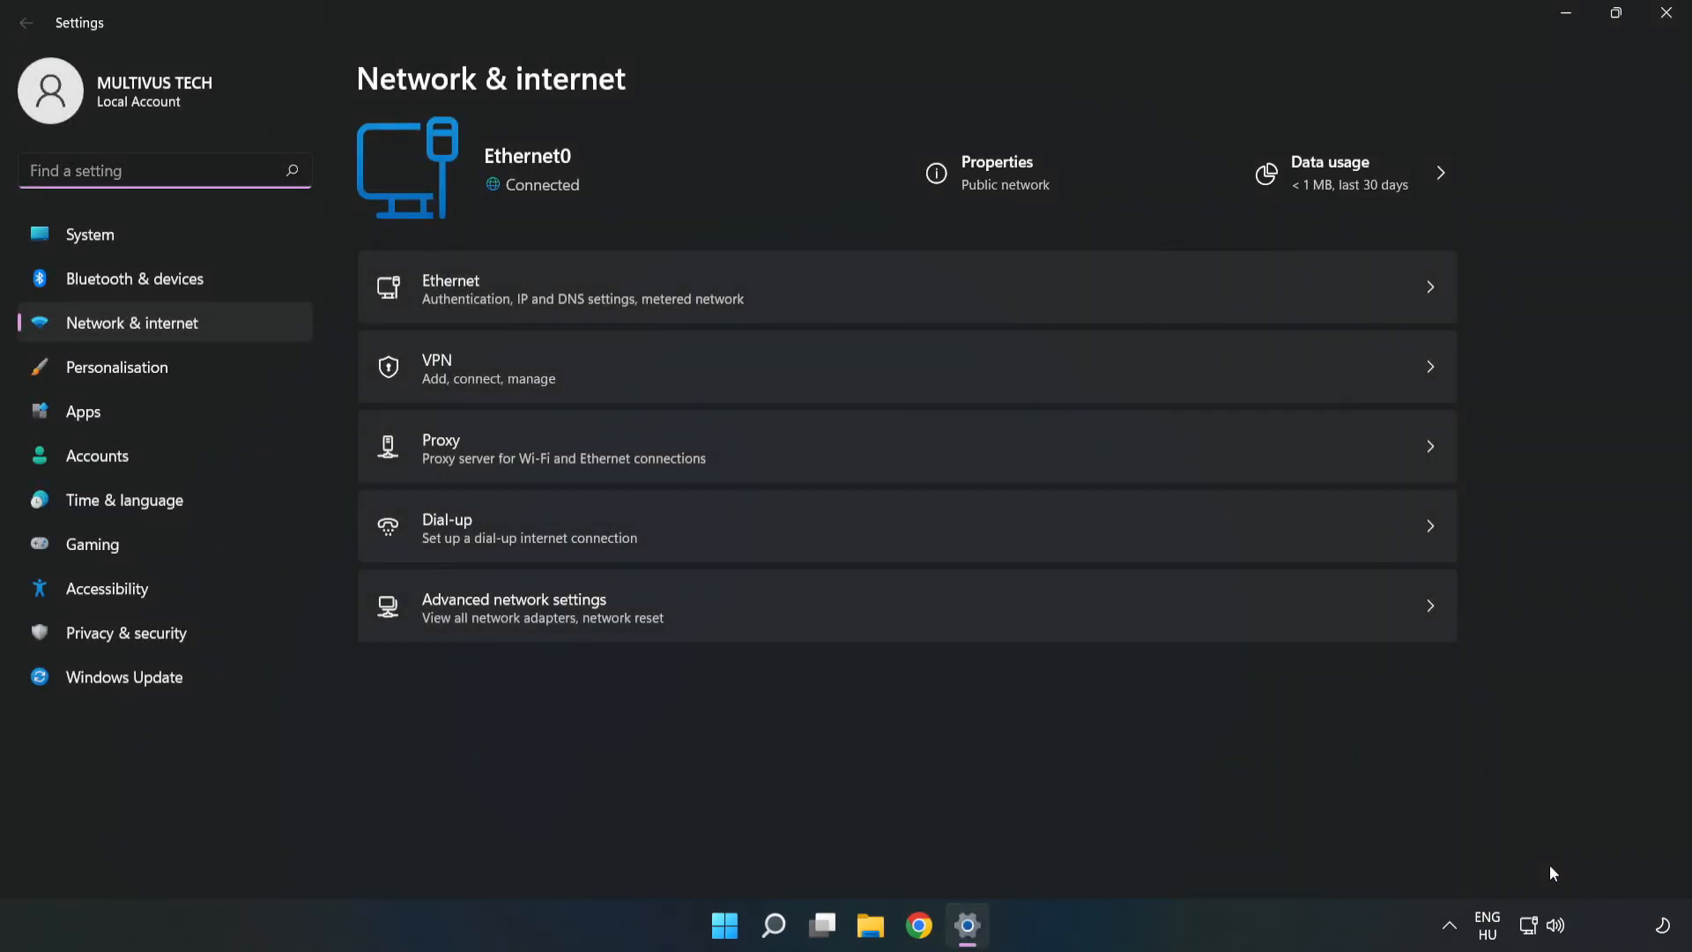
mouse_move(442, 633)
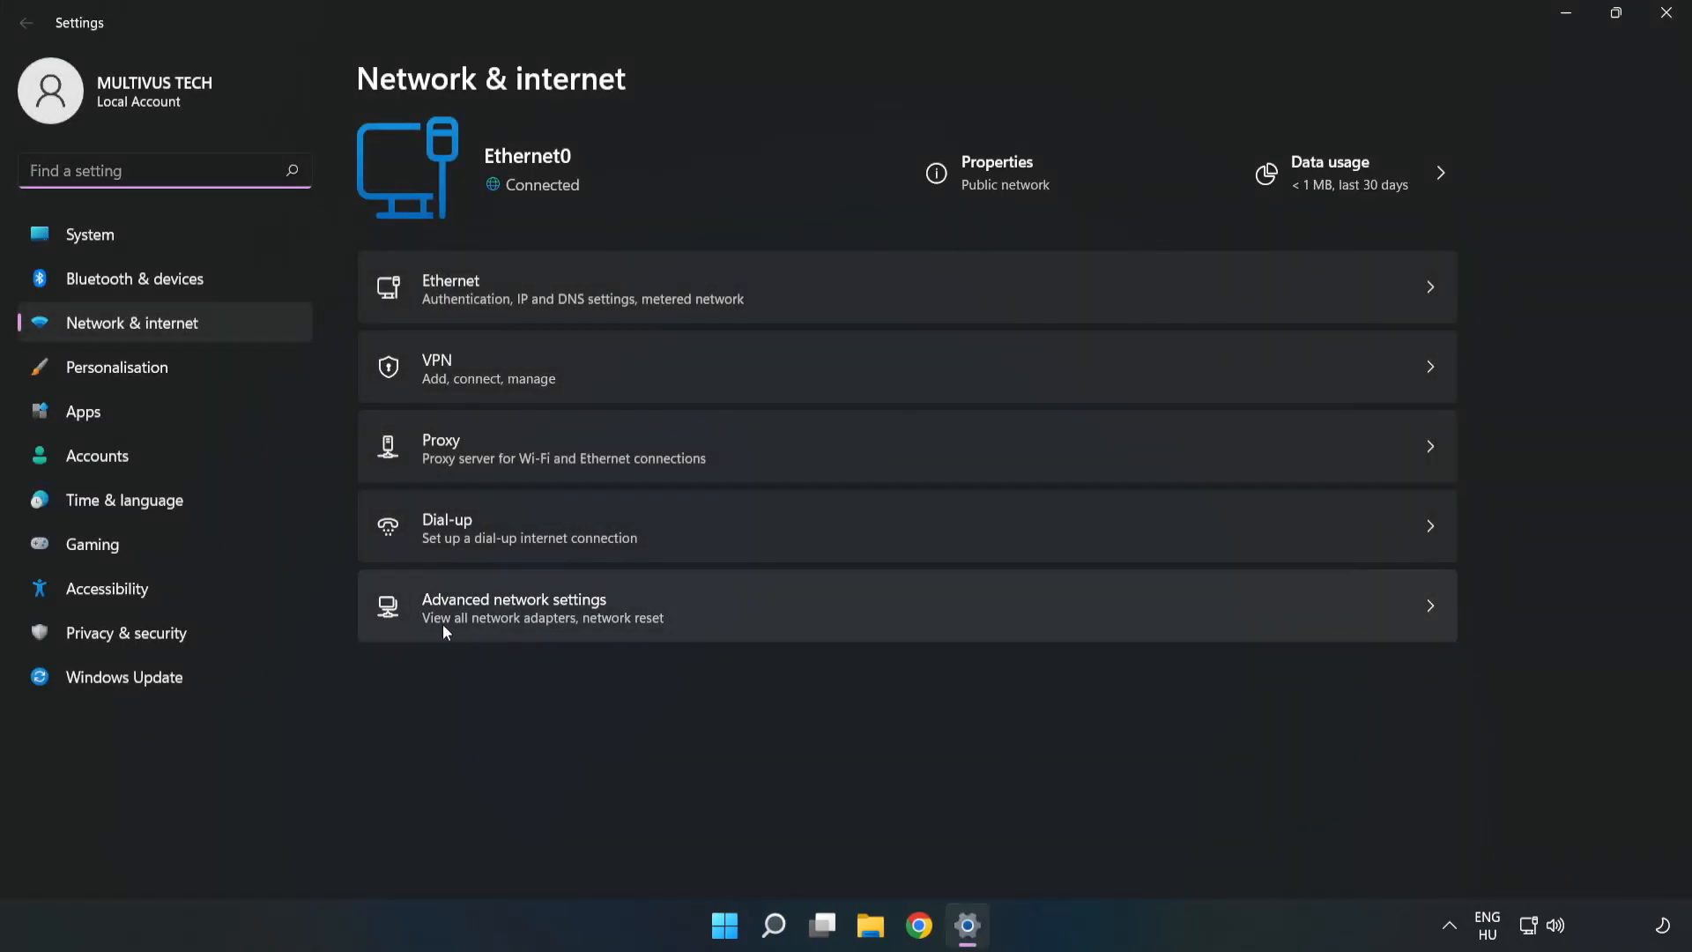
mouse_move(782, 624)
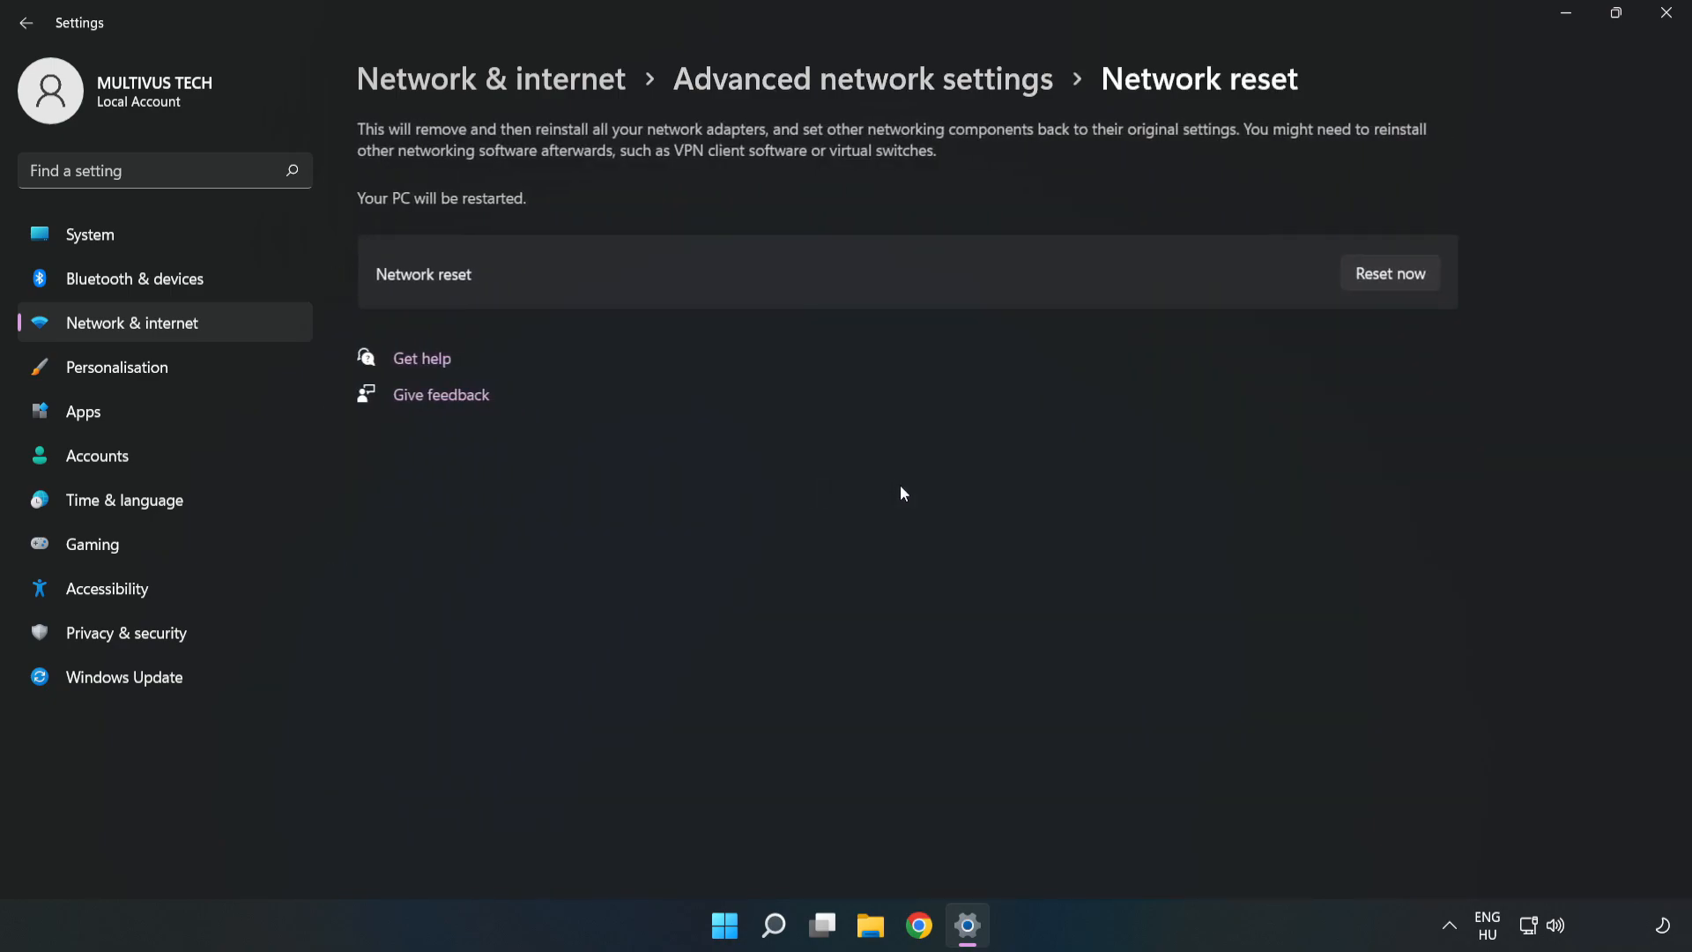
mouse_move(1026, 273)
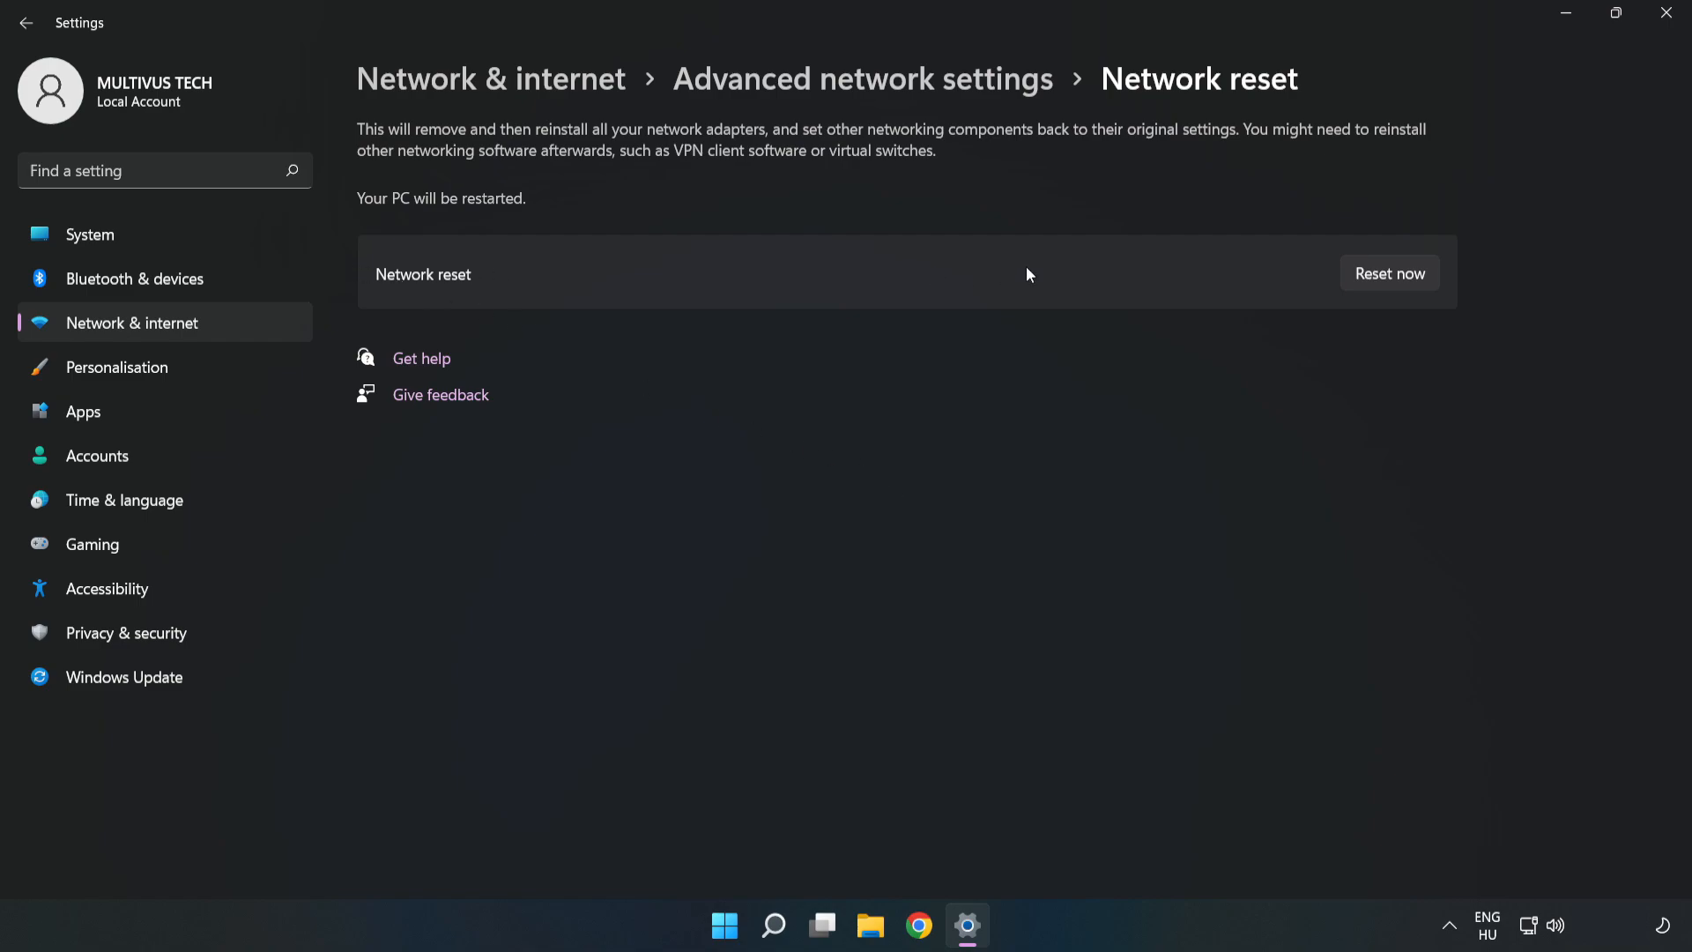
mouse_move(1393, 273)
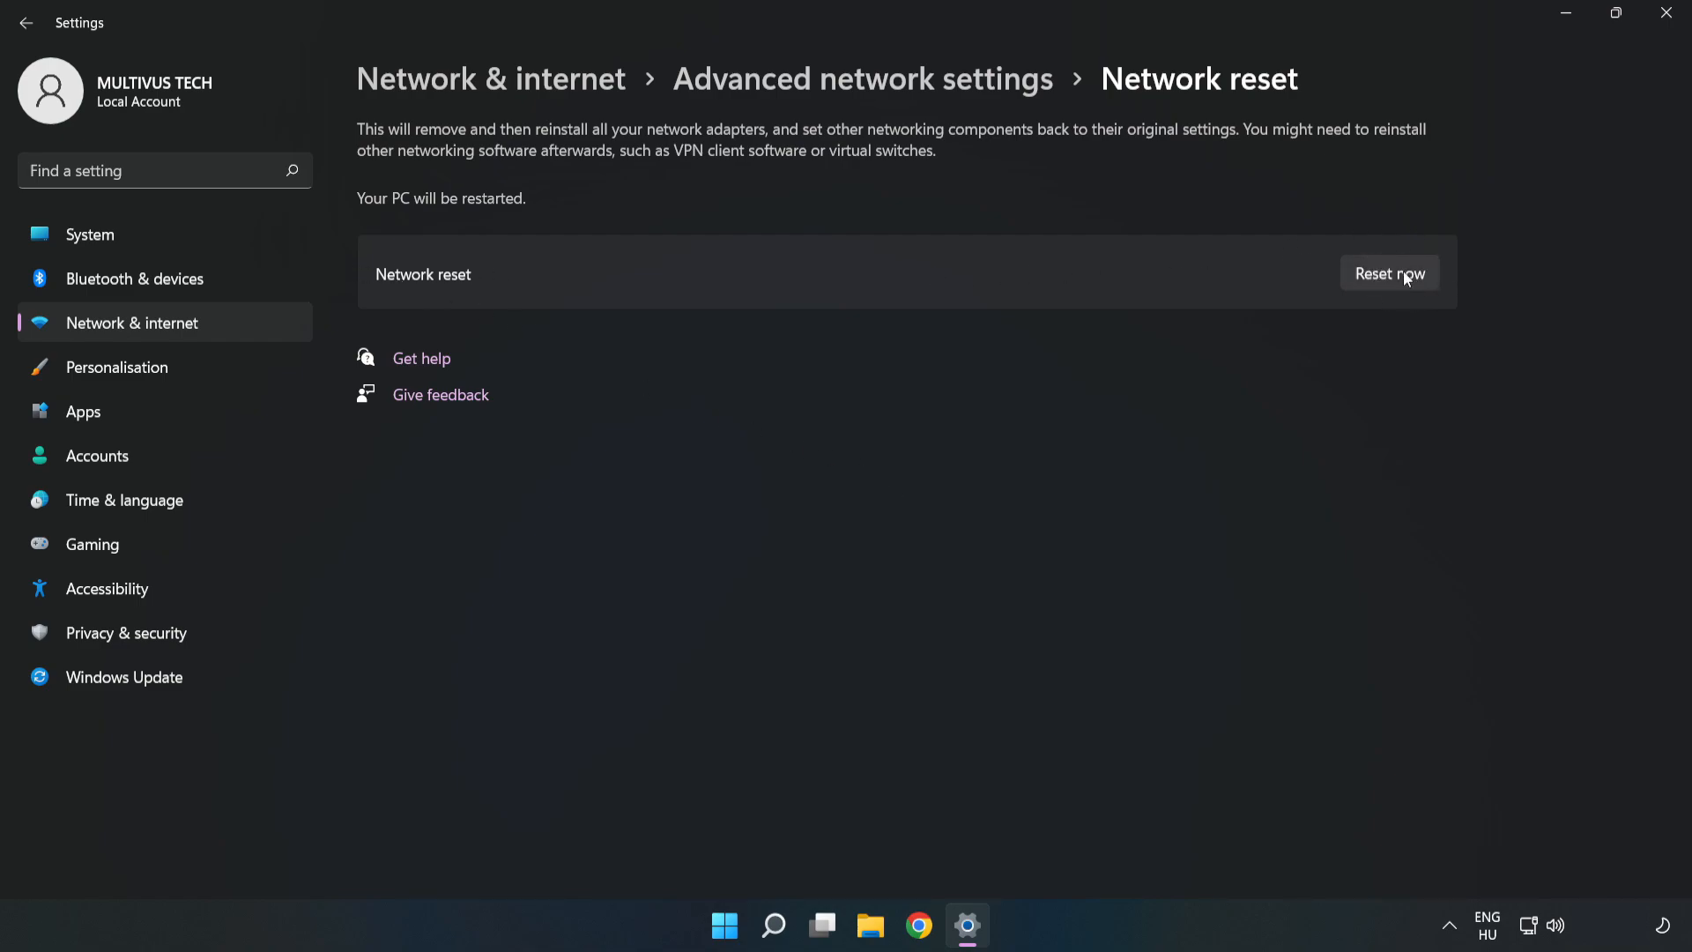
Confirm the network reset and dismiss the five-minute shutdown notice
left_click(1390, 273)
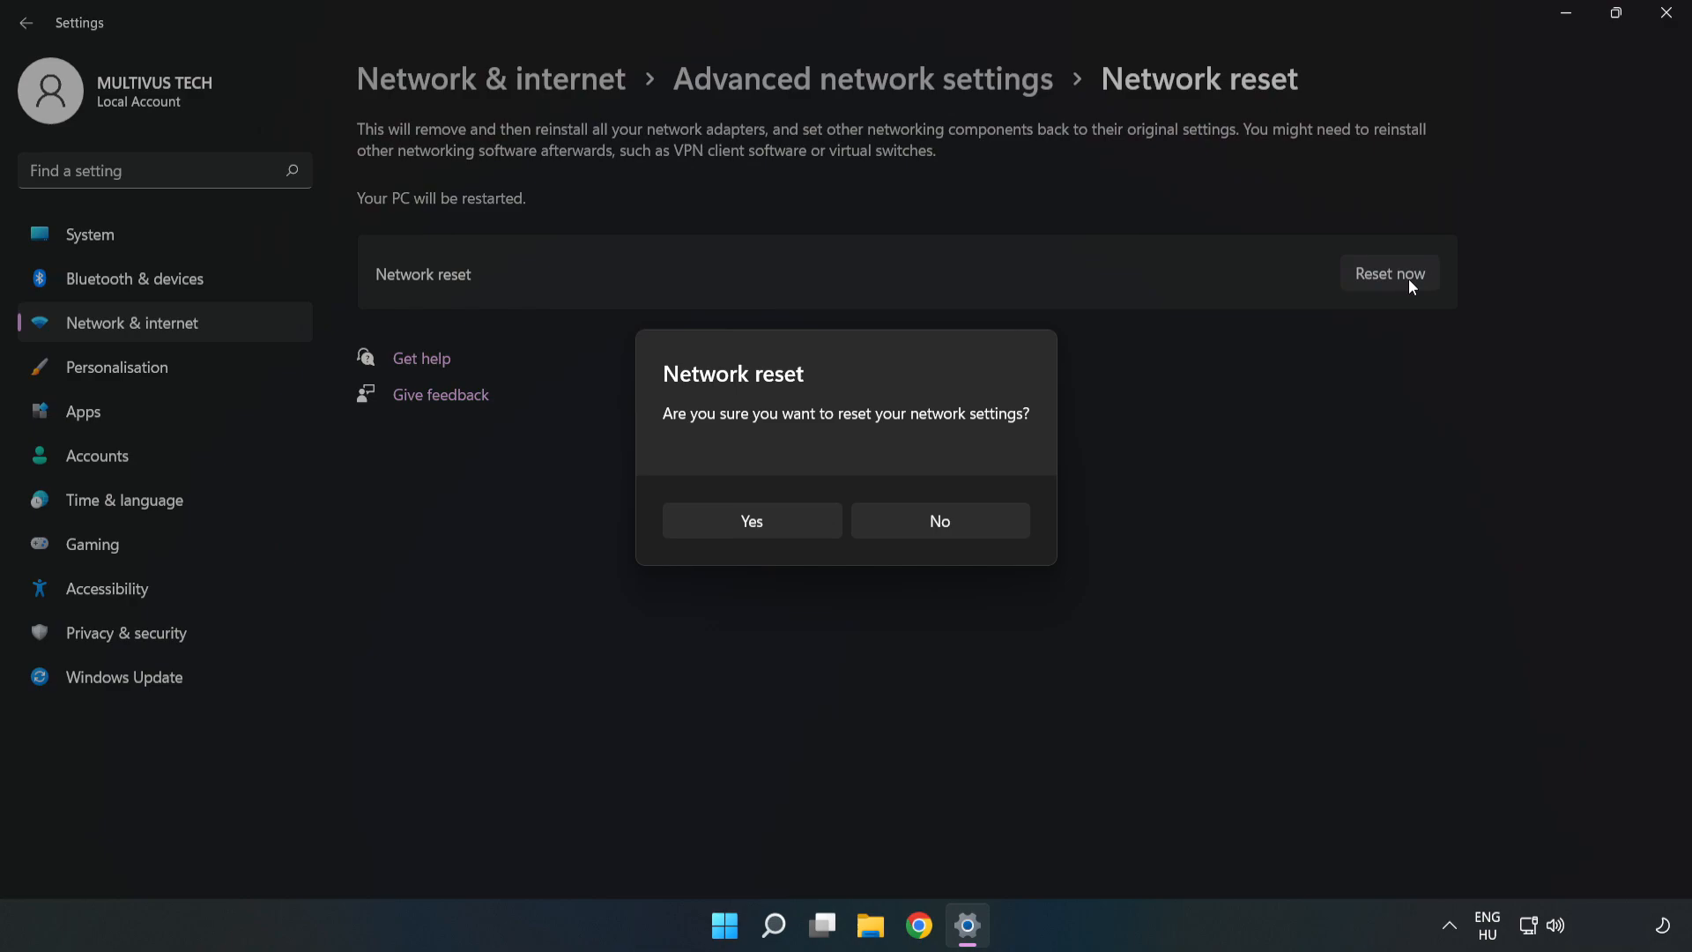
mouse_move(787, 431)
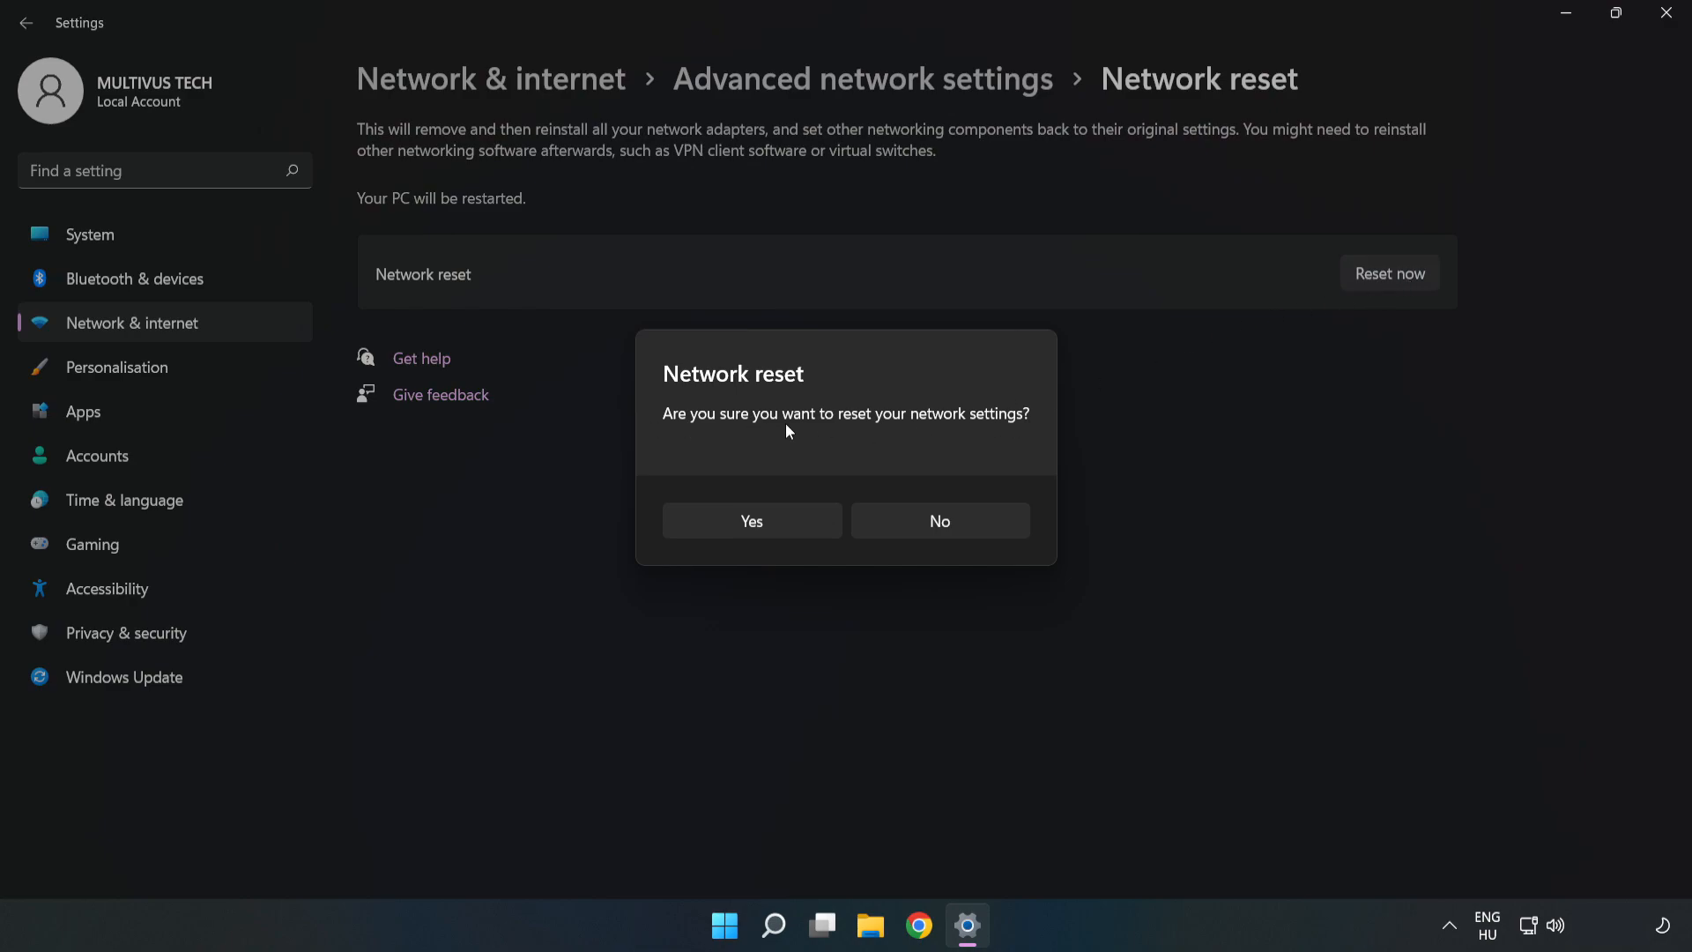
mouse_move(765, 534)
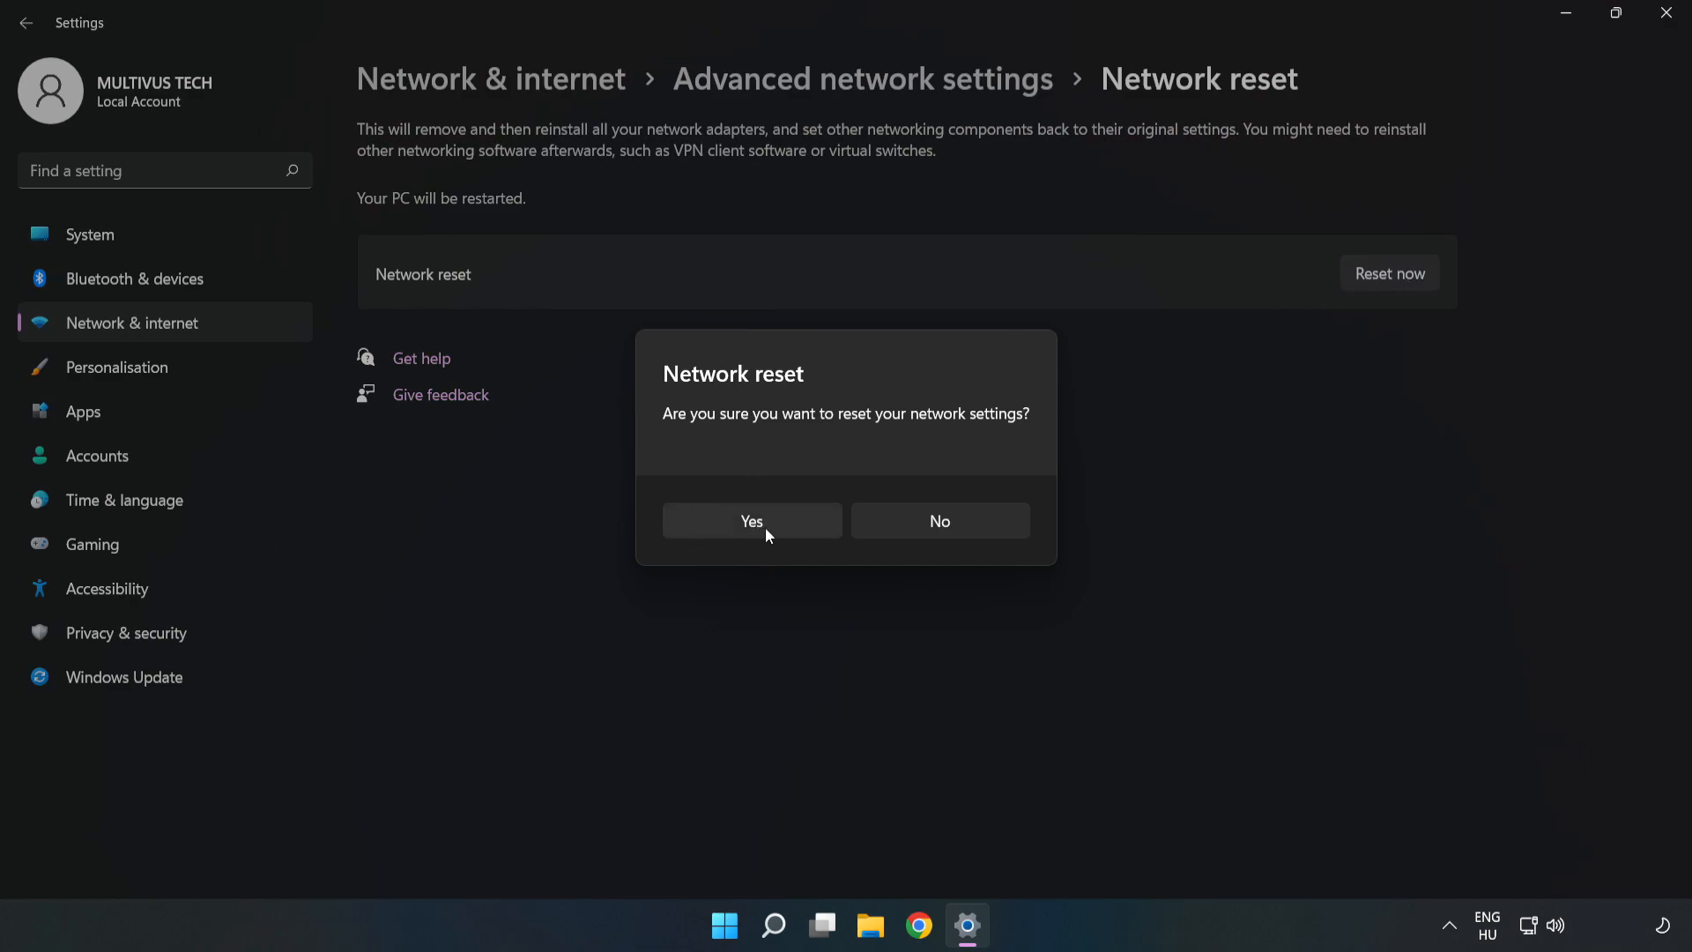
left_click(938, 520)
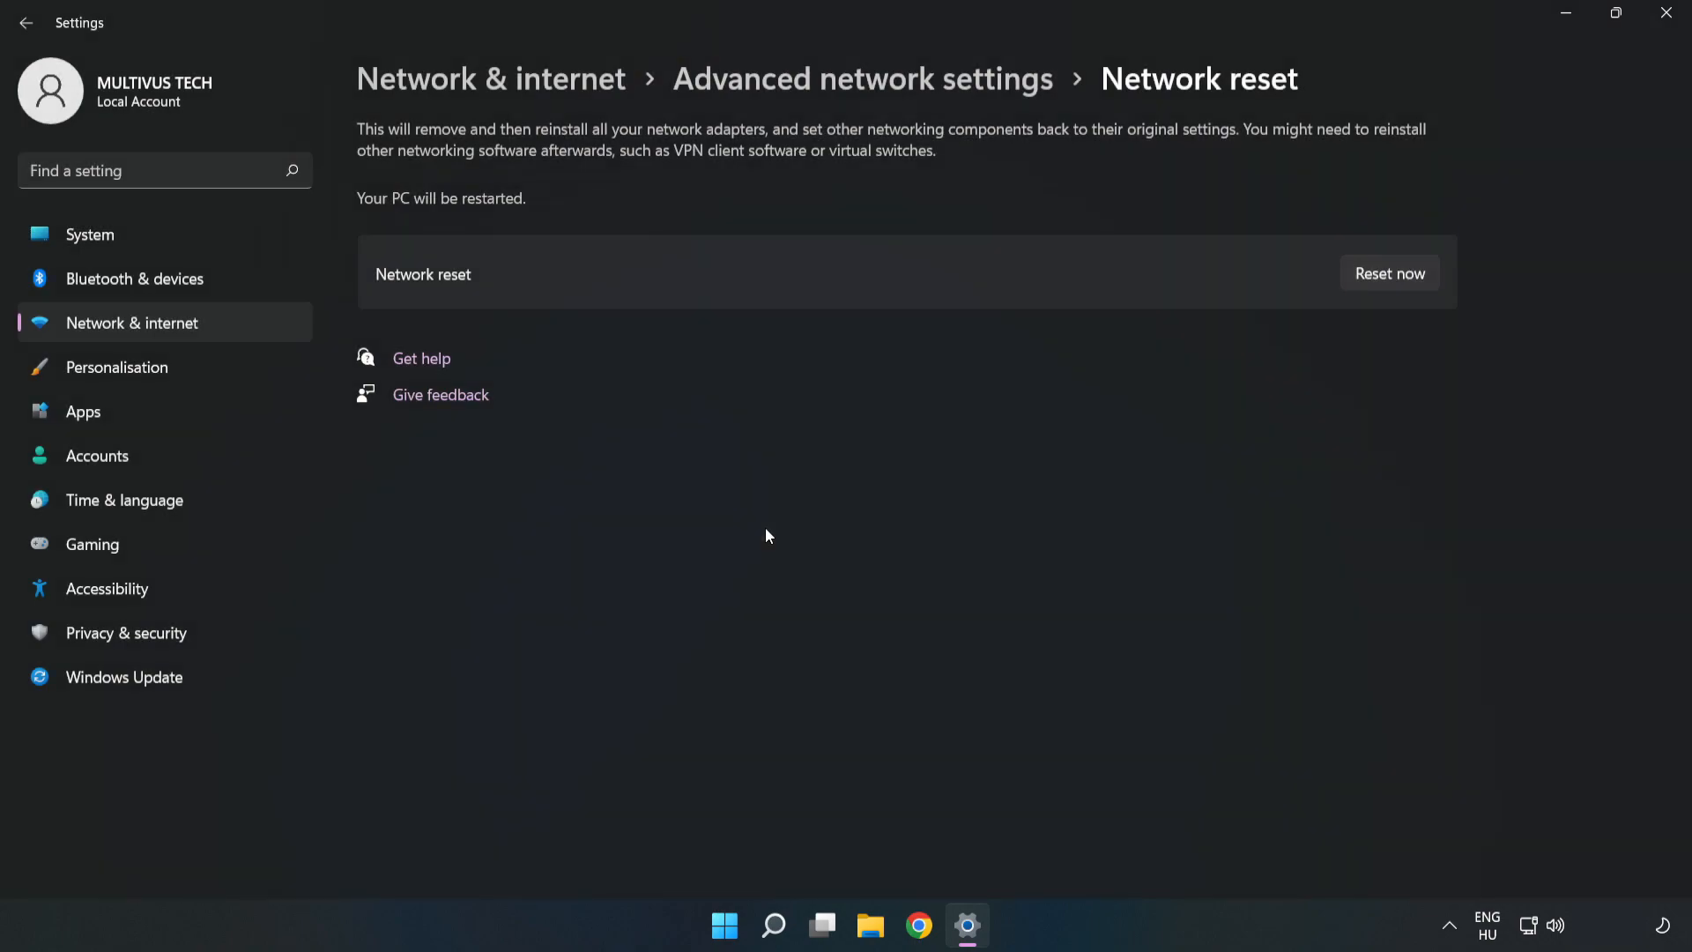
left_click(1389, 274)
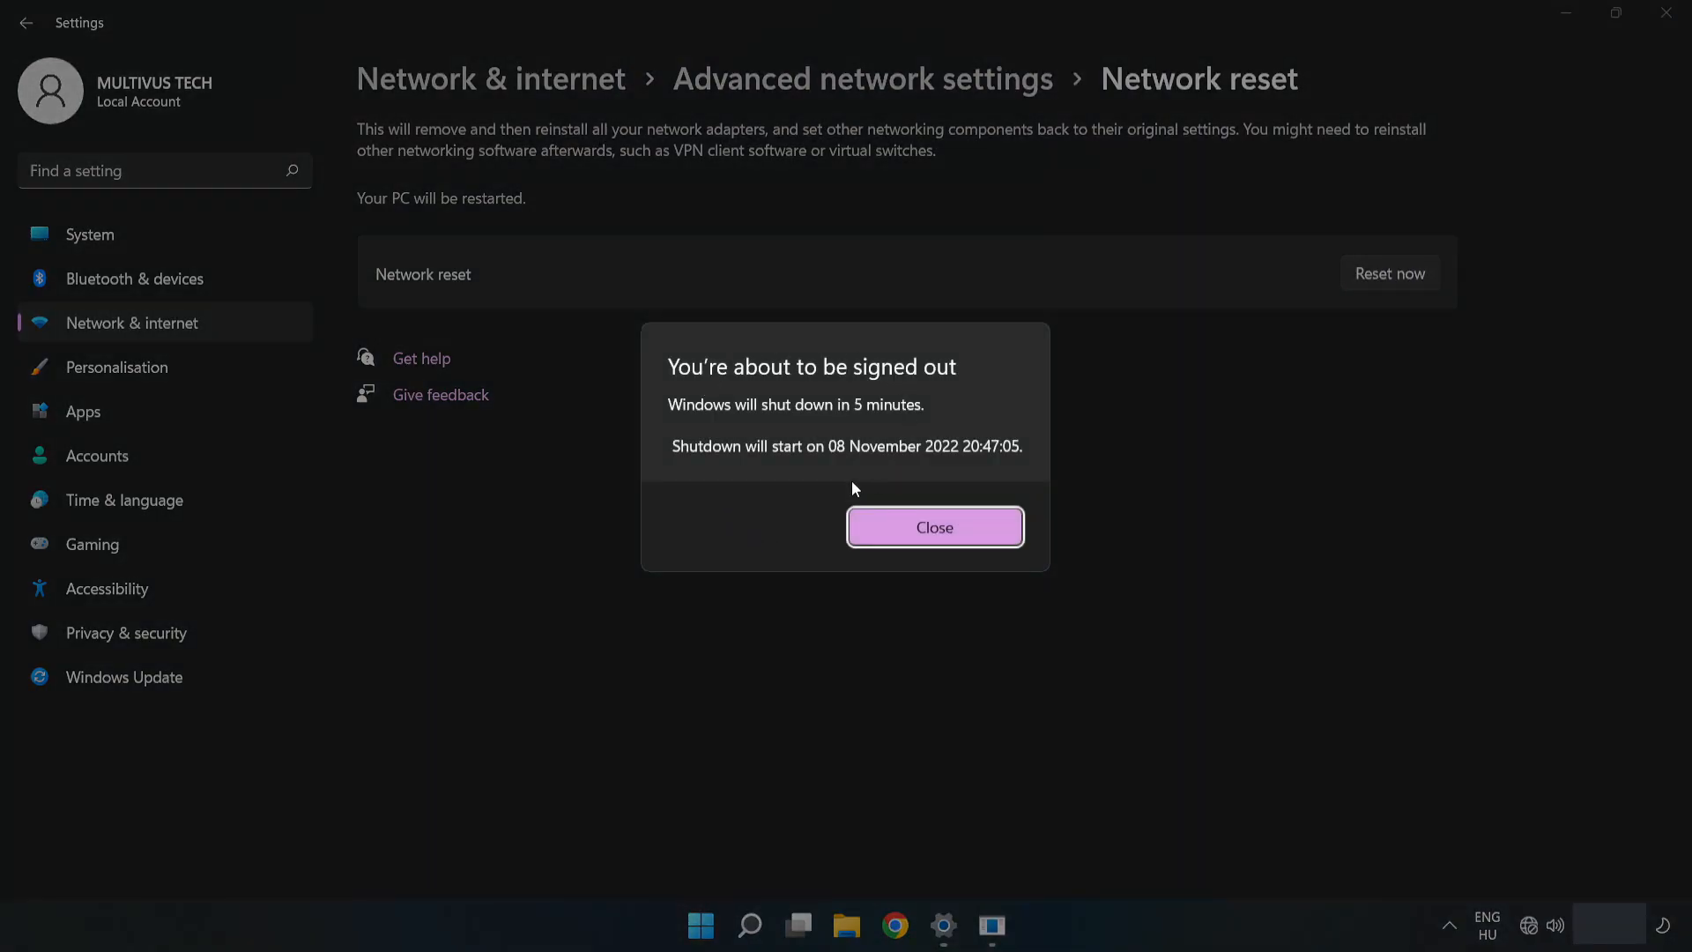
mouse_move(969, 539)
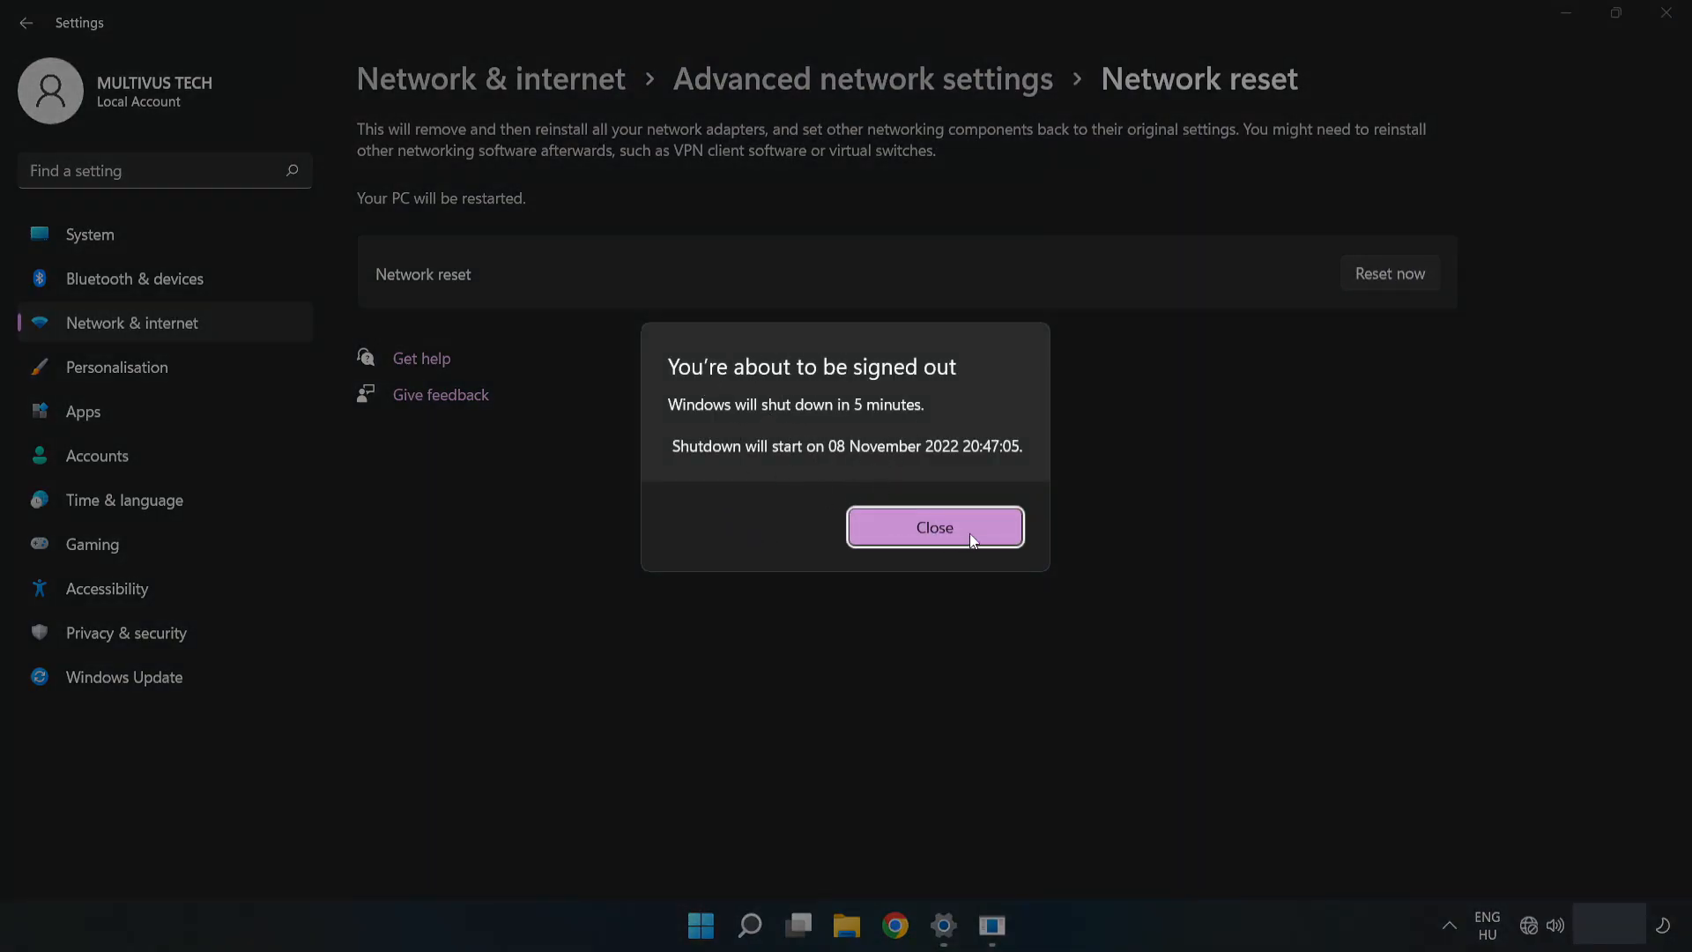
left_click(935, 528)
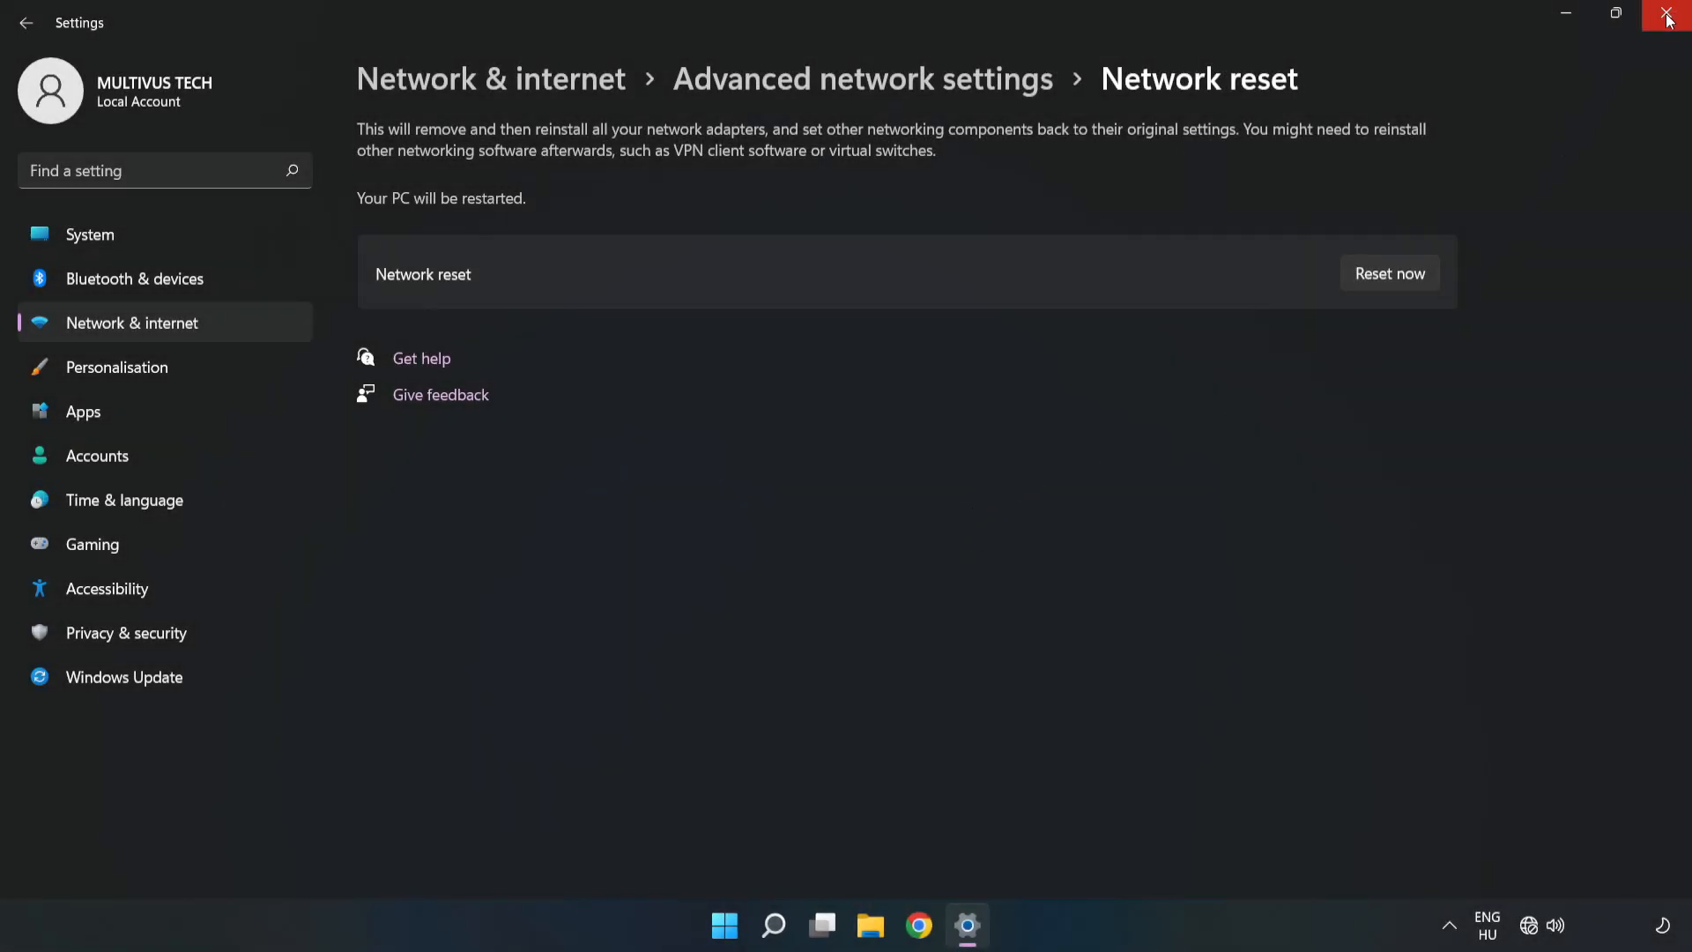
Close Settings and show the Start menu's sleep, shut down and restart options
left_click(1667, 15)
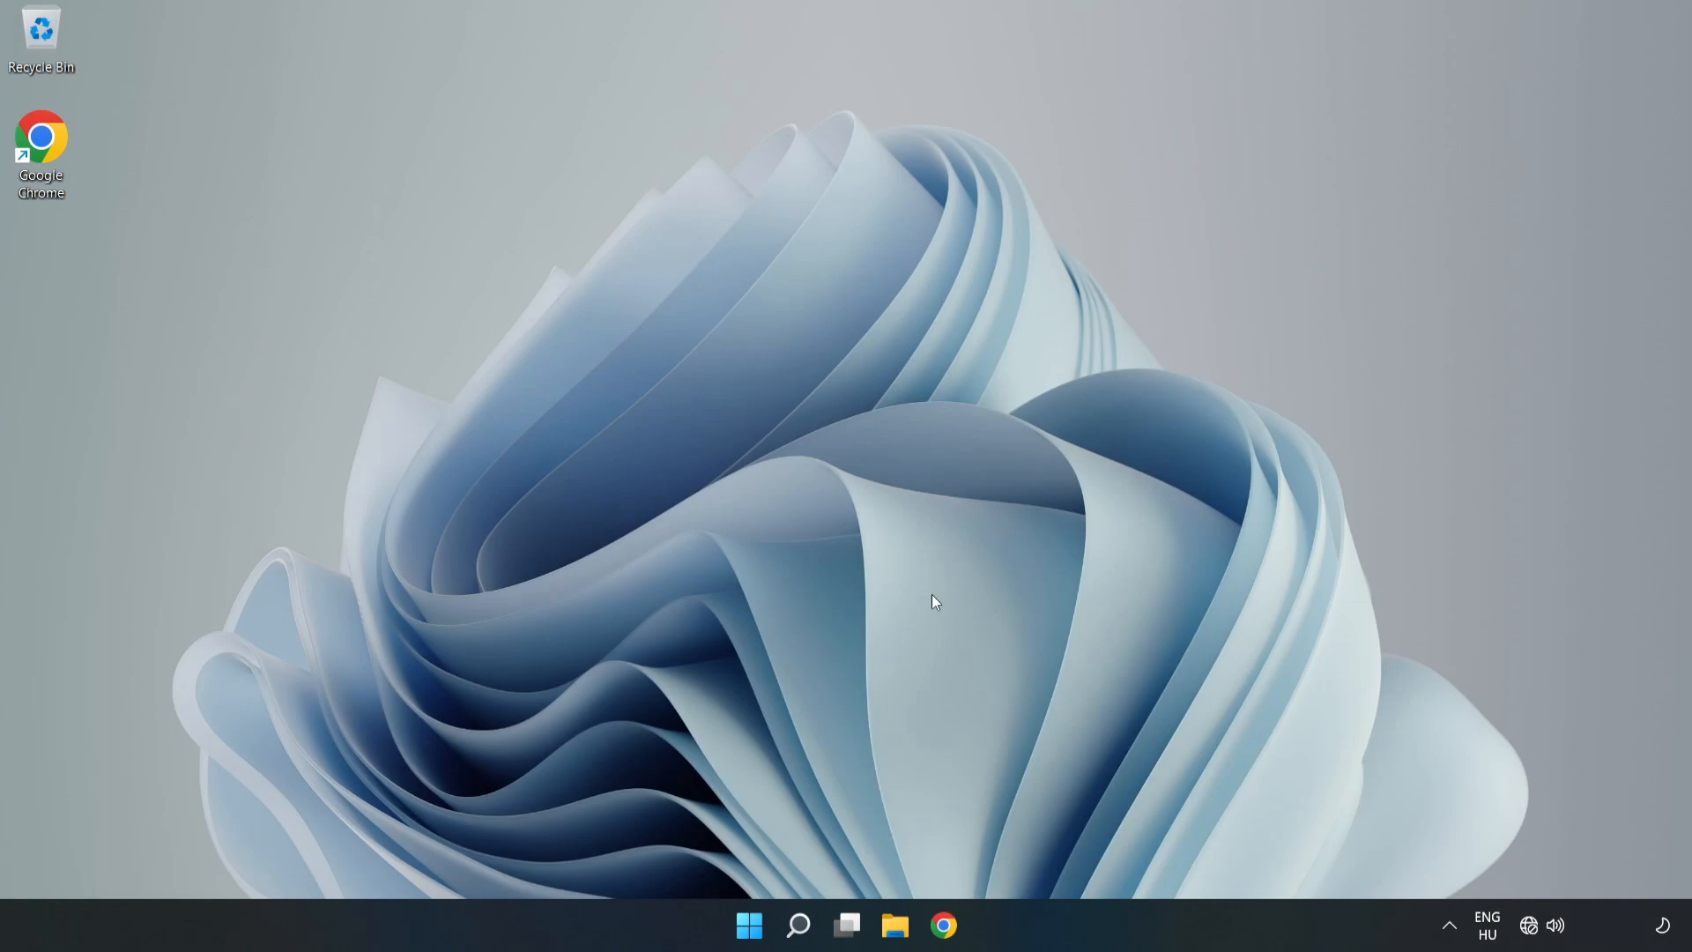
left_click(749, 924)
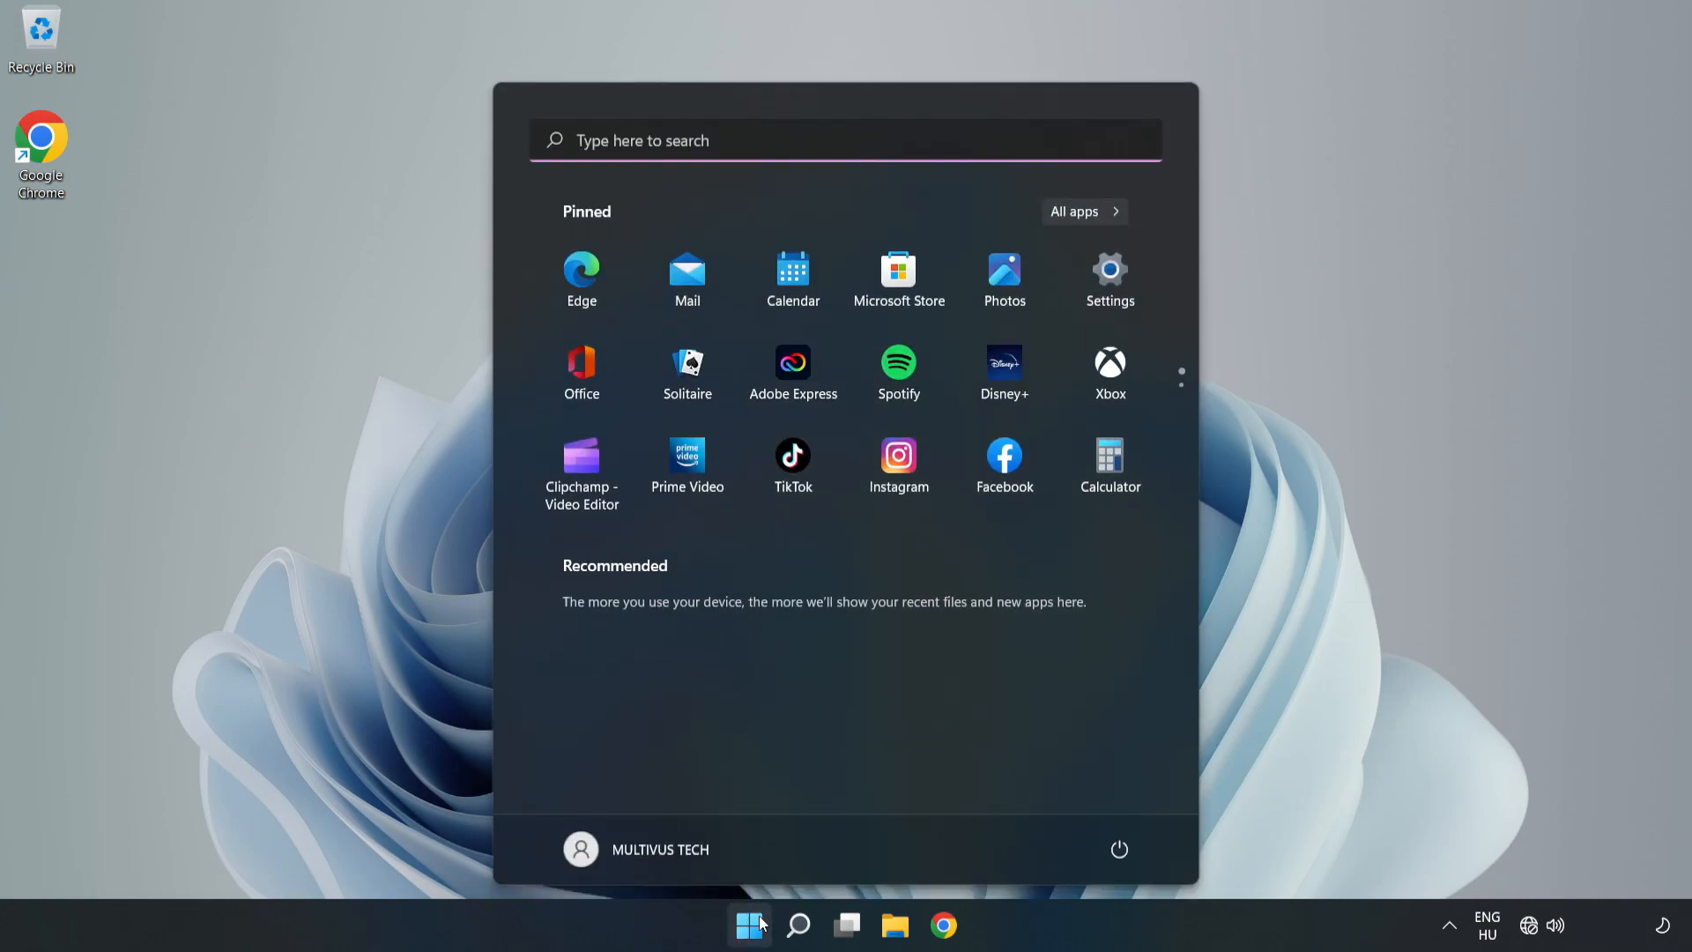
left_click(1120, 850)
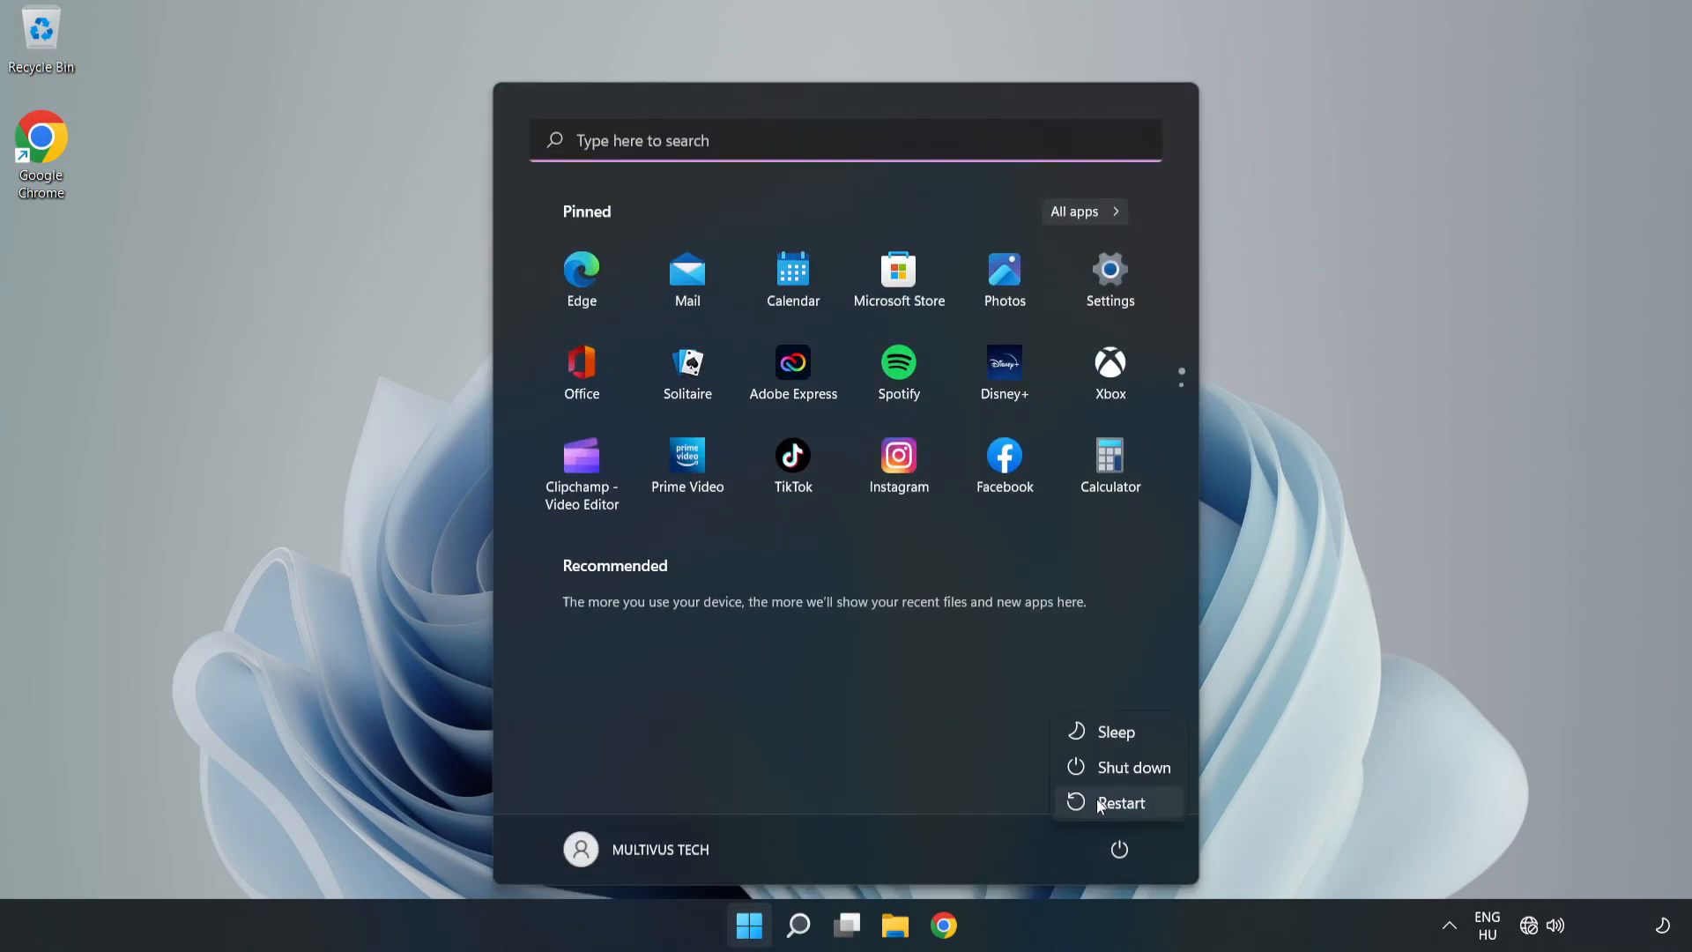